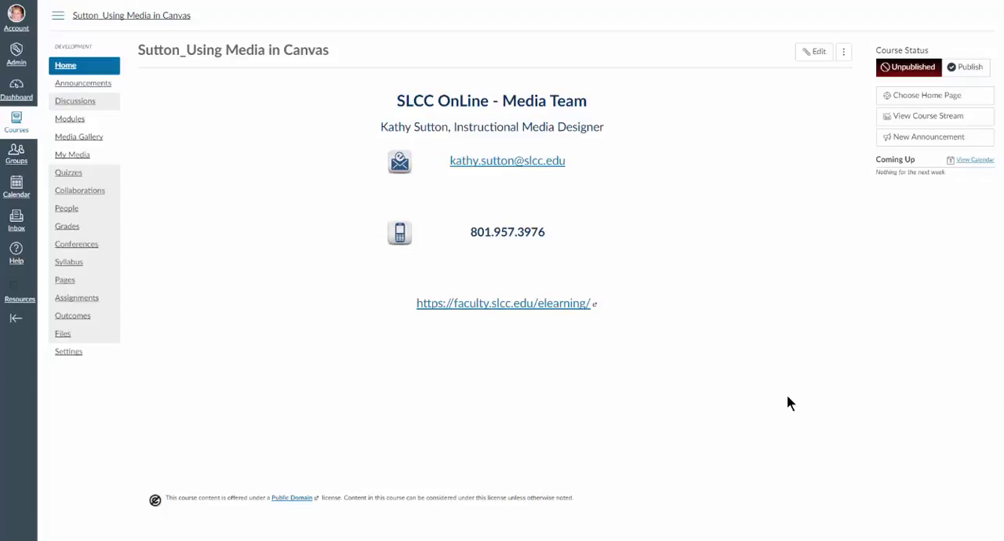
pyautogui.moveTo(662, 403)
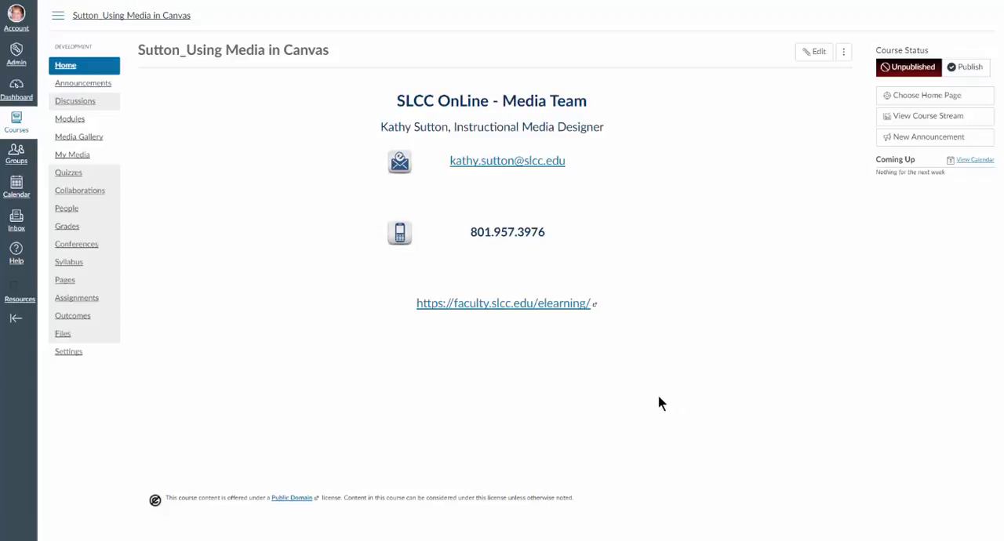
pyautogui.moveTo(411, 370)
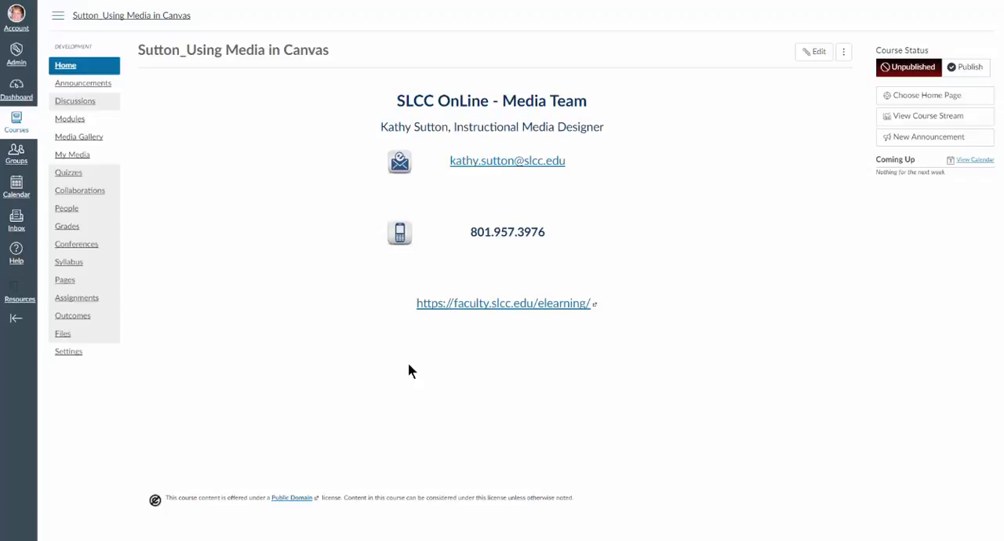
pyautogui.moveTo(370, 369)
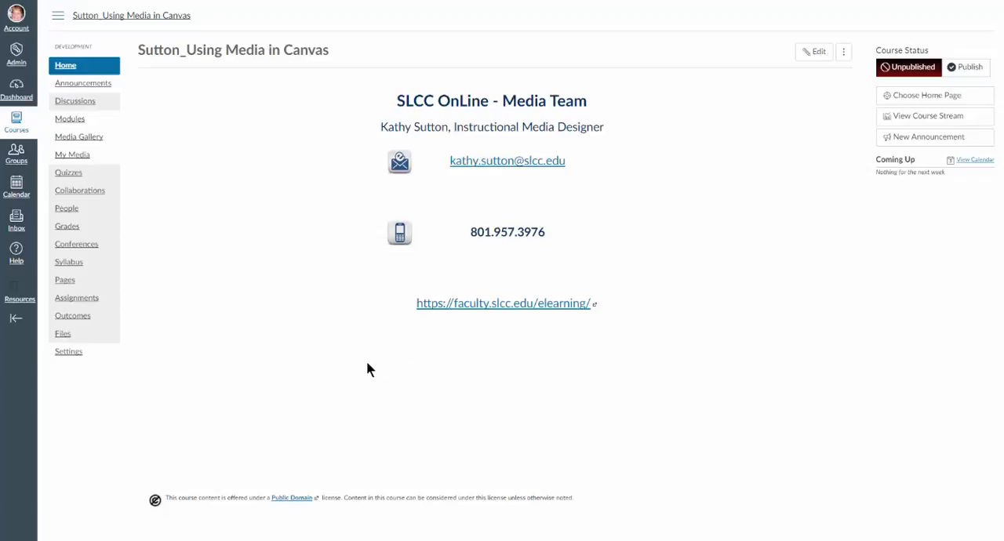
pyautogui.moveTo(359, 371)
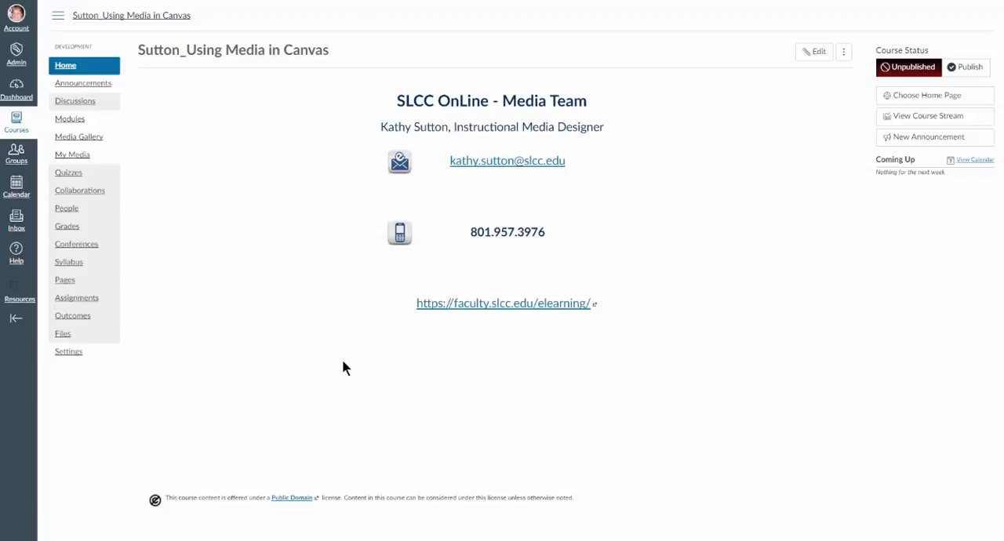
pyautogui.moveTo(292, 309)
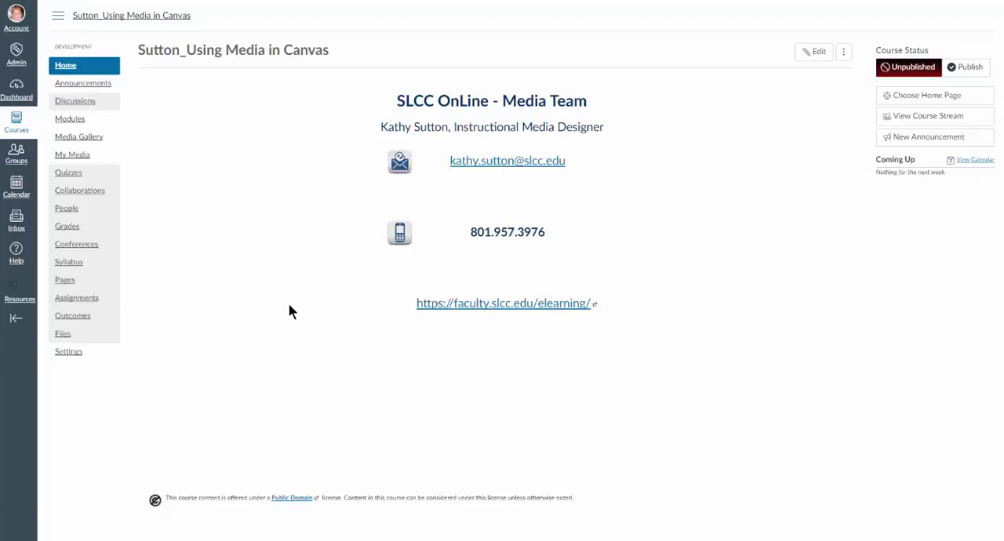
pyautogui.moveTo(282, 307)
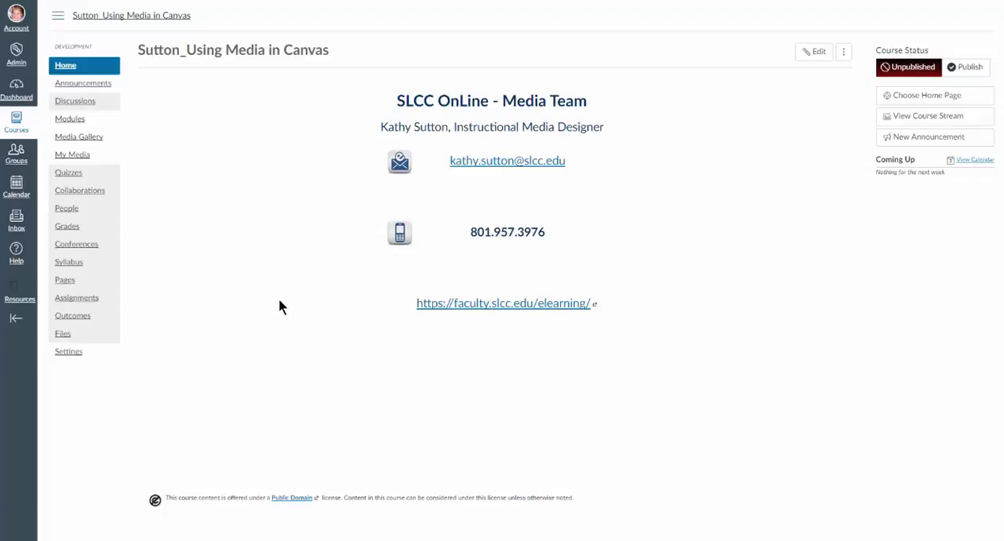
pyautogui.moveTo(276, 302)
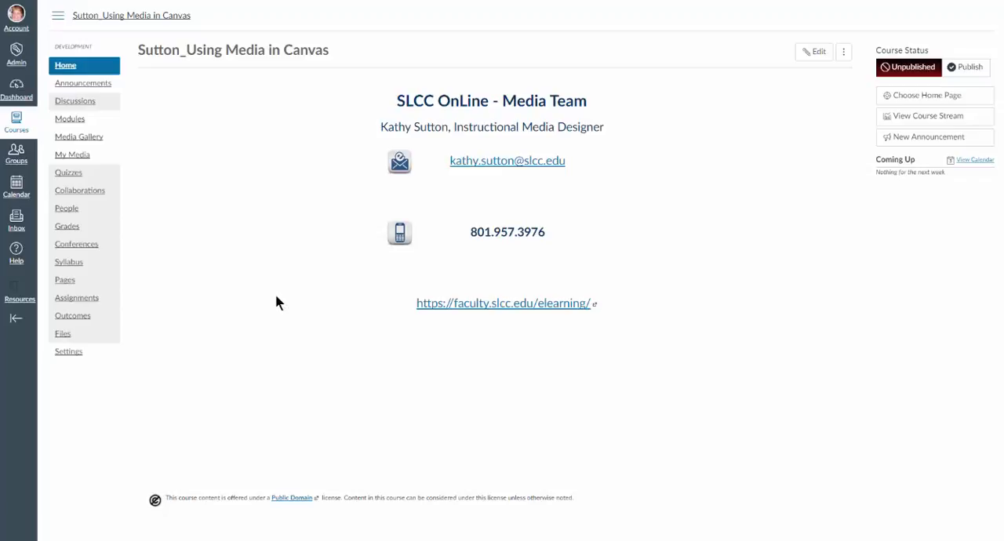
pyautogui.moveTo(274, 302)
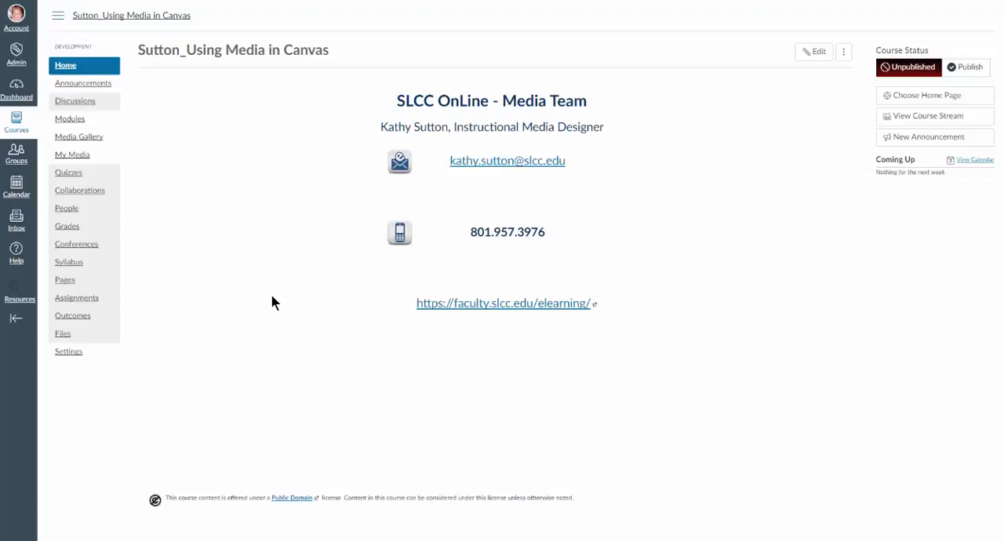
pyautogui.moveTo(248, 285)
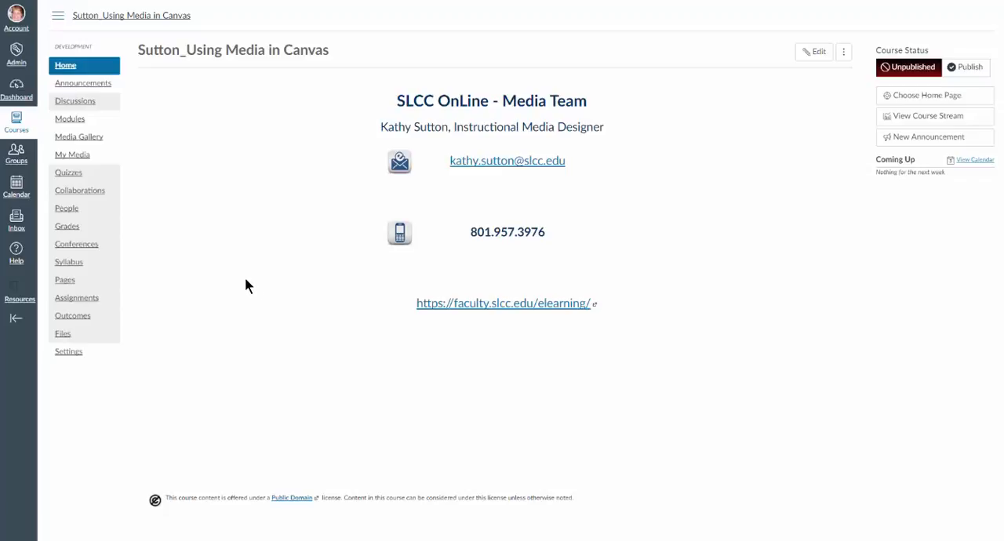
pyautogui.moveTo(232, 283)
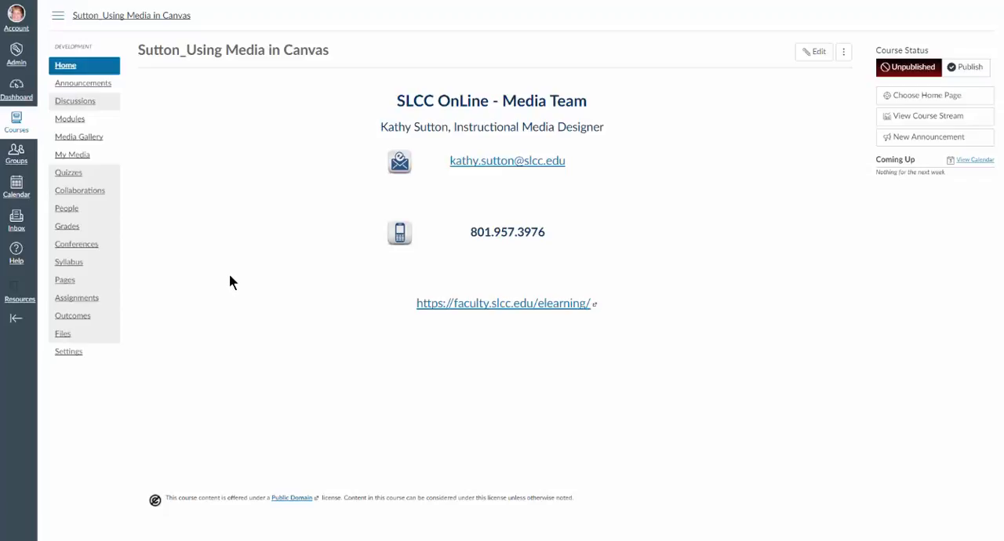
pyautogui.moveTo(93, 160)
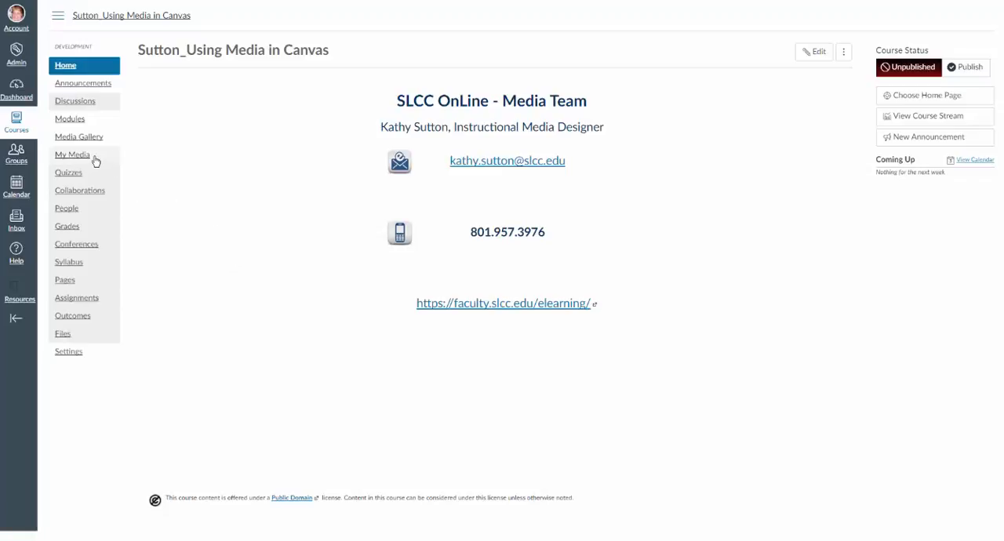
pyautogui.moveTo(82, 160)
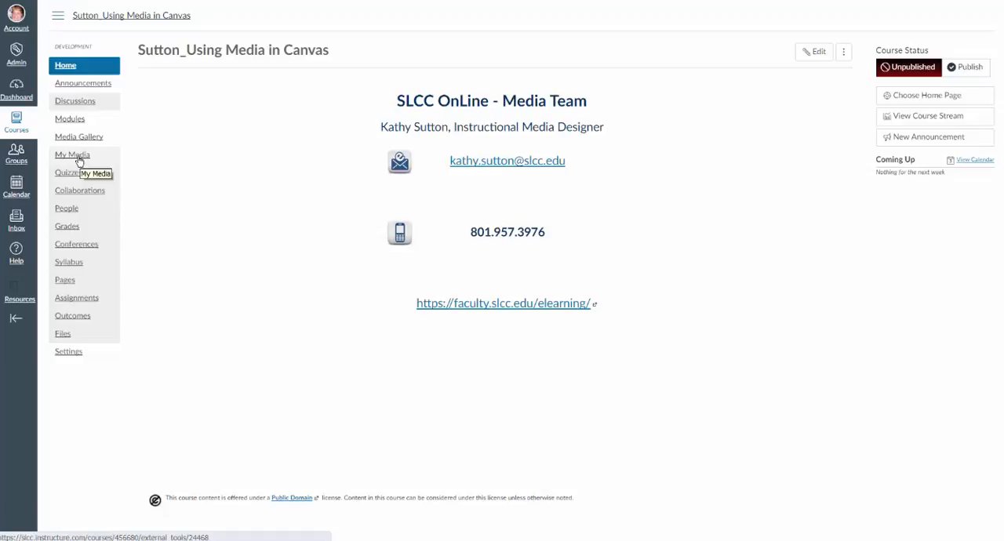
# - Go to My Media and show the Add New menu with upload, YouTube, CaptureSpace and video quiz choices
pyautogui.click(72, 154)
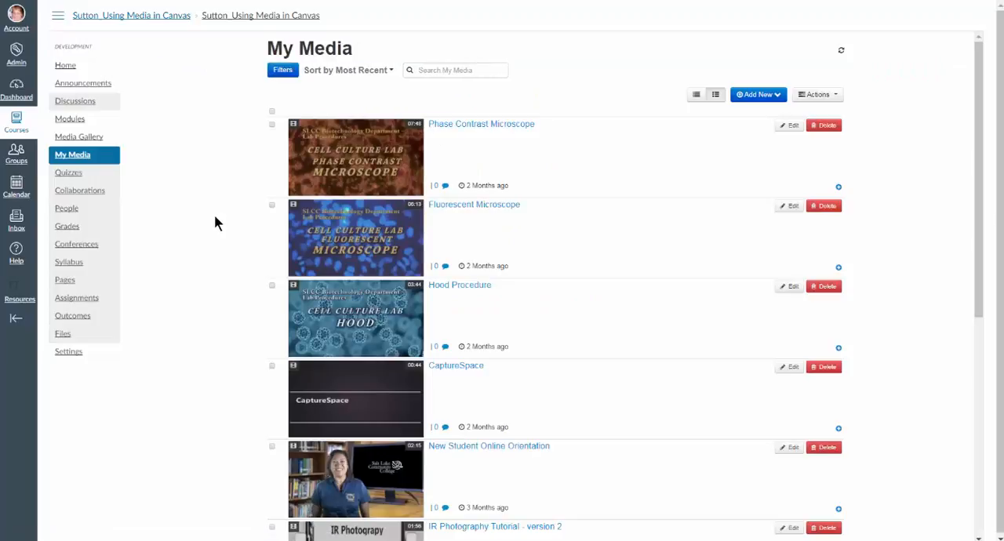
pyautogui.moveTo(238, 119)
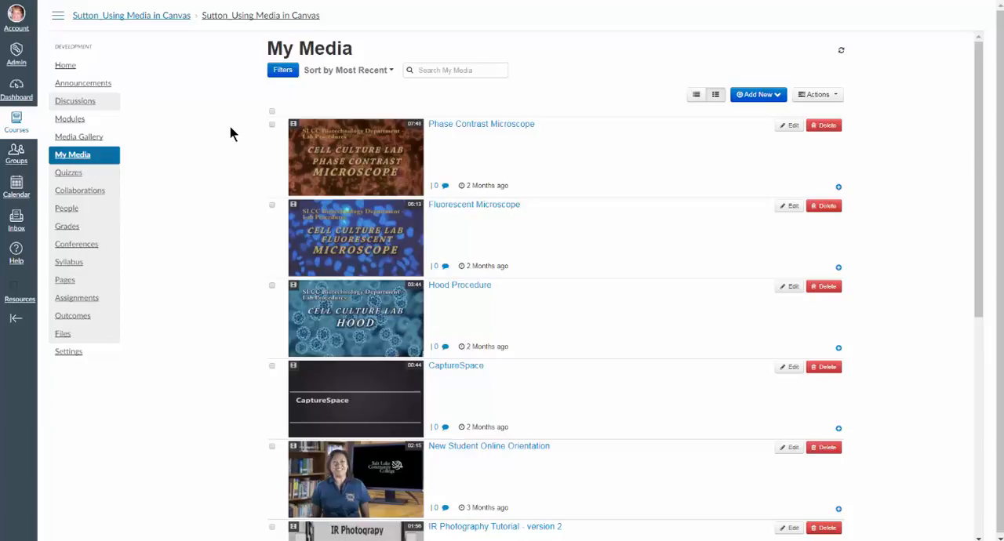
pyautogui.moveTo(238, 232)
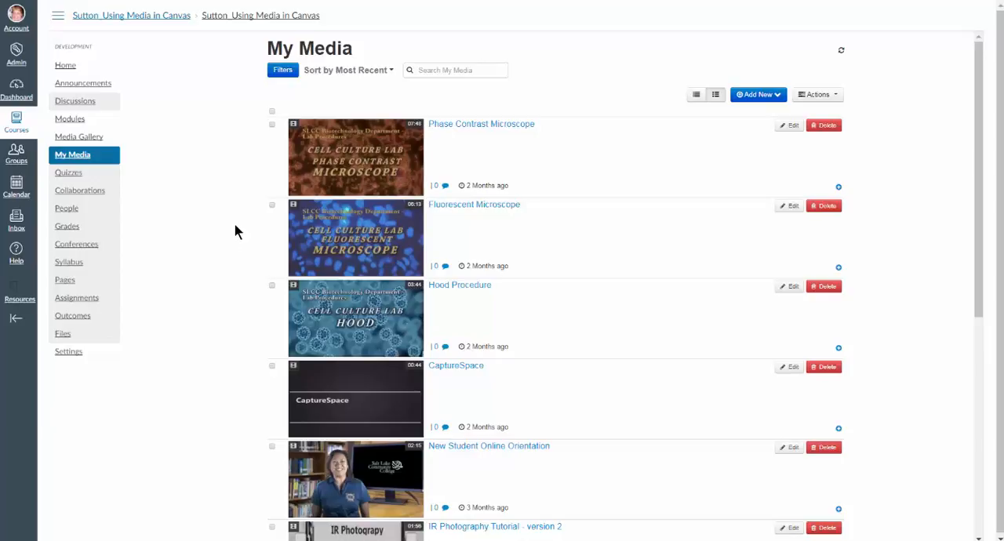
pyautogui.moveTo(160, 135)
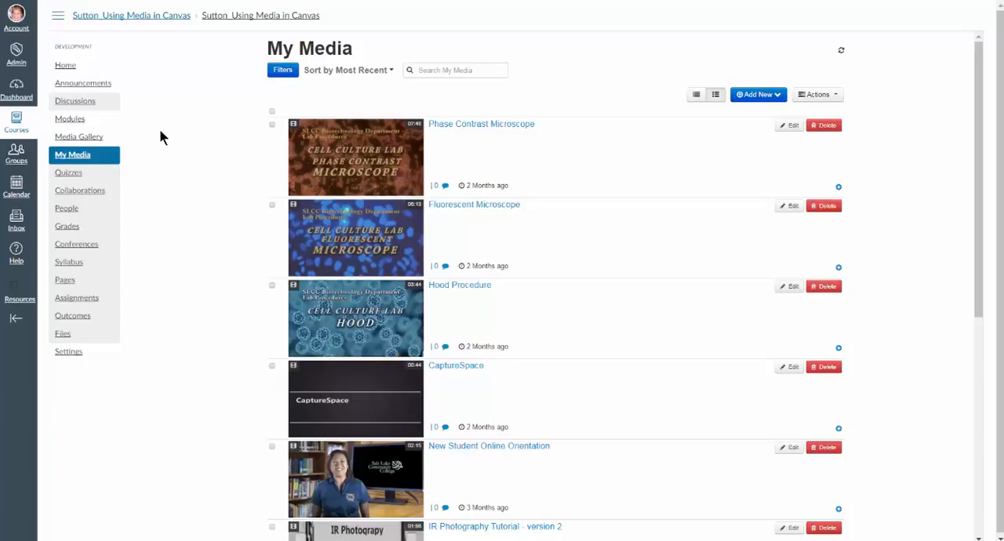
pyautogui.moveTo(759, 94)
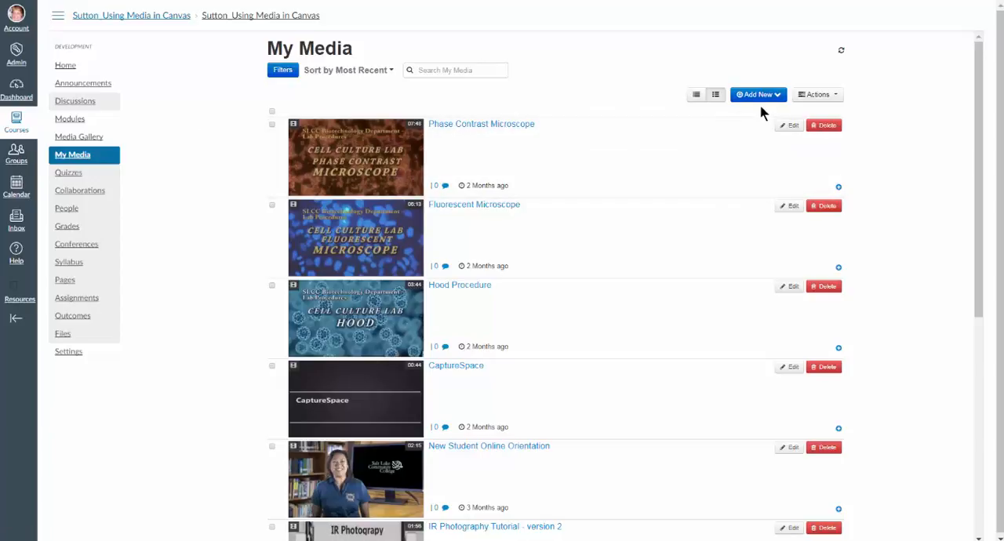
pyautogui.moveTo(778, 98)
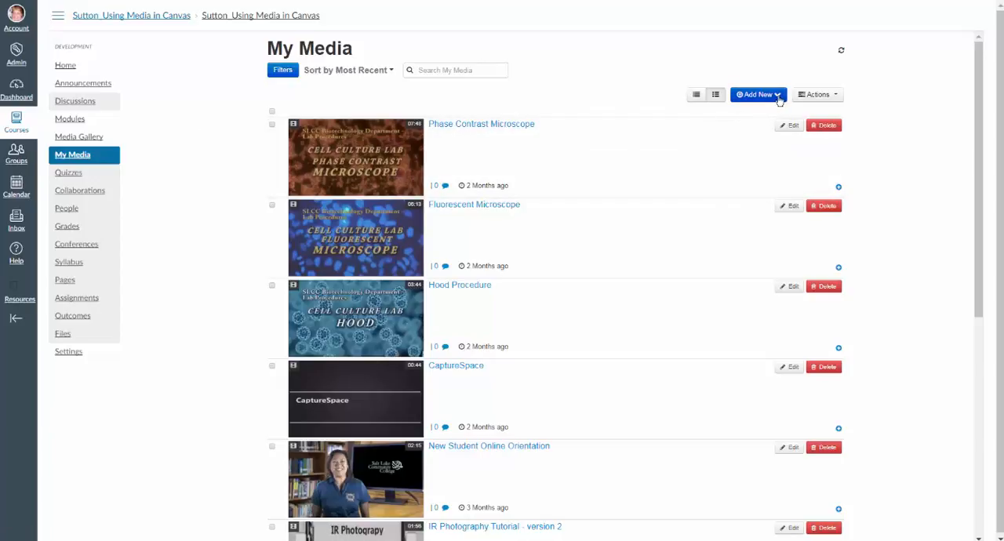
pyautogui.click(757, 94)
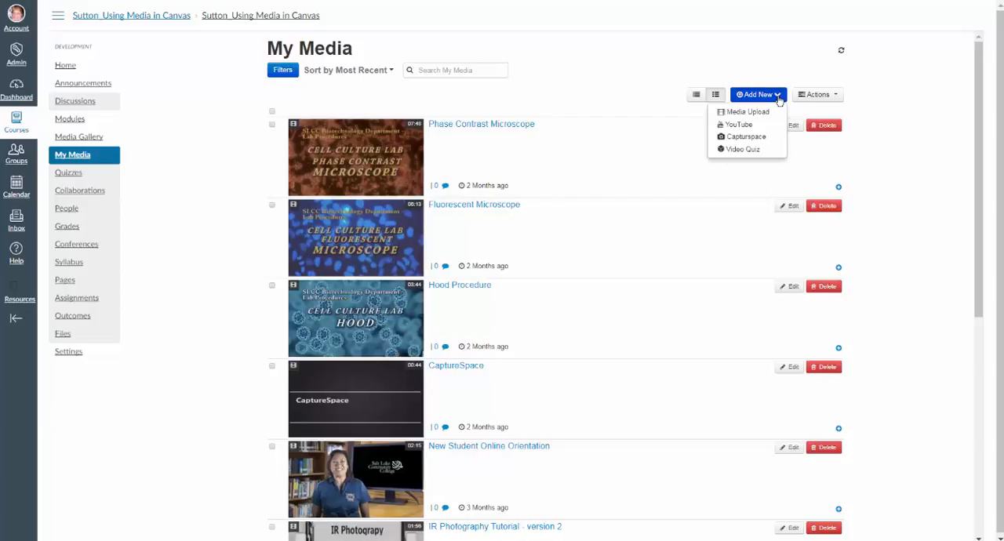
pyautogui.moveTo(777, 110)
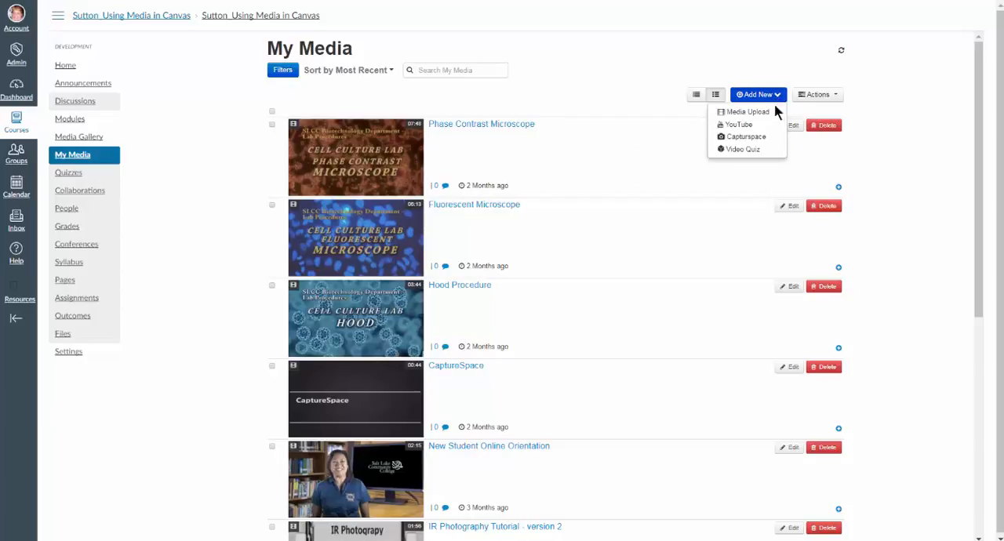
pyautogui.moveTo(754, 138)
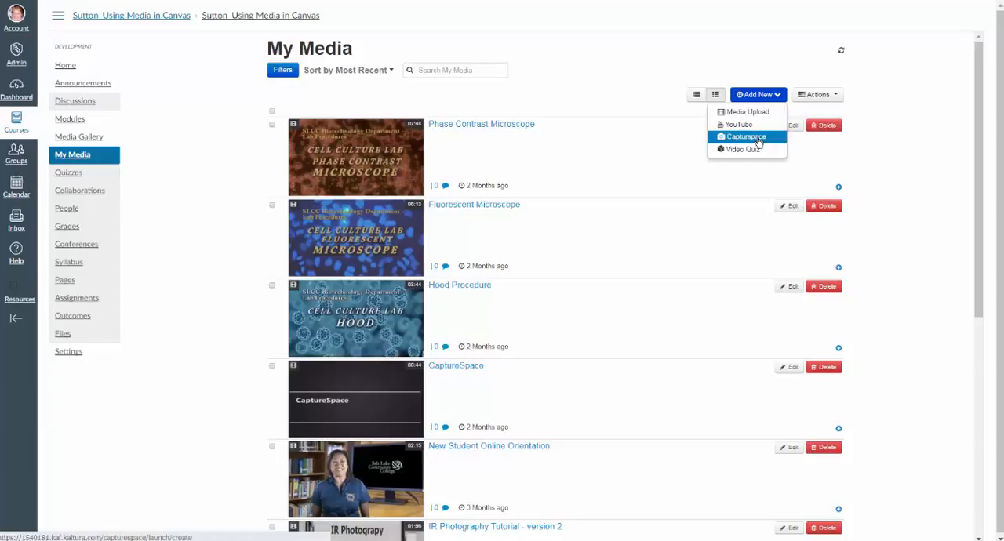
# - Choose CaptureSpace so the Kaltura desktop recorder launches with screen, webcam and voice options
pyautogui.click(747, 137)
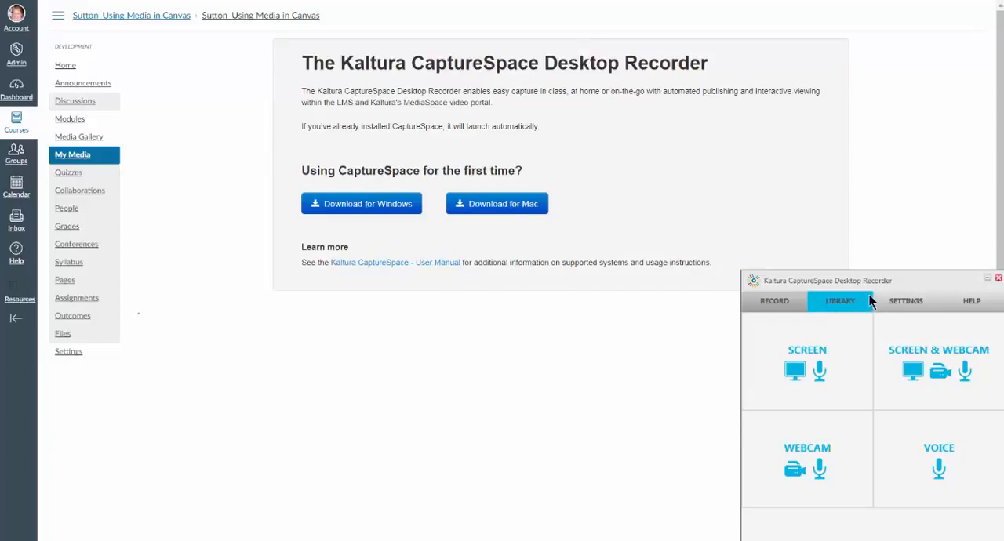
pyautogui.click(774, 301)
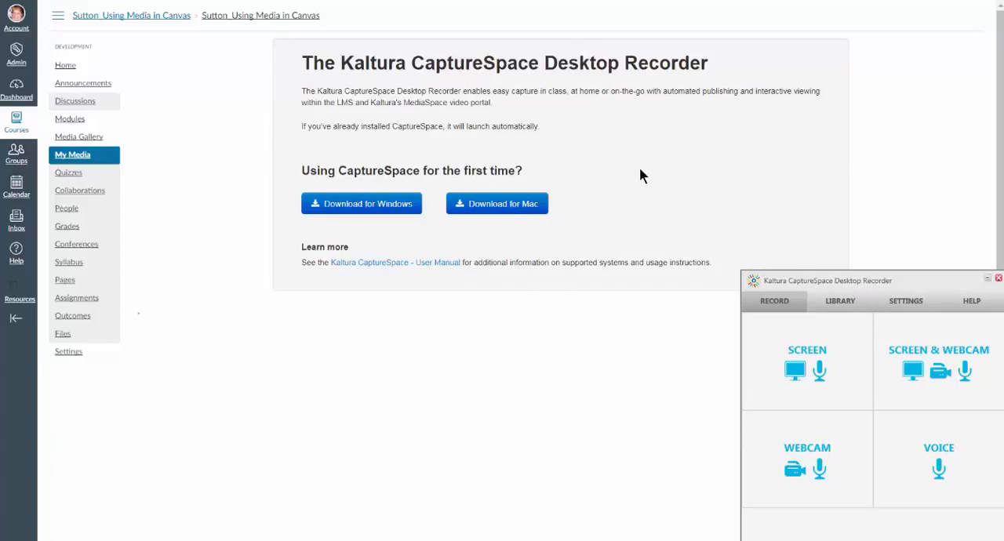
pyautogui.moveTo(618, 173)
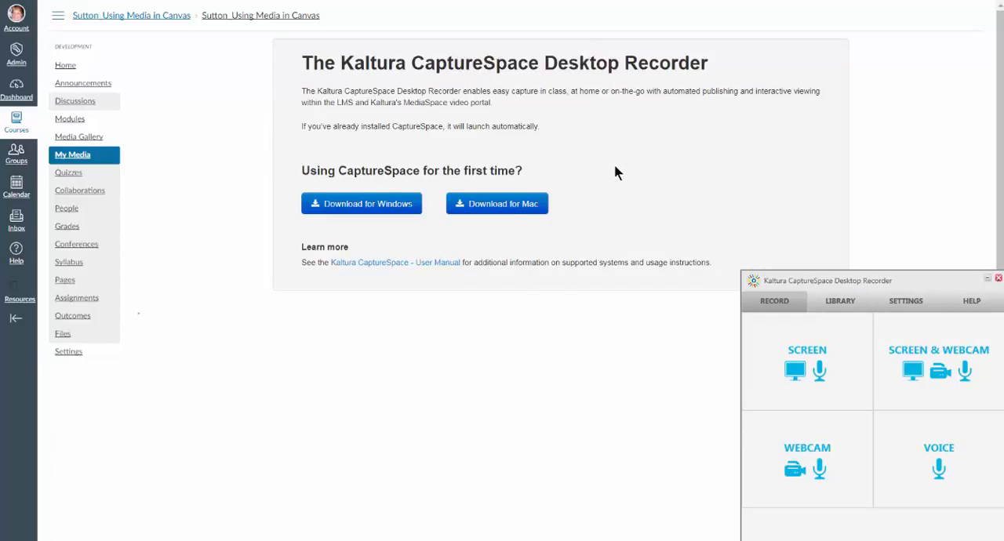
pyautogui.moveTo(562, 234)
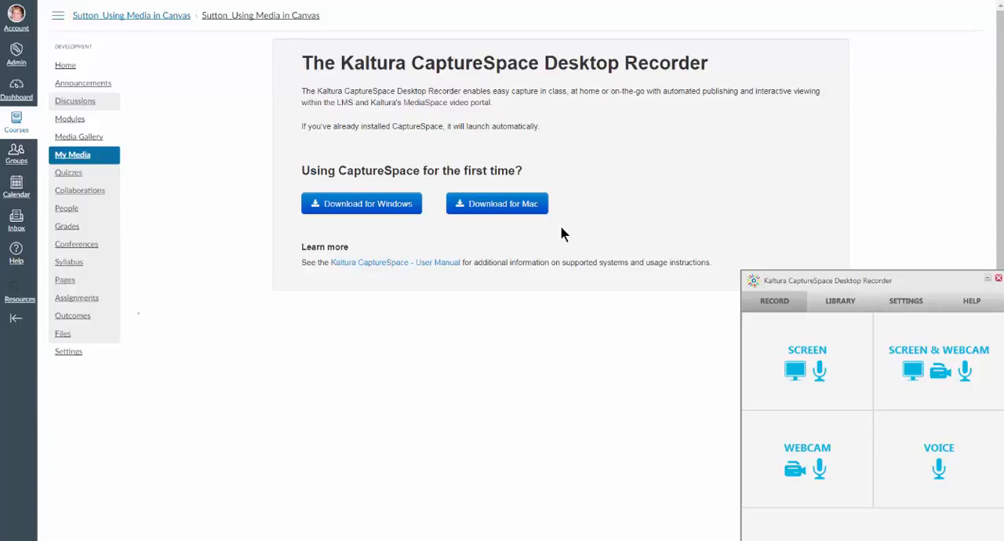
pyautogui.moveTo(511, 223)
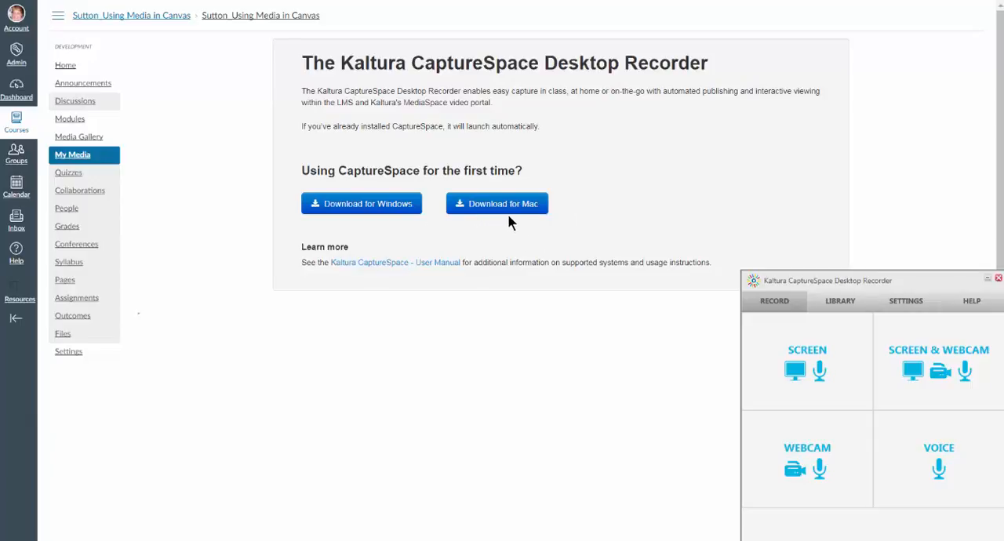
pyautogui.moveTo(524, 237)
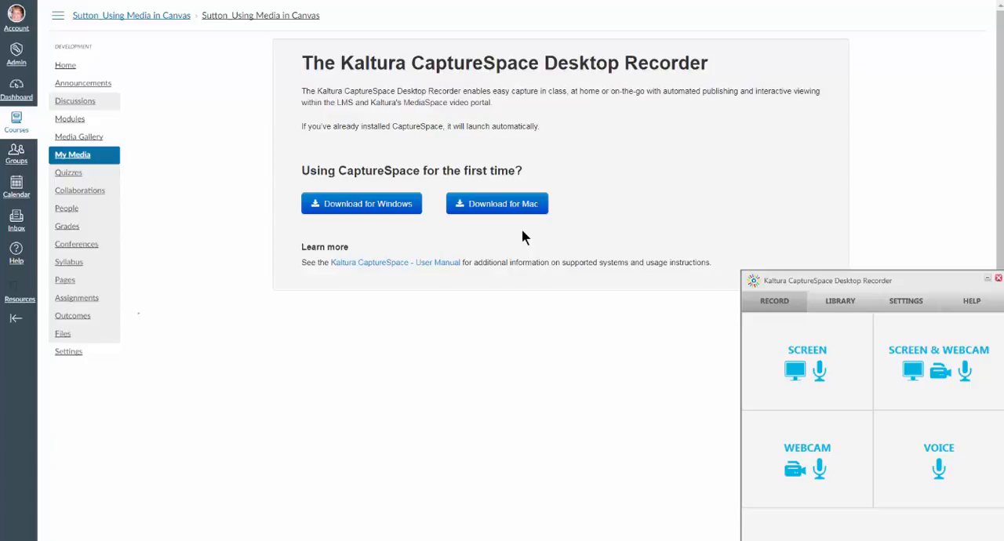
pyautogui.moveTo(587, 238)
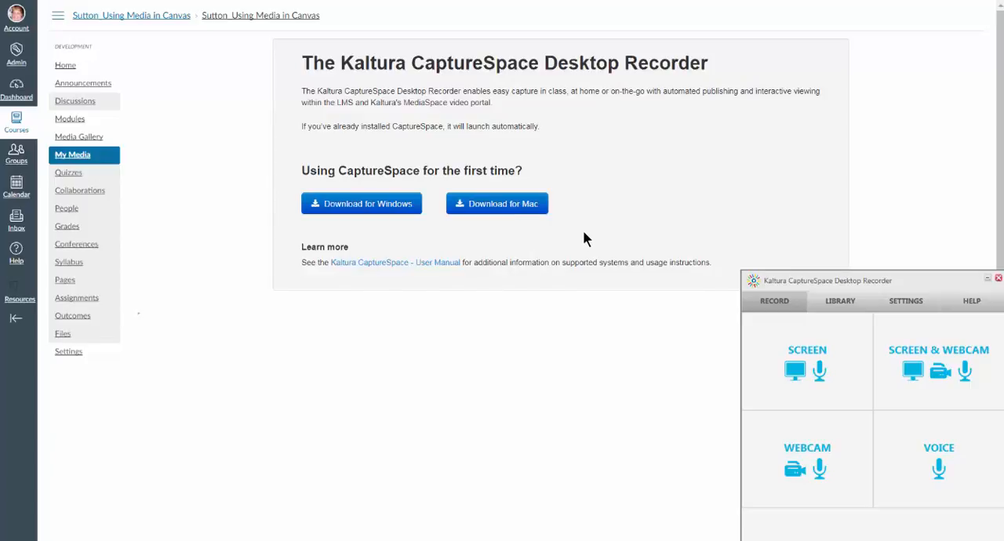
pyautogui.moveTo(787, 275)
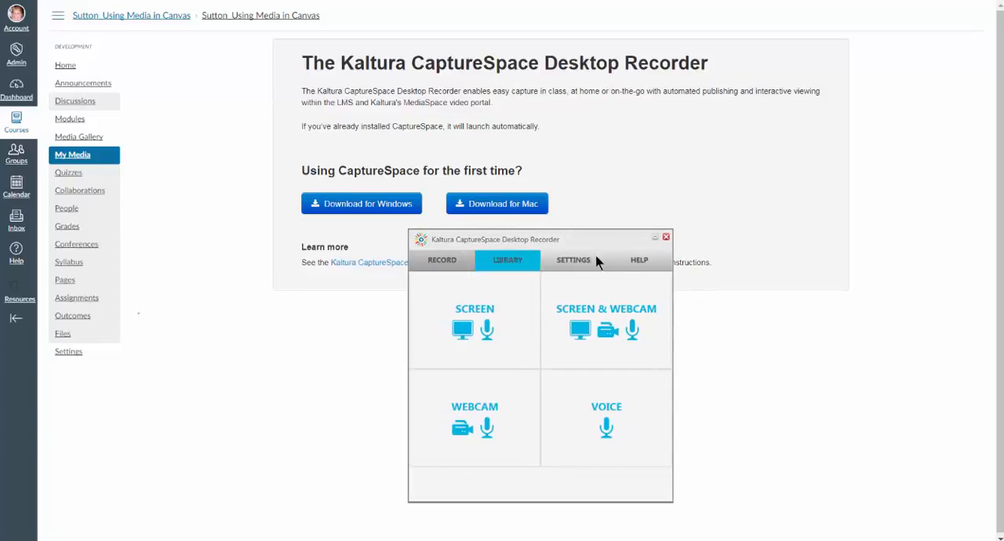
pyautogui.moveTo(665, 452)
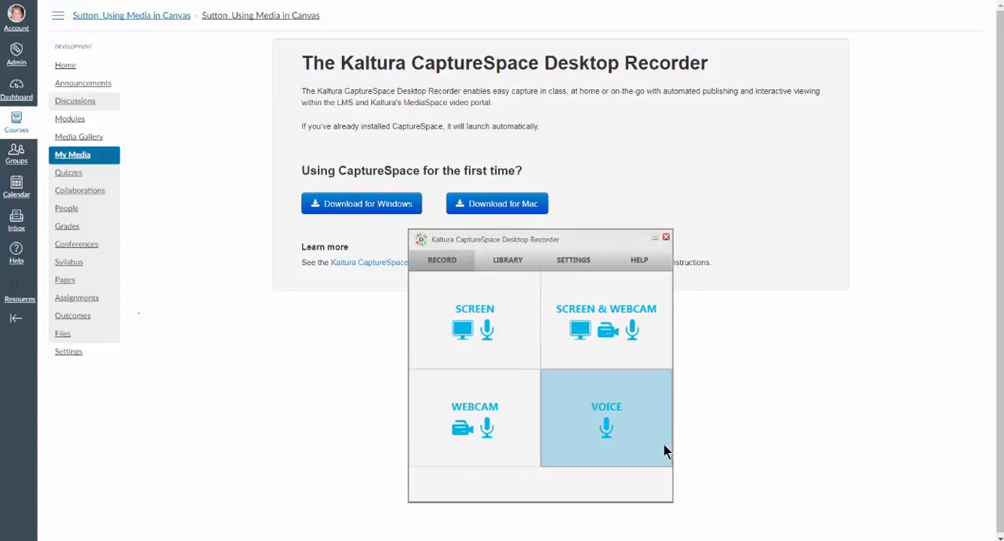
pyautogui.moveTo(518, 353)
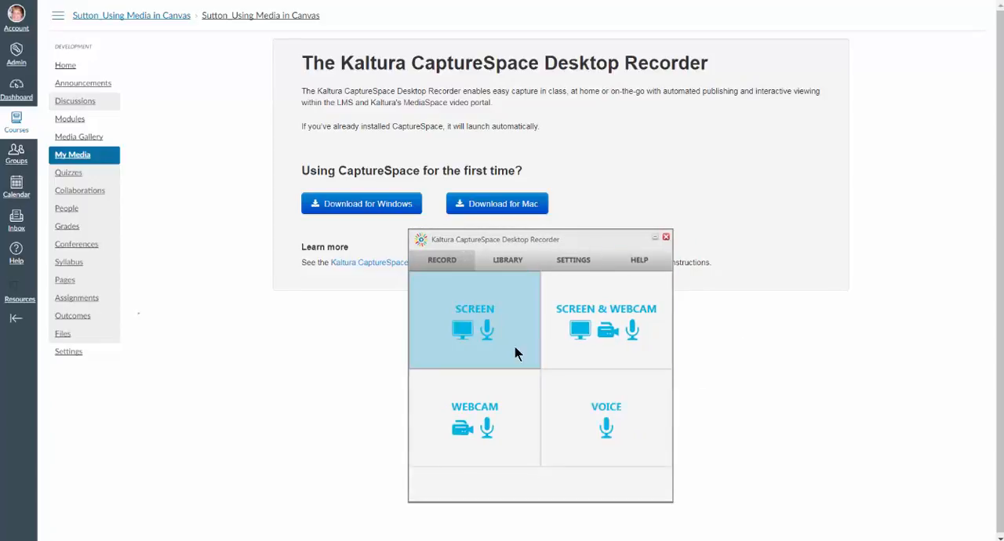
pyautogui.moveTo(607, 421)
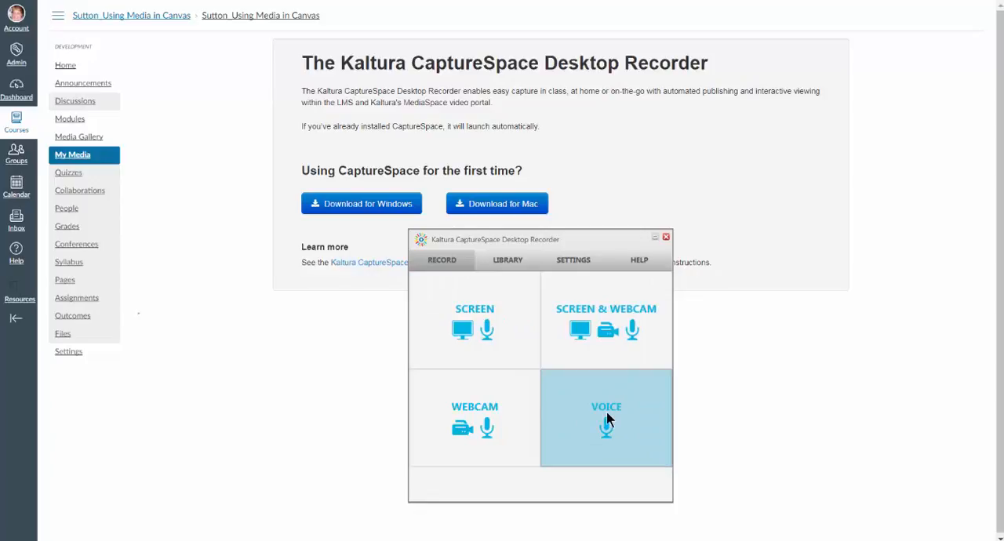
pyautogui.moveTo(610, 433)
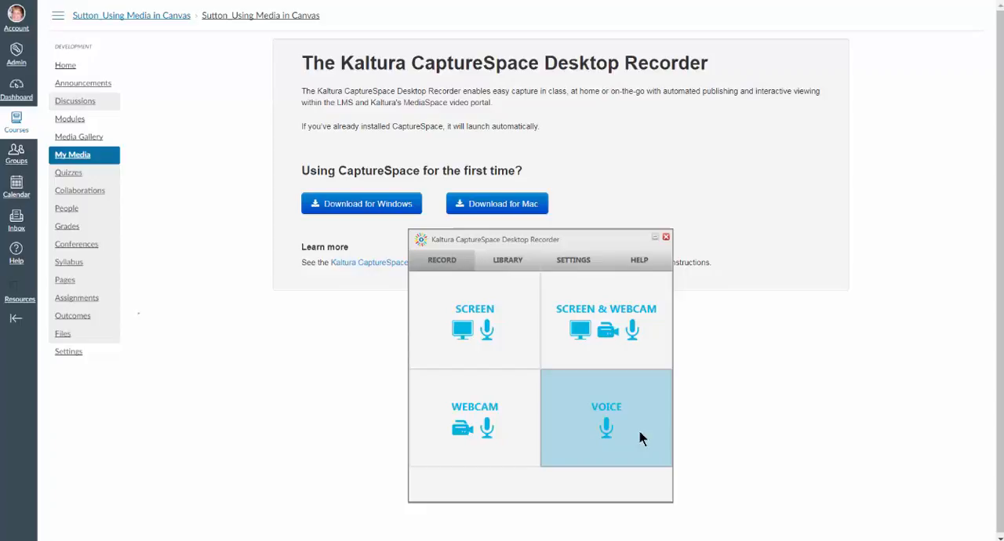
pyautogui.moveTo(633, 432)
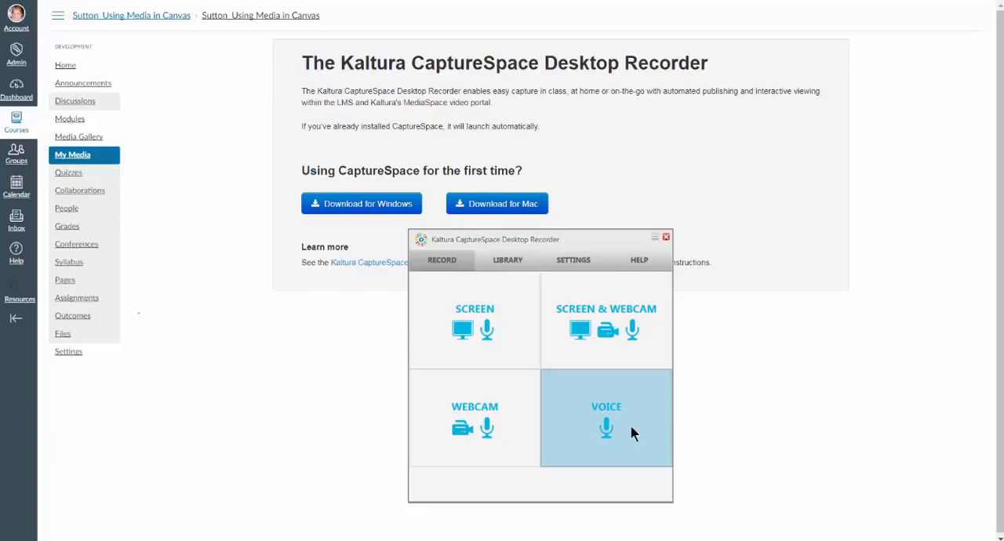
pyautogui.moveTo(613, 431)
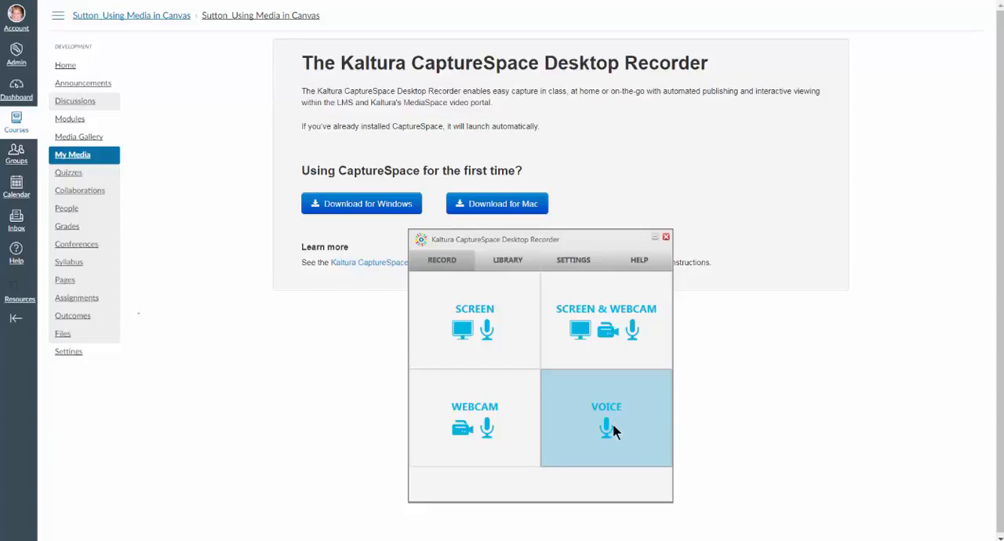
# - Record voice-only audio and pause it at 00:00:12
pyautogui.click(606, 427)
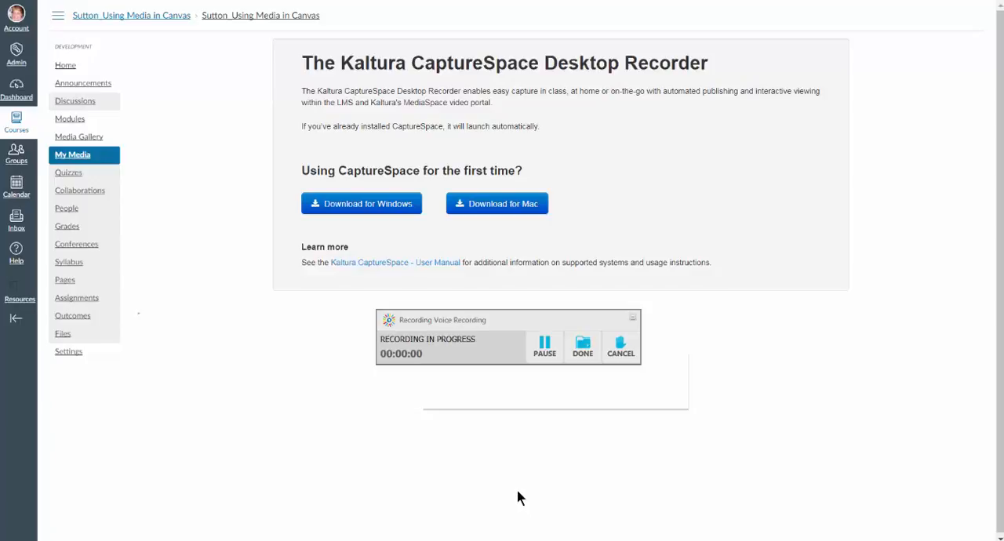
pyautogui.moveTo(499, 488)
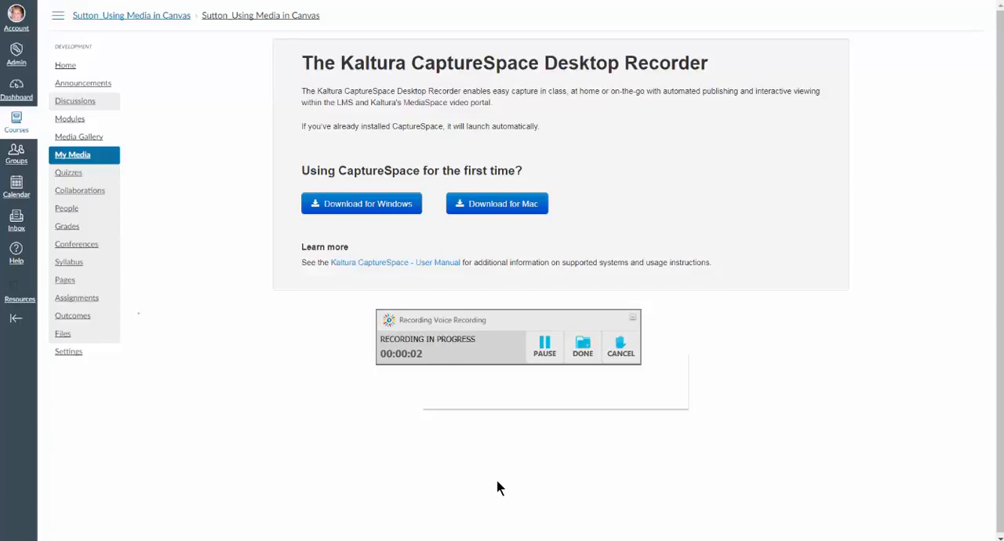
pyautogui.moveTo(474, 448)
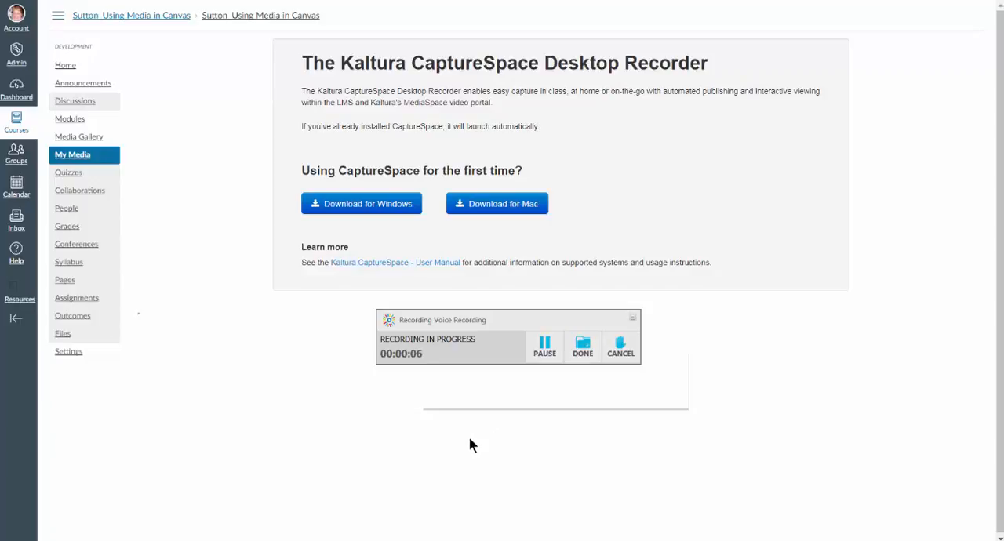
pyautogui.moveTo(464, 443)
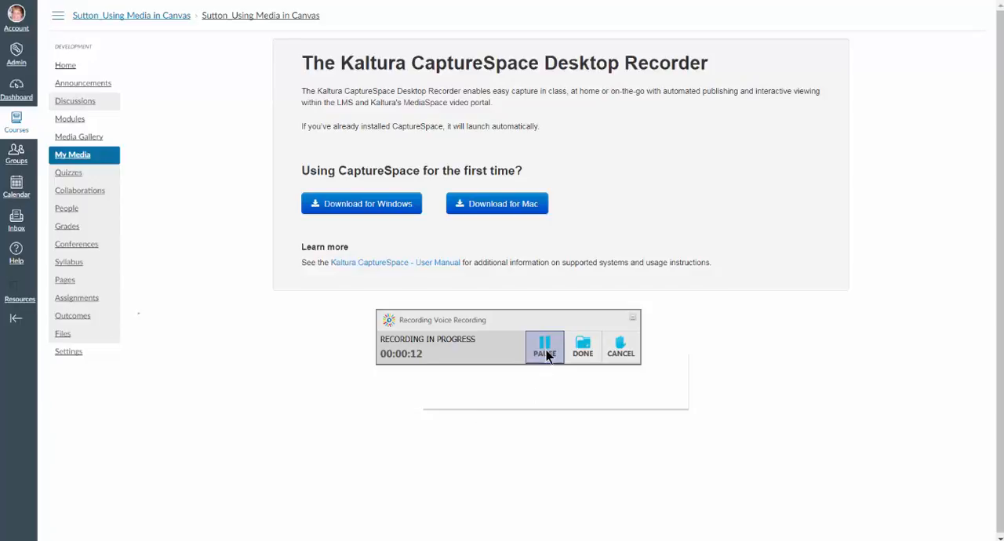
pyautogui.click(543, 345)
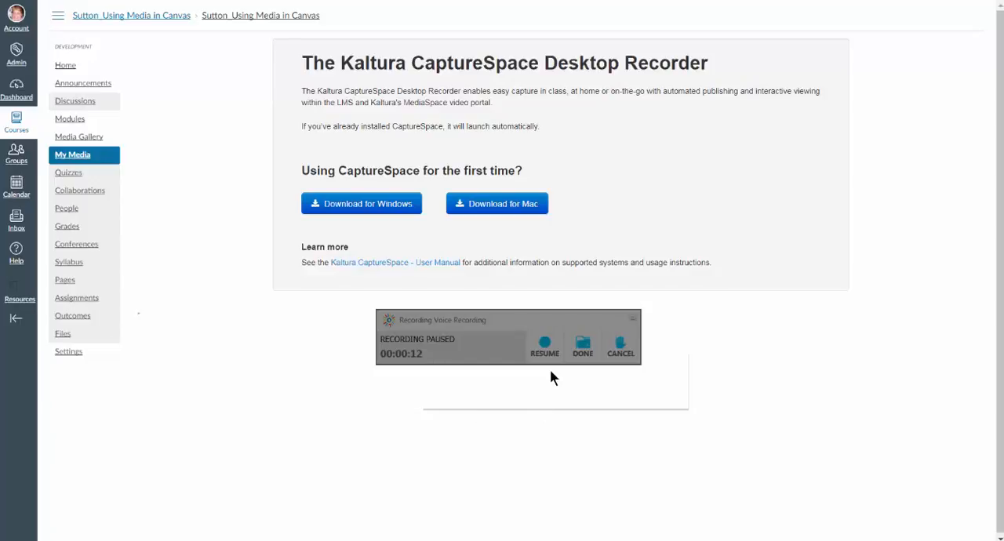
pyautogui.moveTo(590, 380)
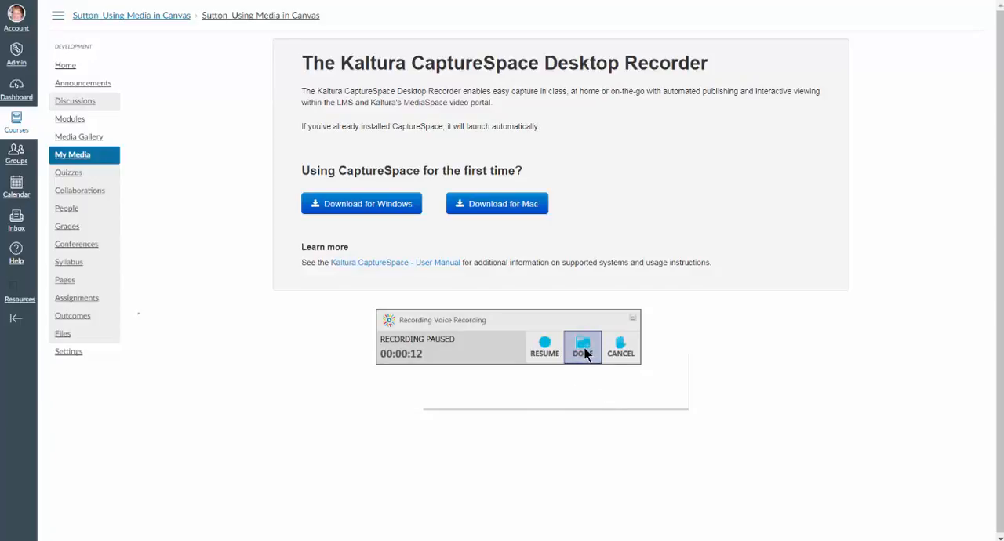
pyautogui.click(584, 346)
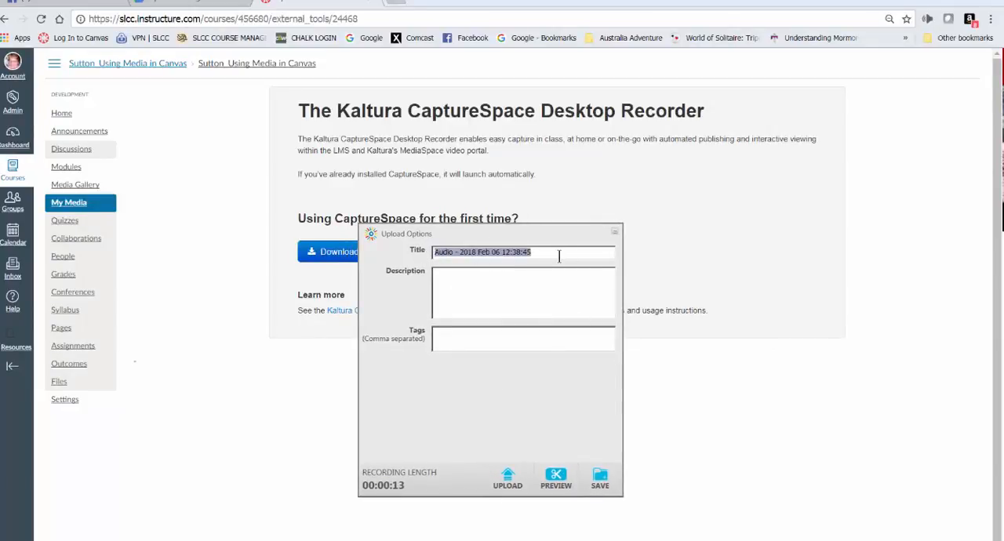
pyautogui.write('Kathy')
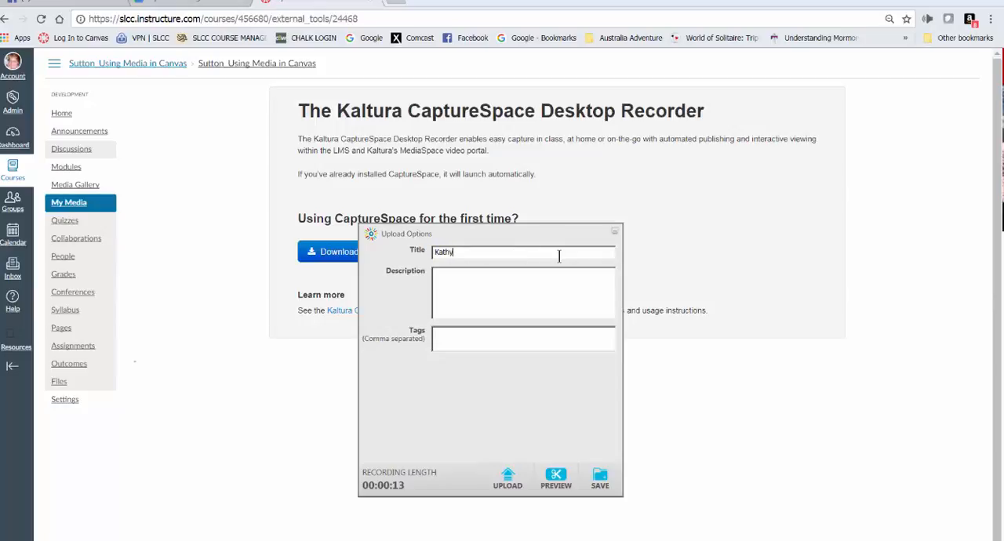
pyautogui.write('Sutton')
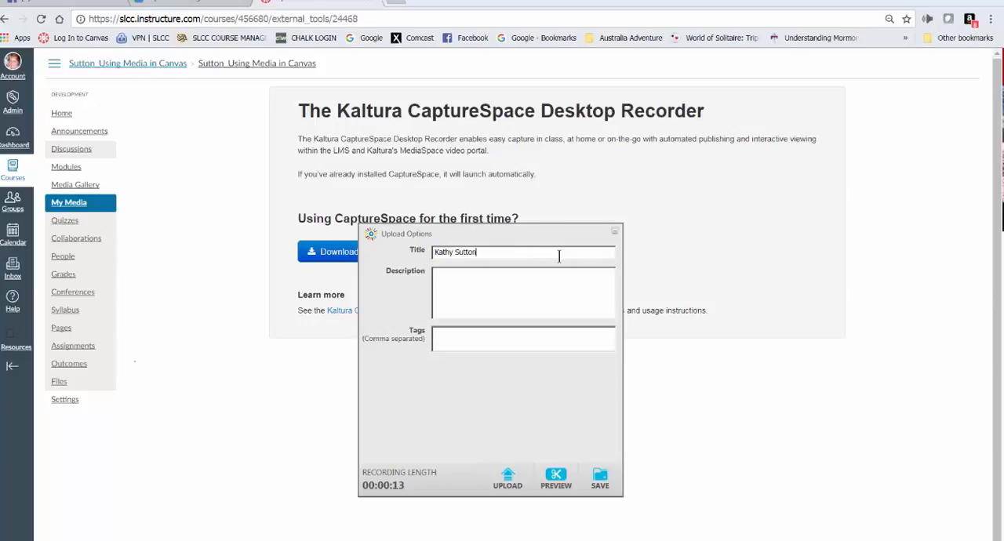
pyautogui.write('Assi')
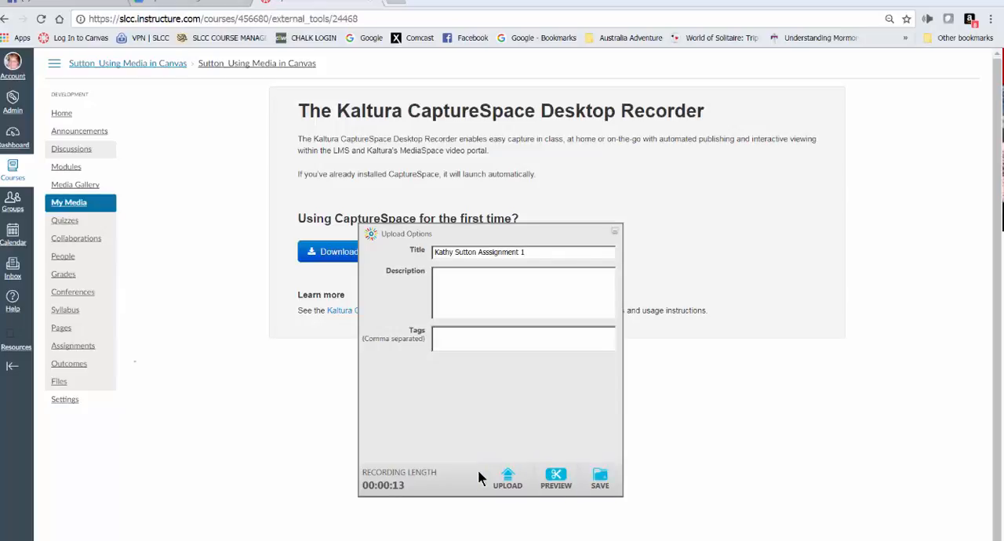
pyautogui.click(600, 477)
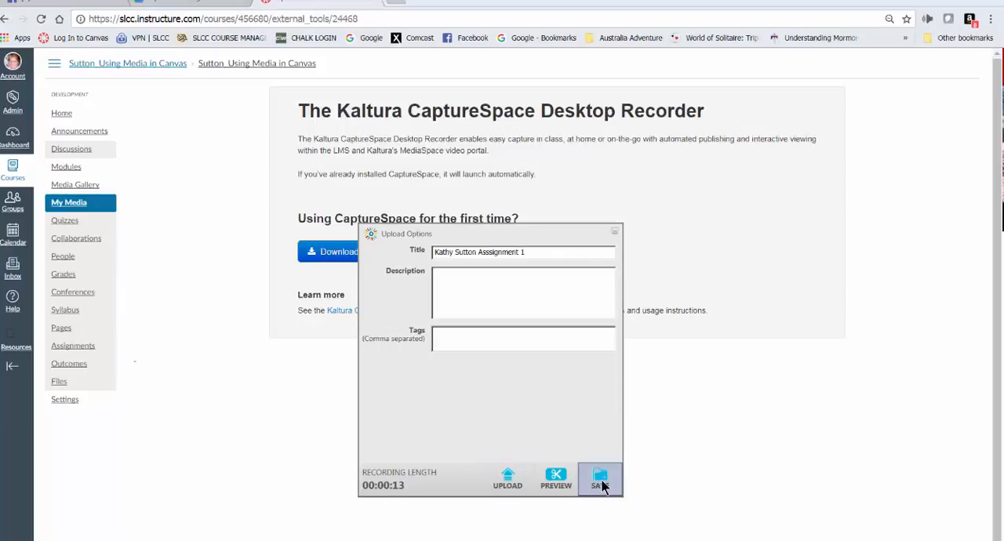
pyautogui.click(598, 480)
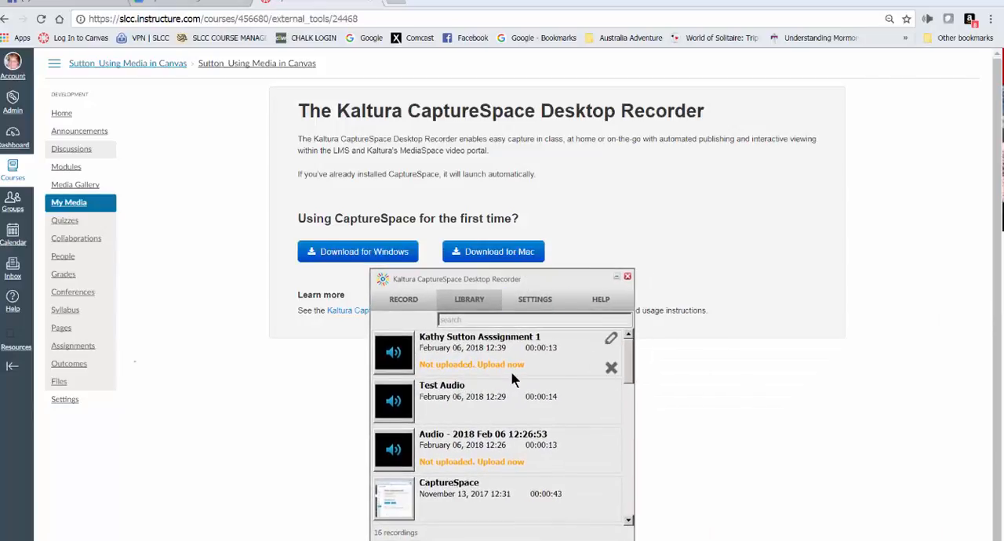
pyautogui.moveTo(468, 396)
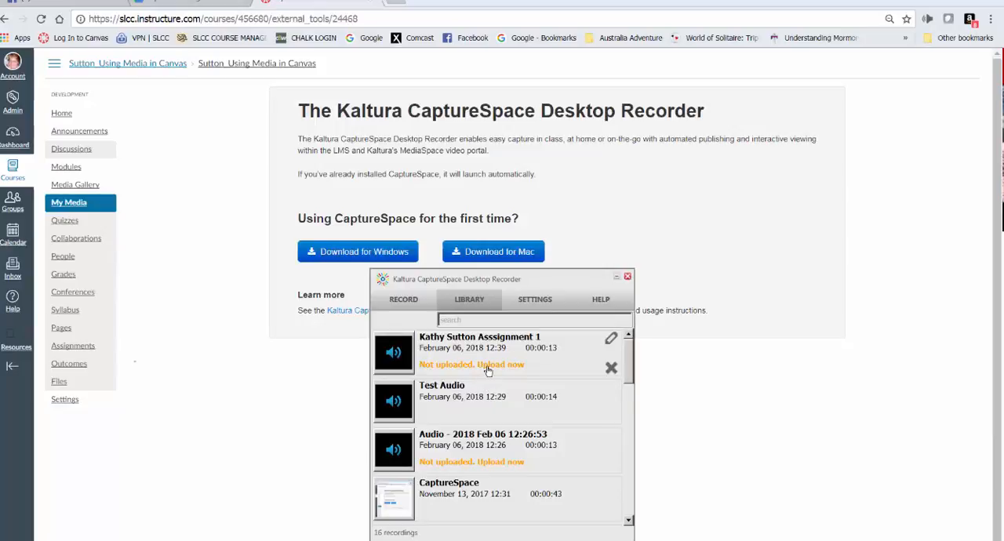
pyautogui.moveTo(503, 372)
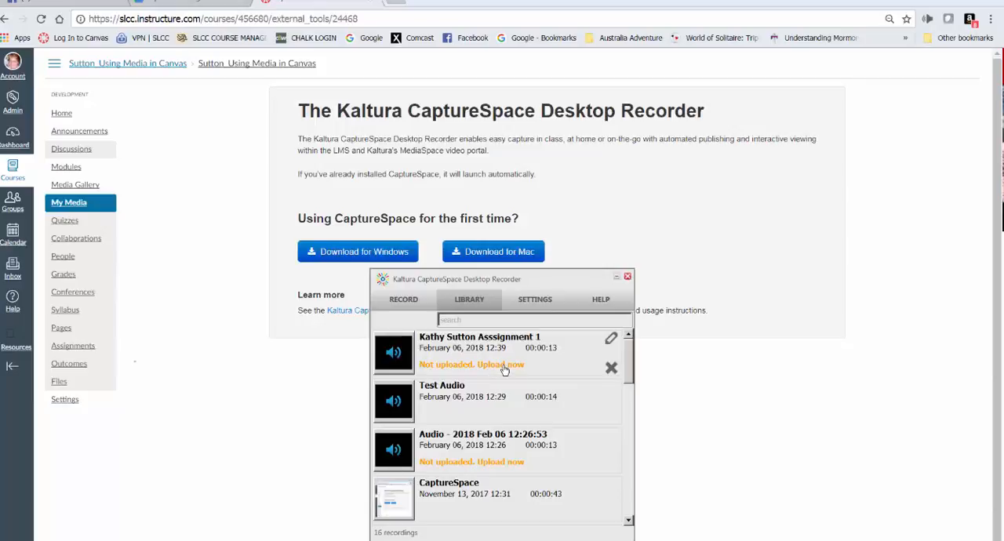
pyautogui.click(502, 367)
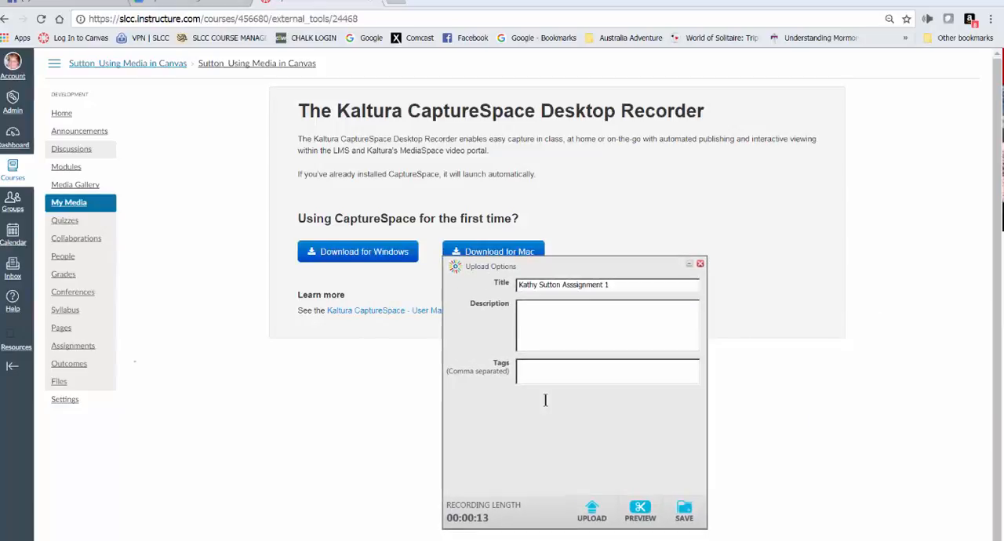
pyautogui.moveTo(628, 459)
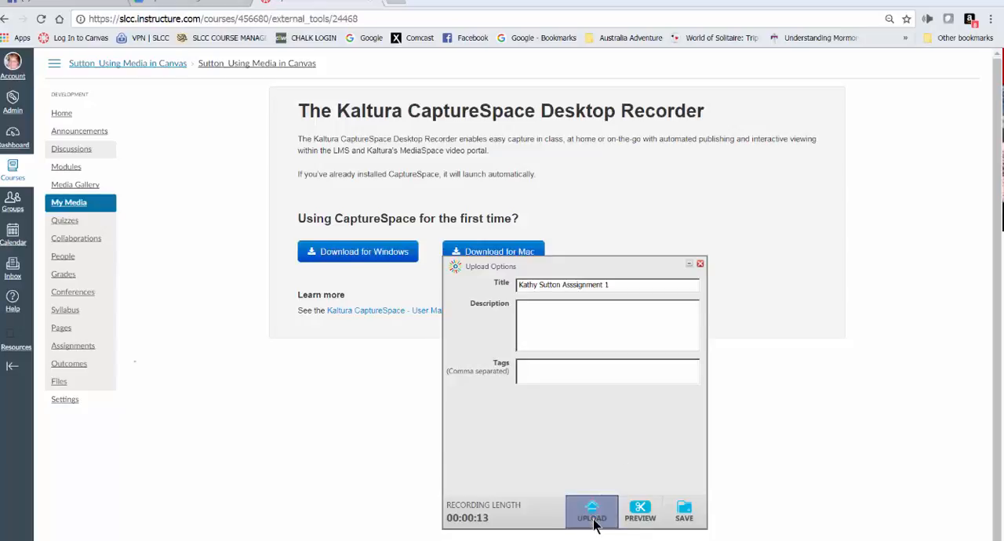
pyautogui.click(587, 513)
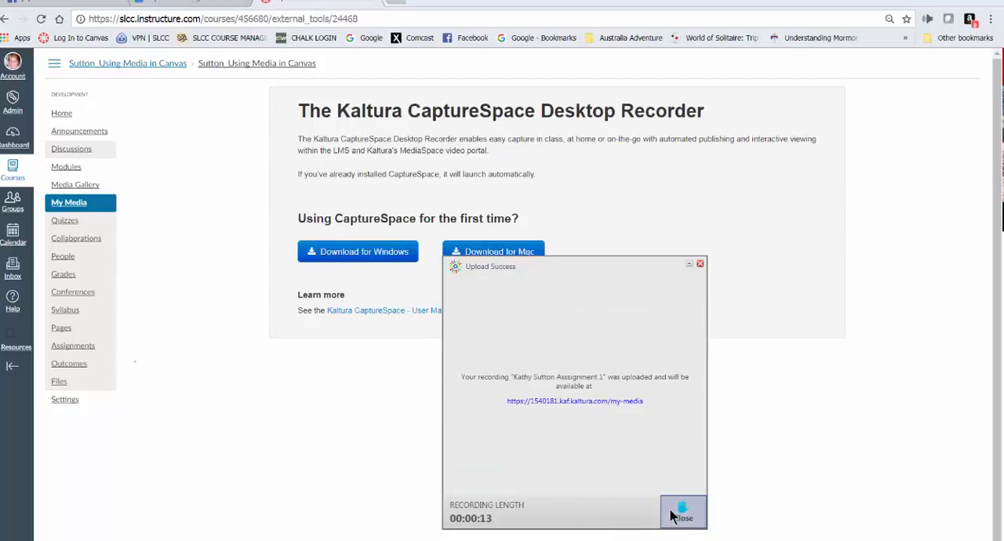
pyautogui.moveTo(678, 493)
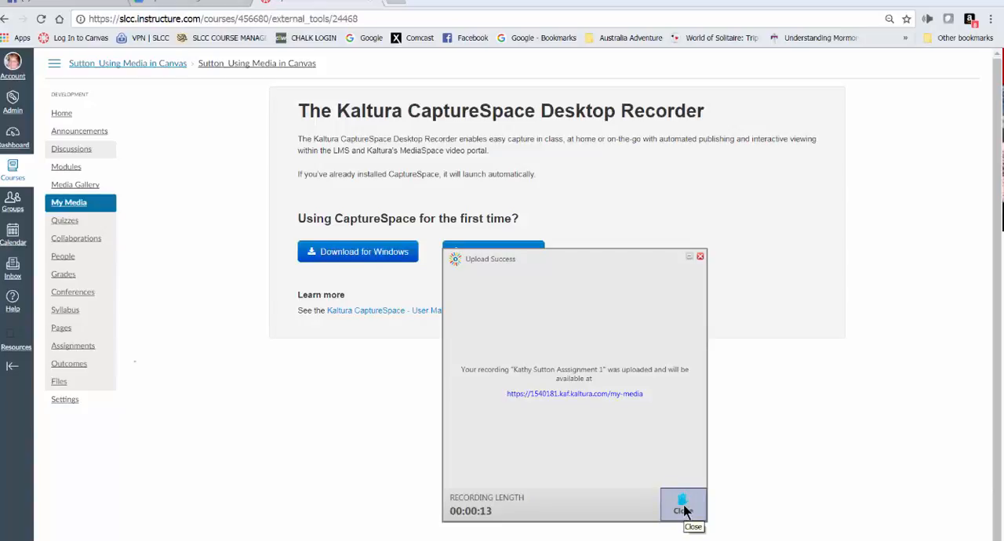
# - Dismiss the success message and quit the recorder, confirming the exit
pyautogui.click(678, 506)
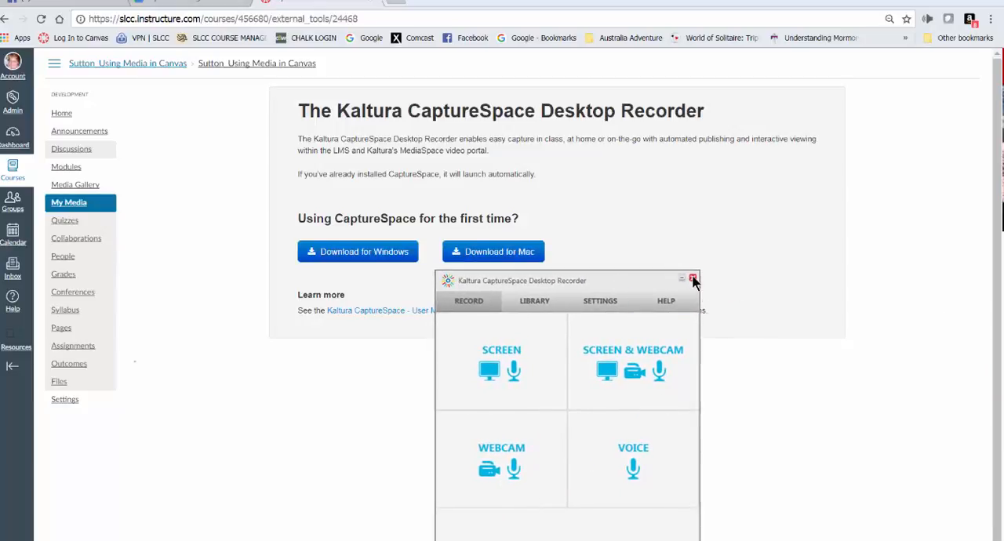
pyautogui.click(694, 279)
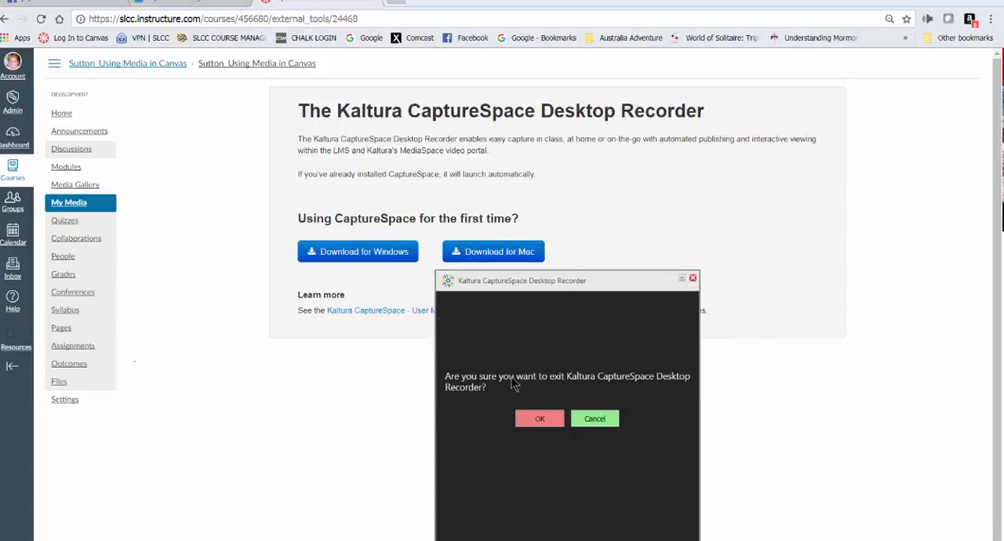
pyautogui.click(540, 418)
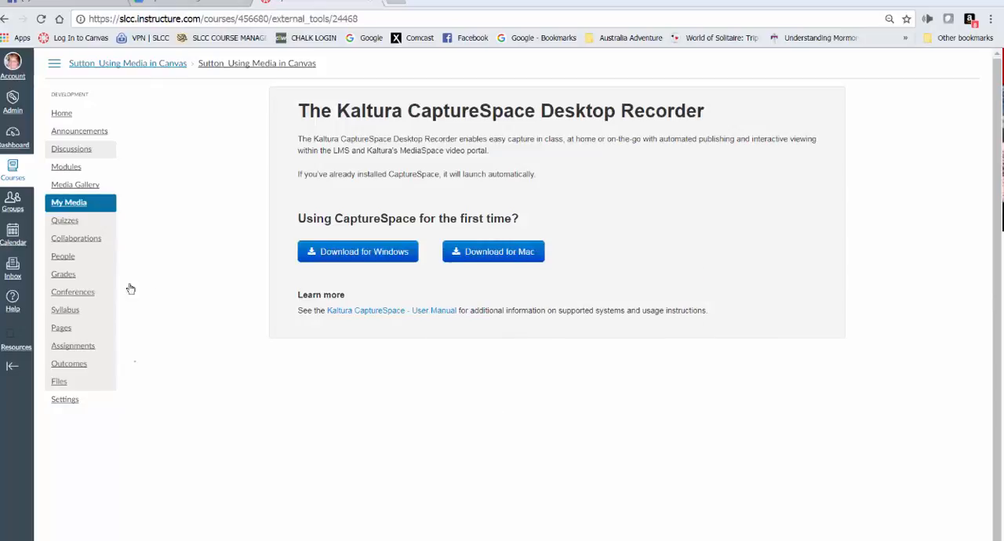
pyautogui.moveTo(78, 207)
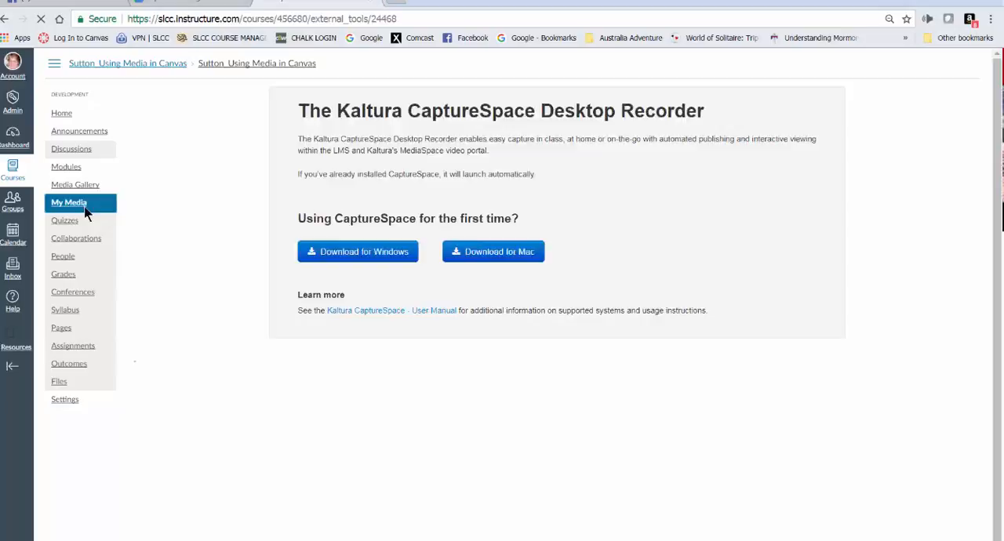
pyautogui.click(69, 203)
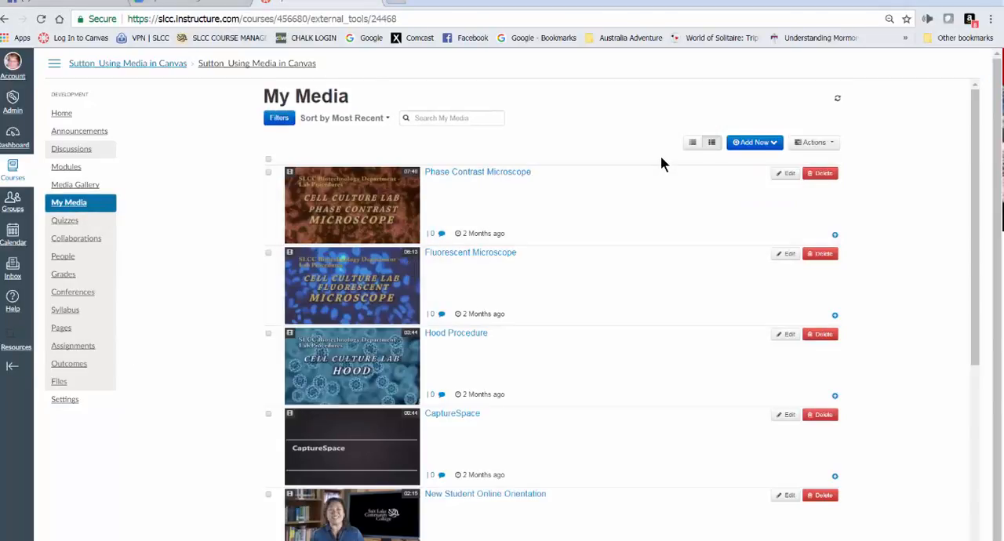
pyautogui.moveTo(632, 122)
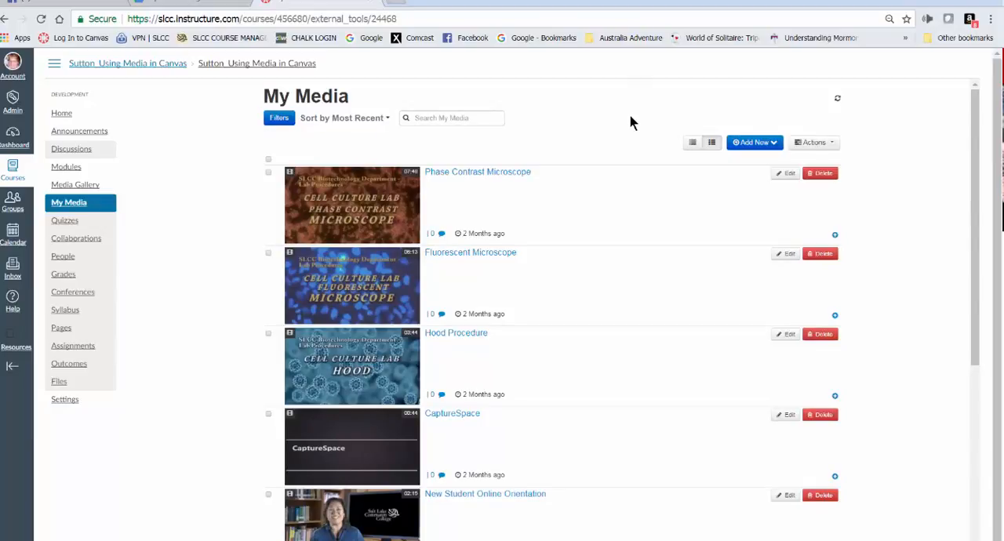
pyautogui.moveTo(843, 107)
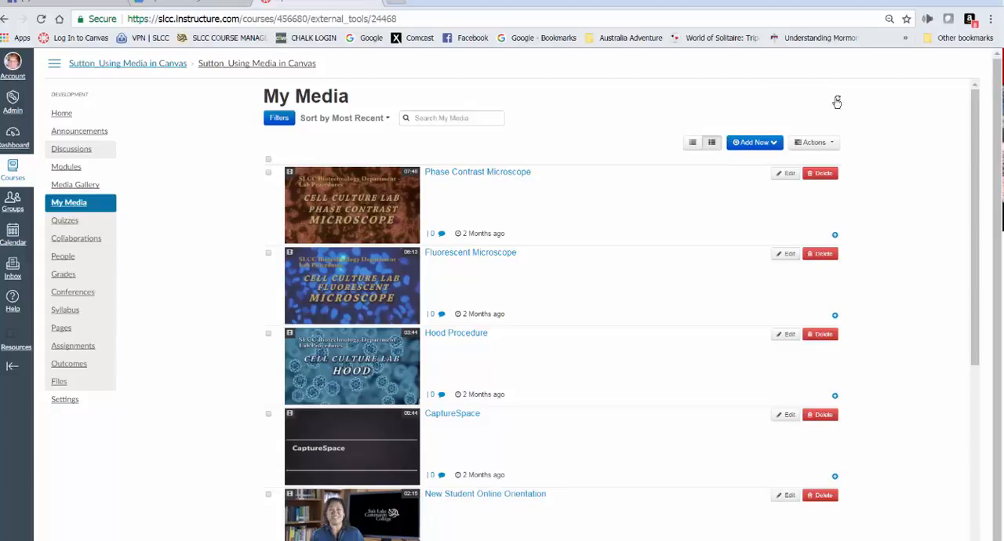
pyautogui.moveTo(843, 98)
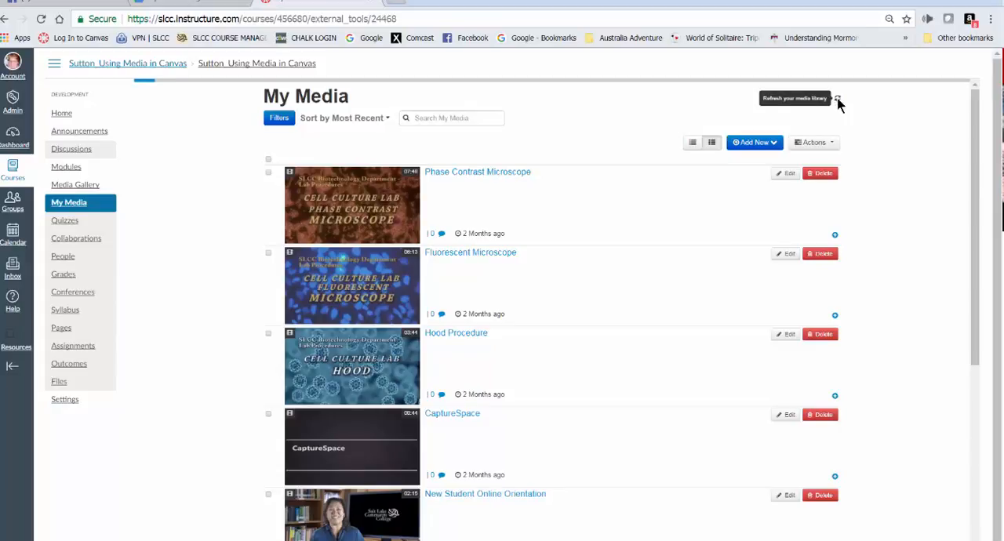
pyautogui.click(838, 98)
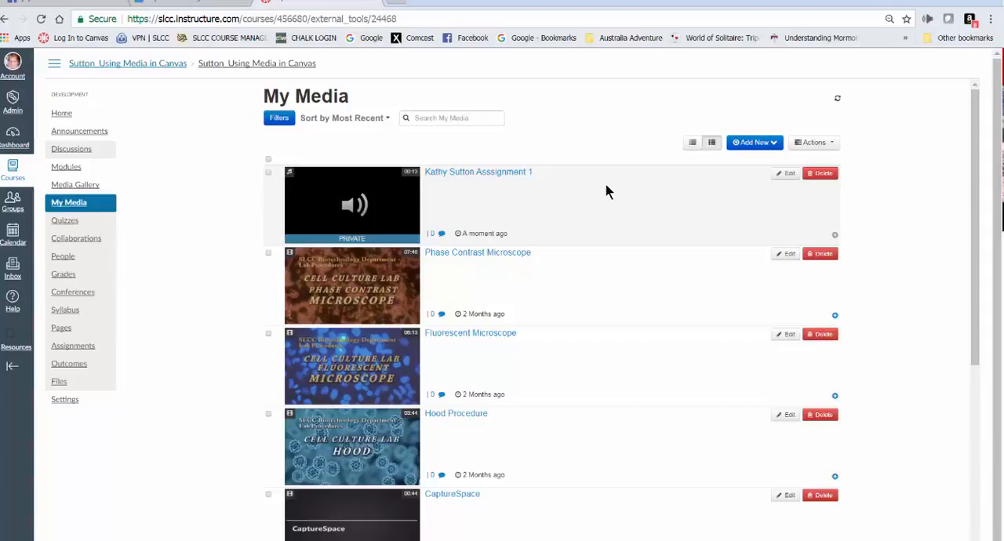
pyautogui.moveTo(520, 183)
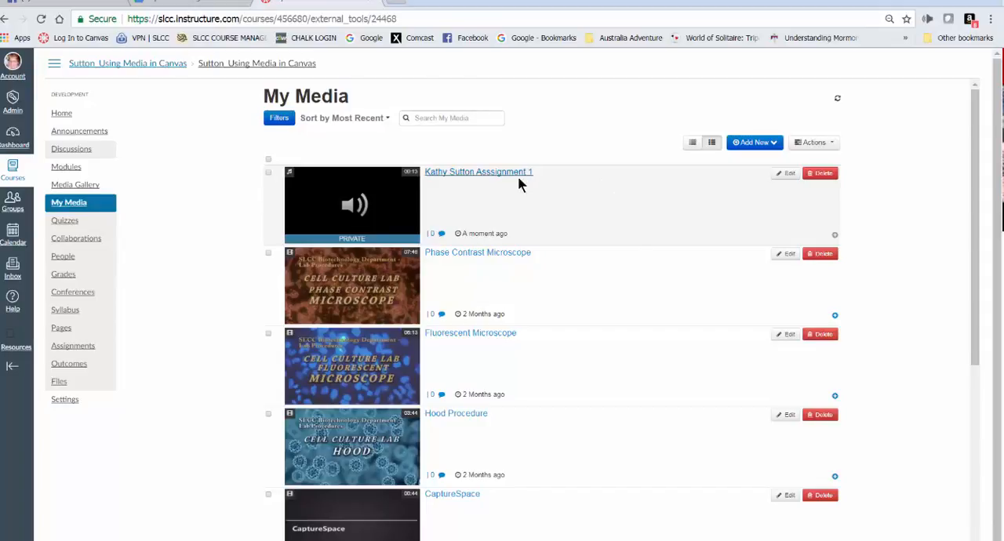
pyautogui.moveTo(407, 164)
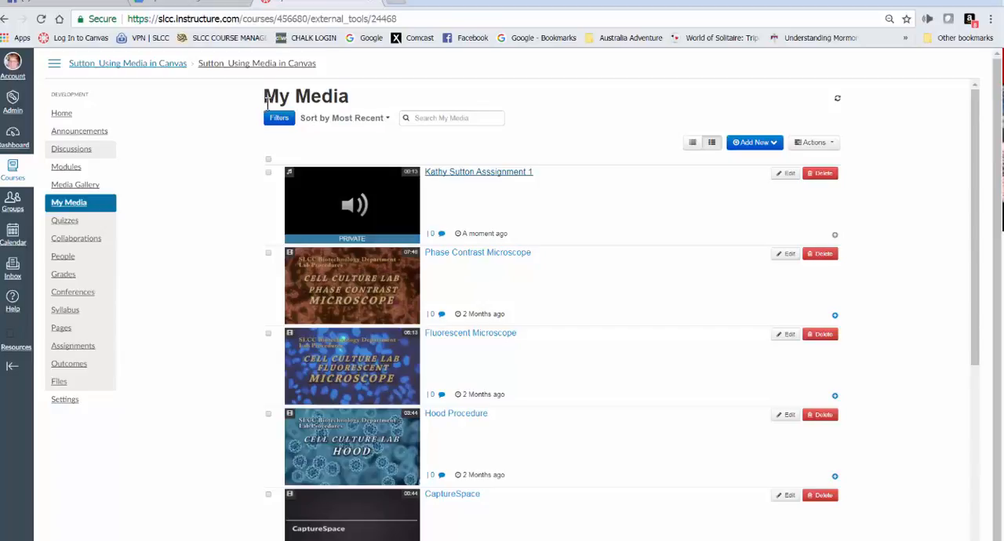
pyautogui.moveTo(345, 176)
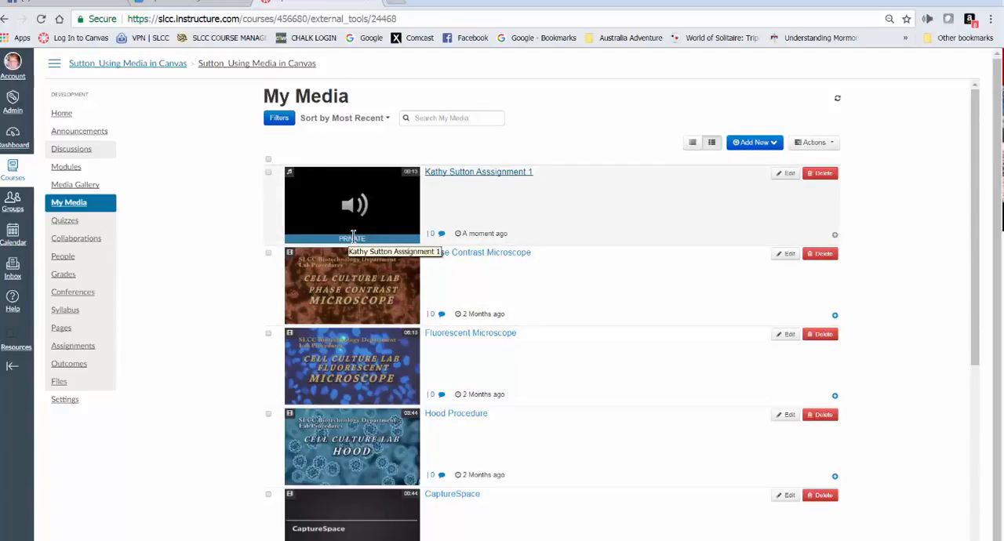
pyautogui.moveTo(309, 233)
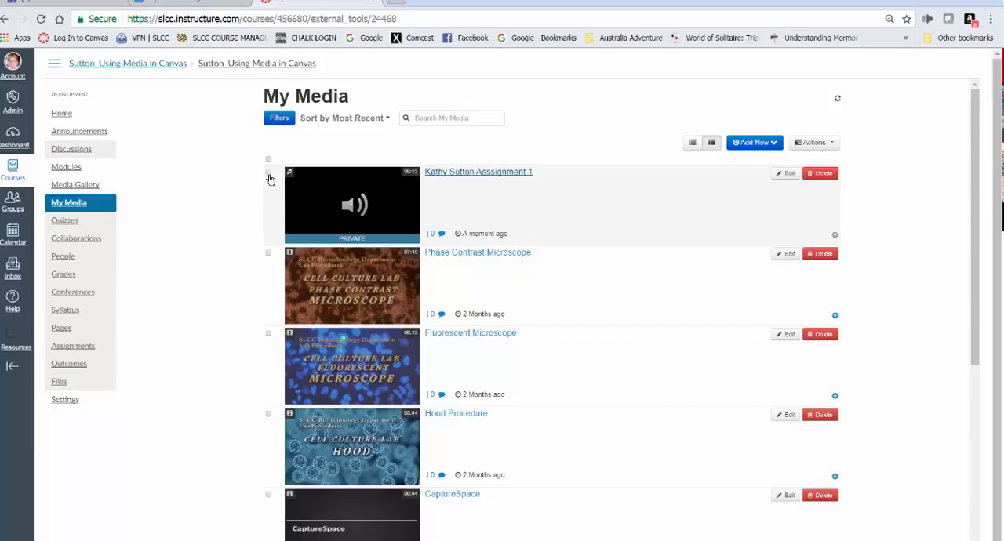
pyautogui.moveTo(269, 177)
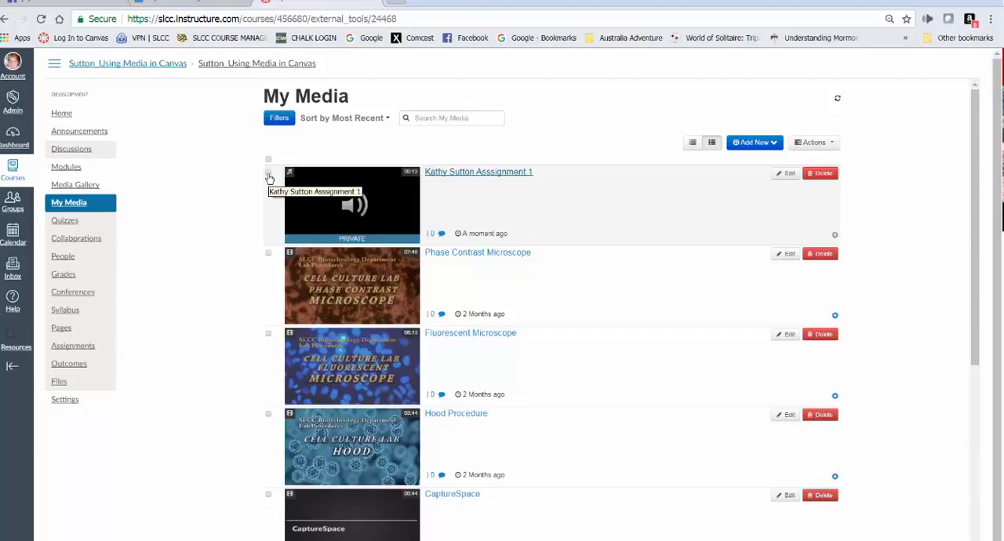
pyautogui.moveTo(270, 174)
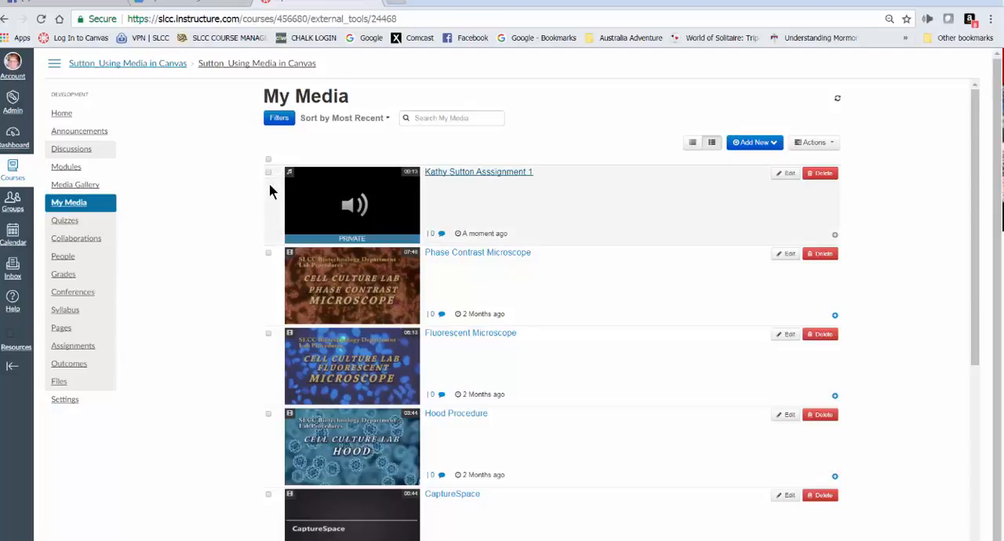
pyautogui.moveTo(290, 176)
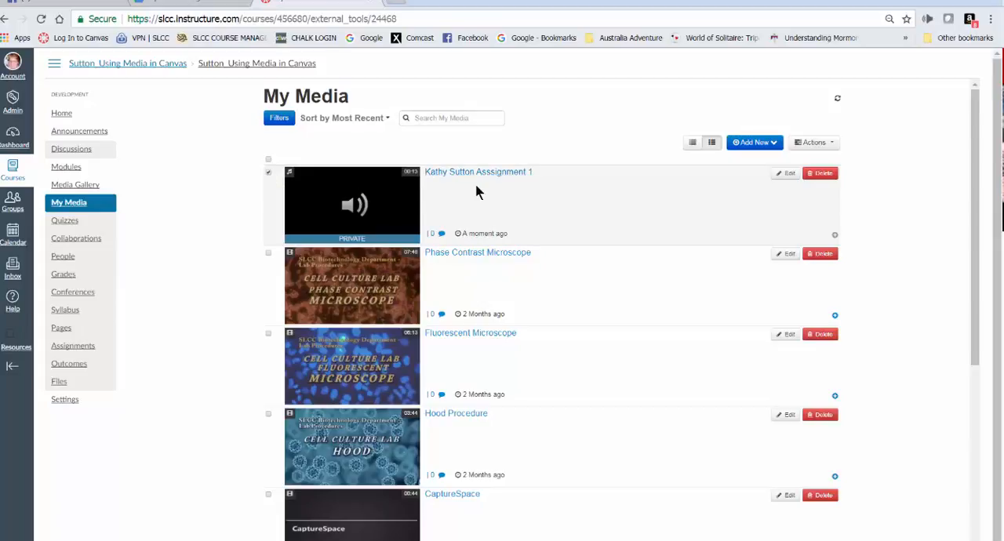
pyautogui.moveTo(772, 190)
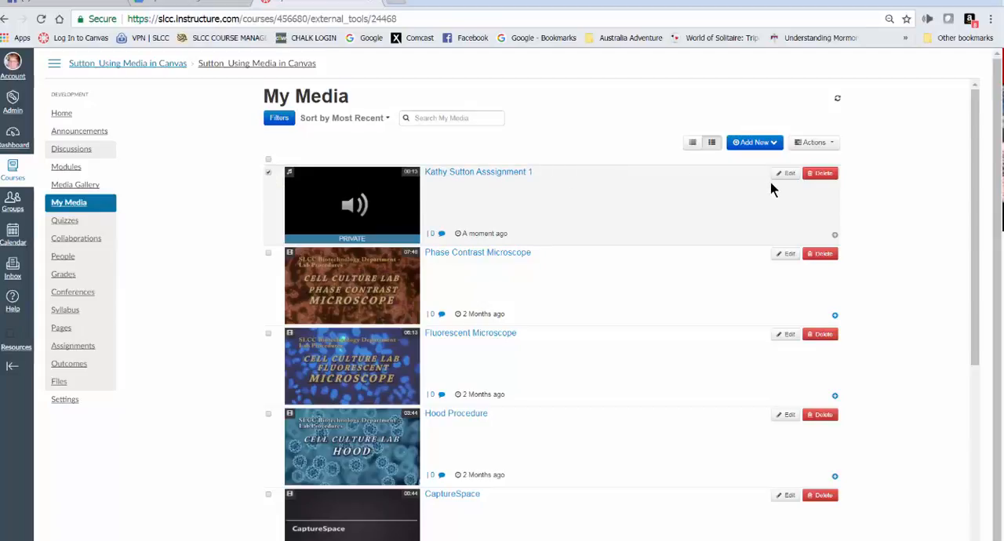
pyautogui.moveTo(852, 147)
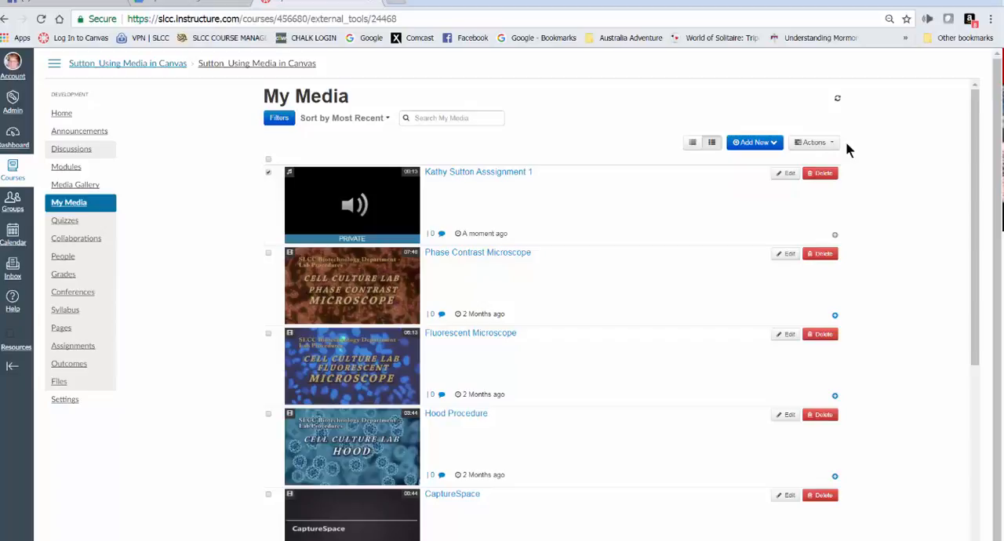
# - Publish the recording via Actions to the 'Sutton_Using Media in Canvas' gallery and save
pyautogui.click(813, 143)
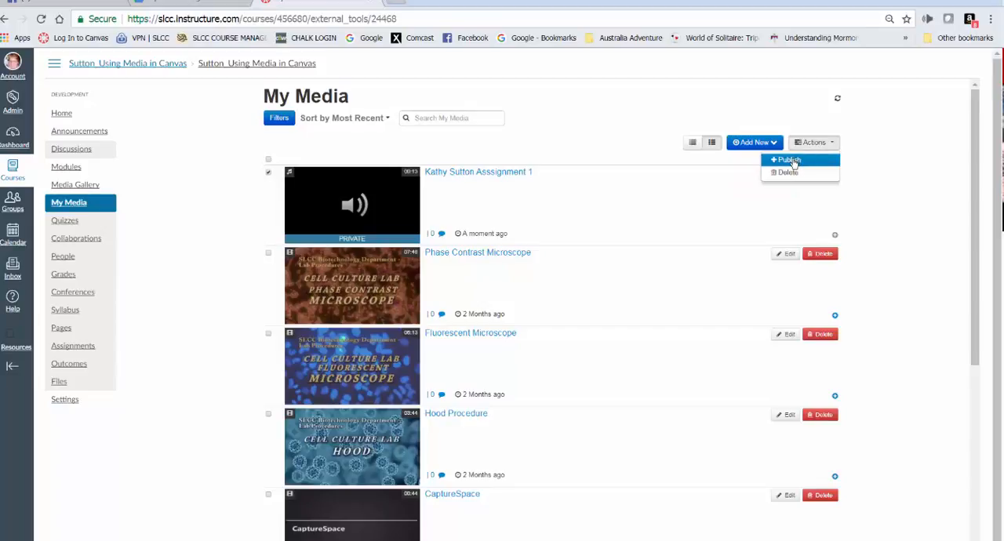
pyautogui.click(785, 160)
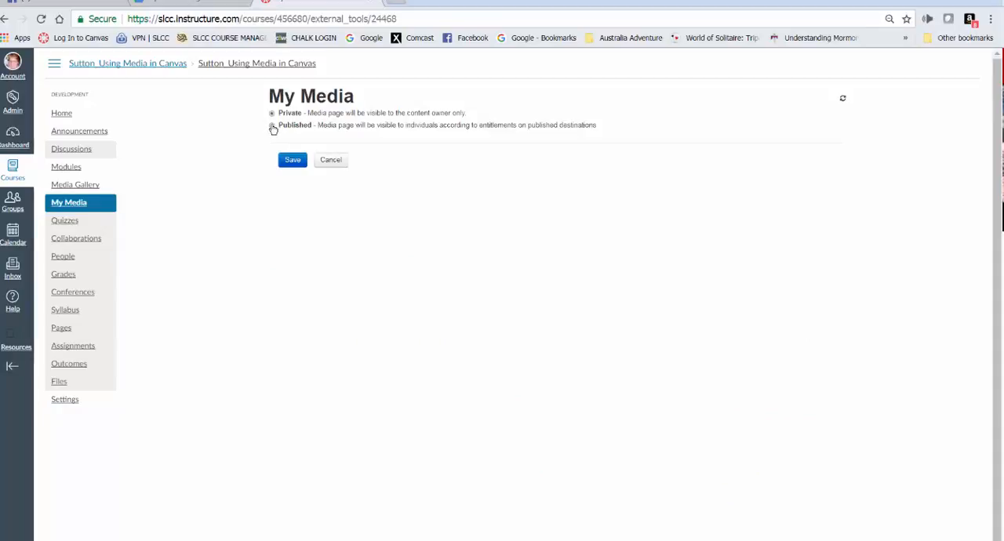
pyautogui.click(273, 125)
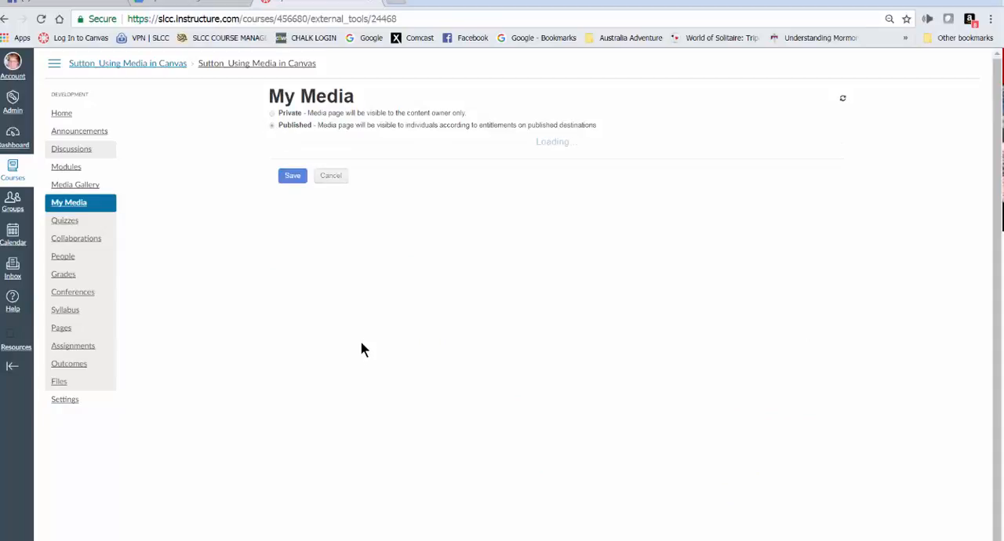
pyautogui.moveTo(373, 319)
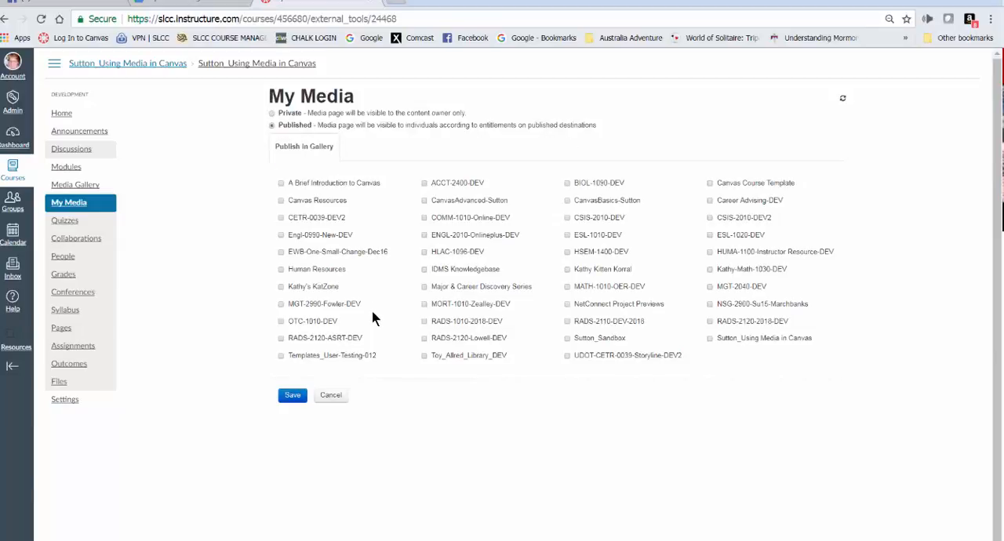
pyautogui.moveTo(339, 285)
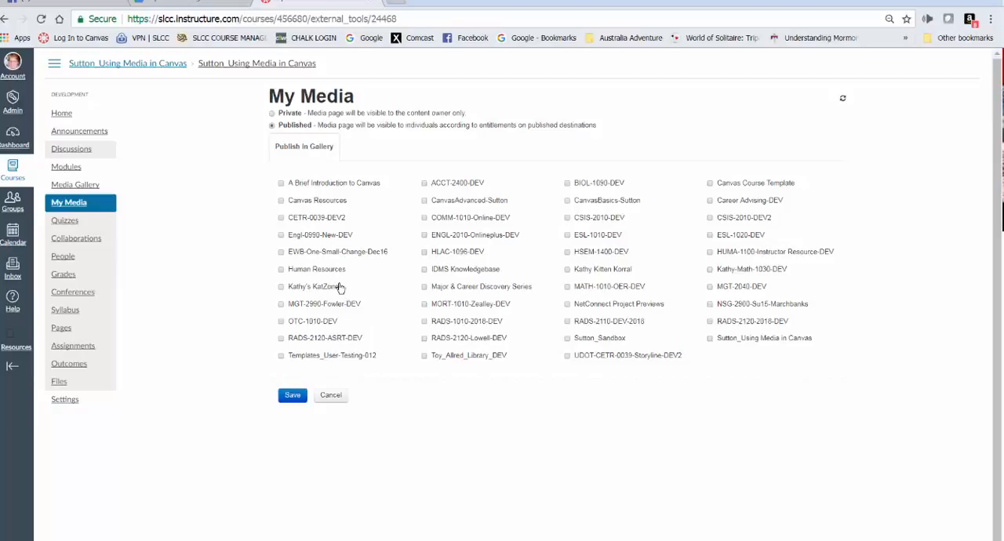
pyautogui.moveTo(455, 195)
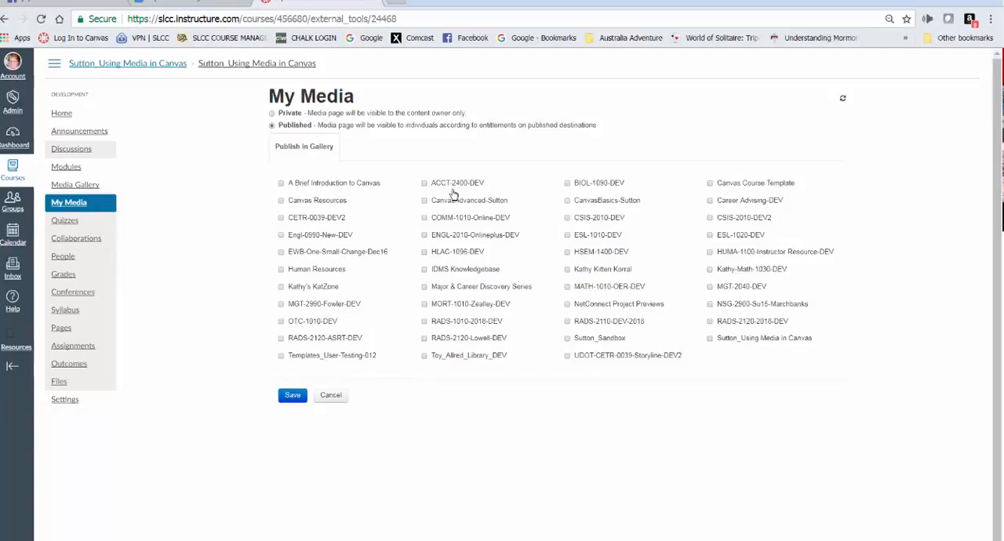
pyautogui.moveTo(431, 203)
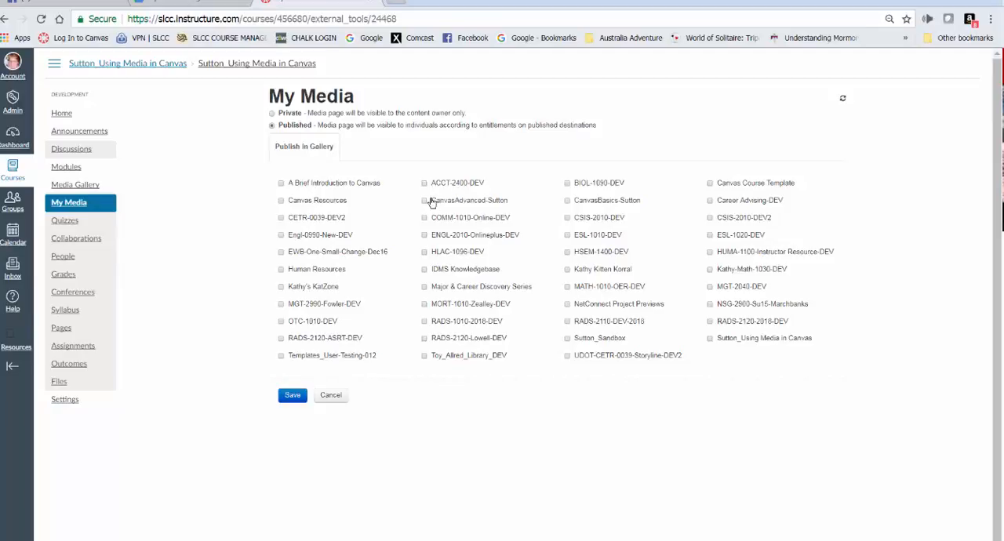
pyautogui.moveTo(706, 220)
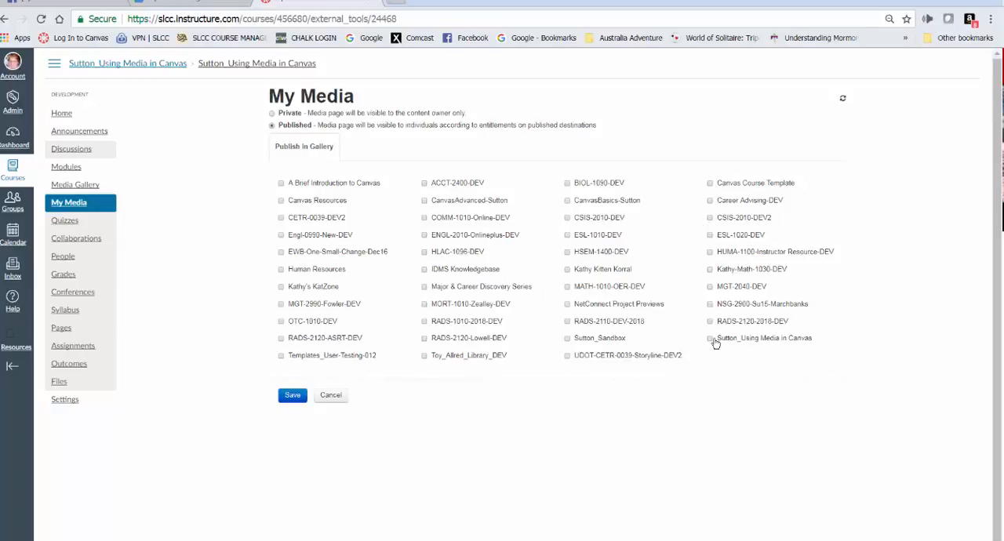
pyautogui.click(709, 339)
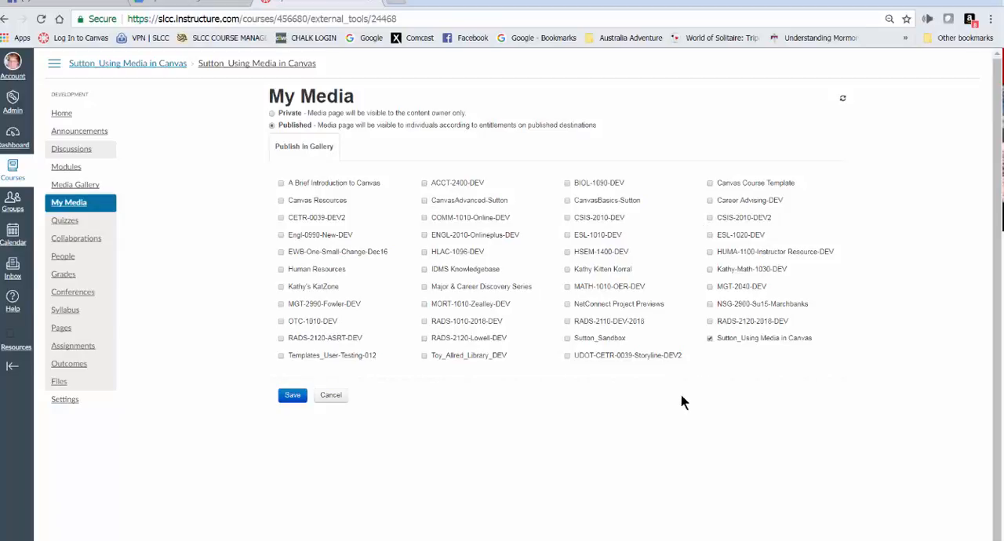
pyautogui.moveTo(722, 358)
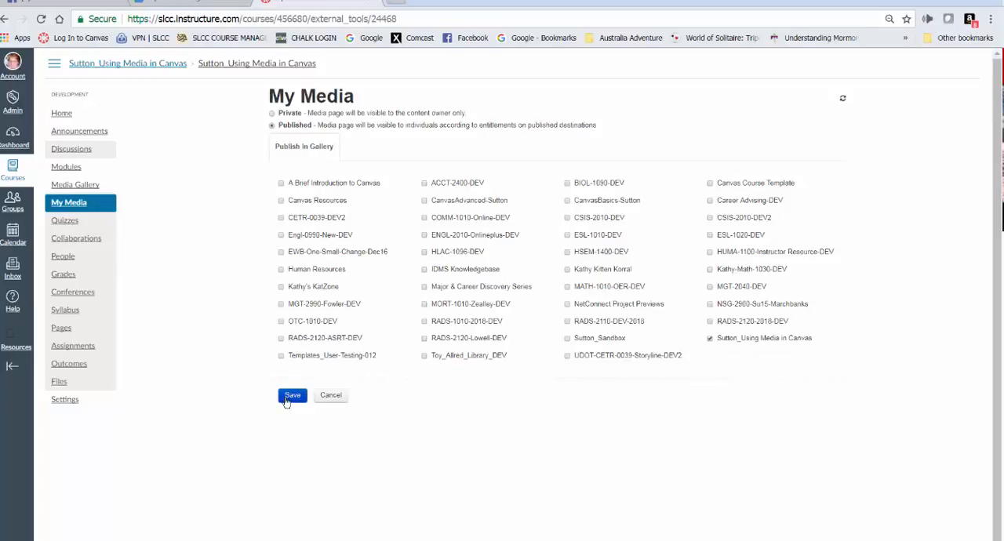
pyautogui.click(292, 396)
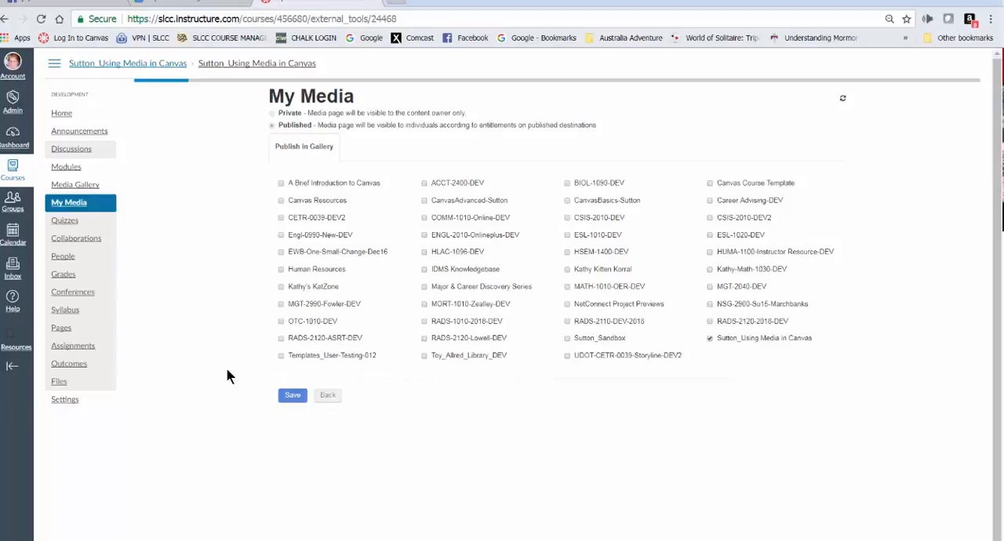
pyautogui.click(291, 396)
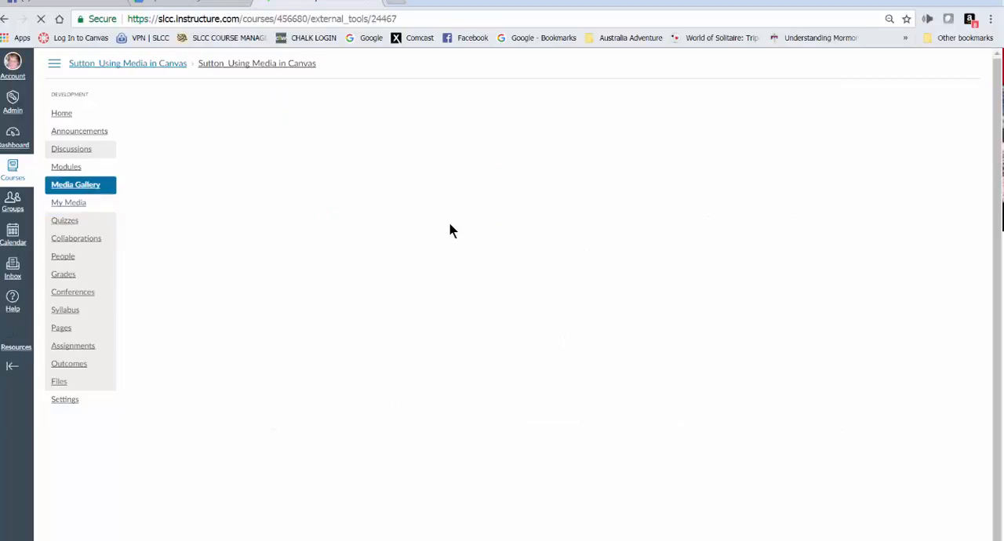
pyautogui.moveTo(421, 210)
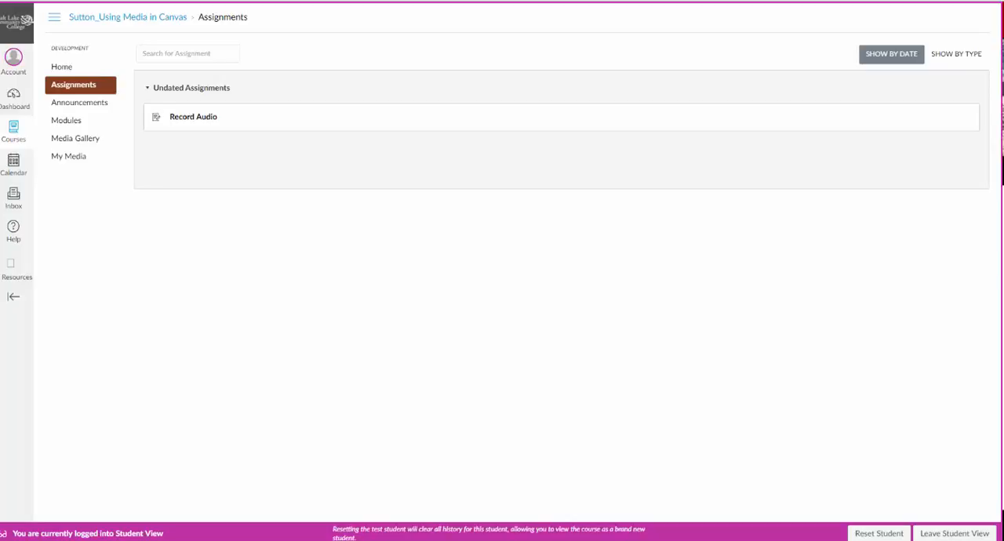
pyautogui.moveTo(854, 354)
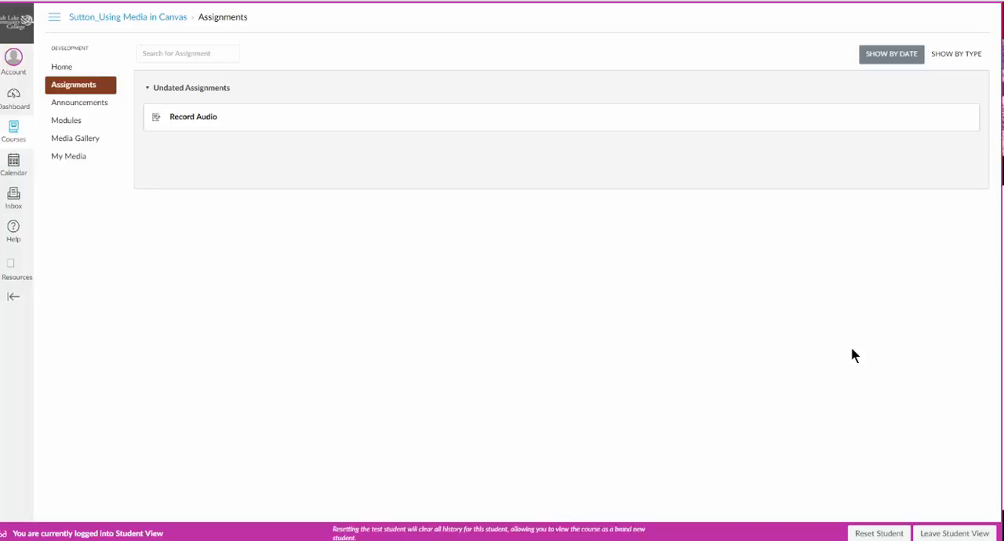
pyautogui.moveTo(854, 355)
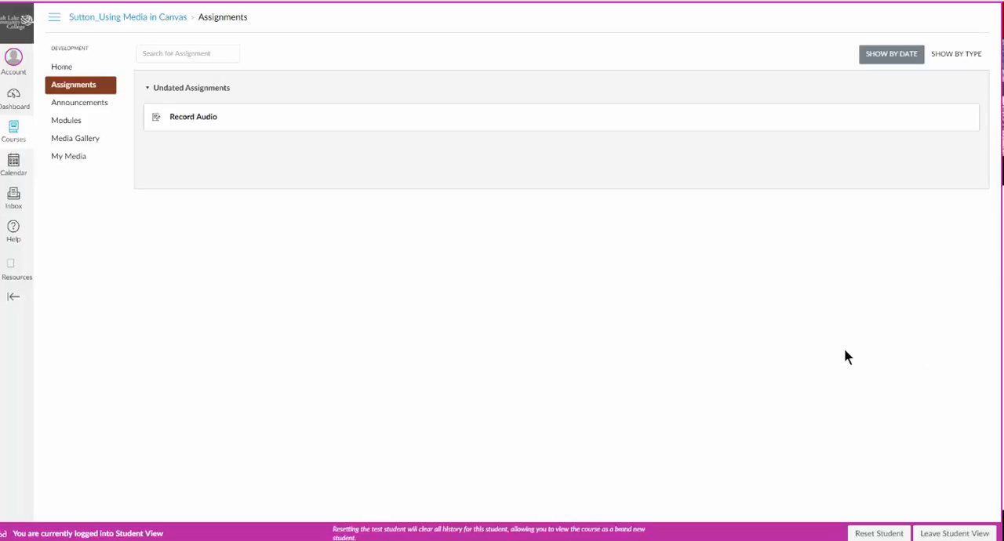
pyautogui.moveTo(262, 301)
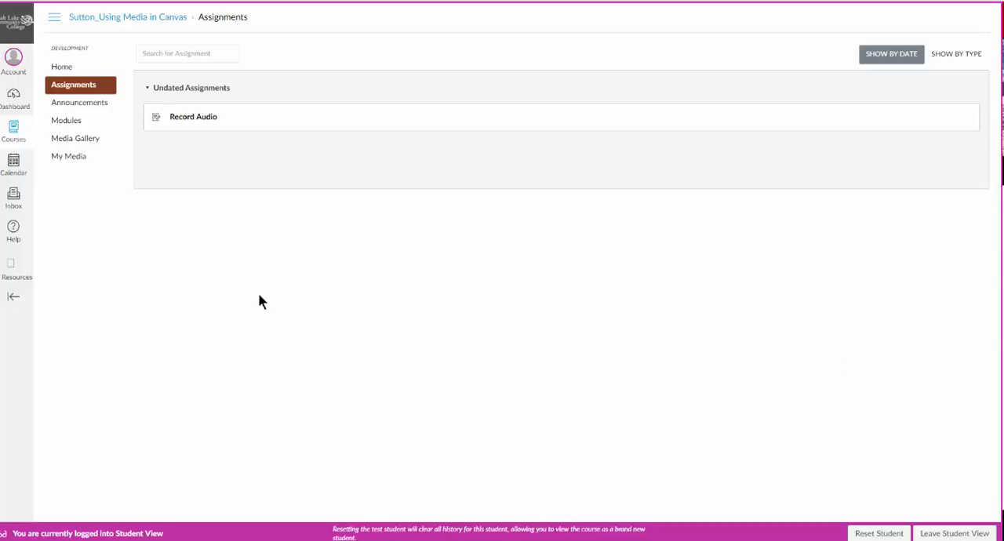
pyautogui.moveTo(83, 87)
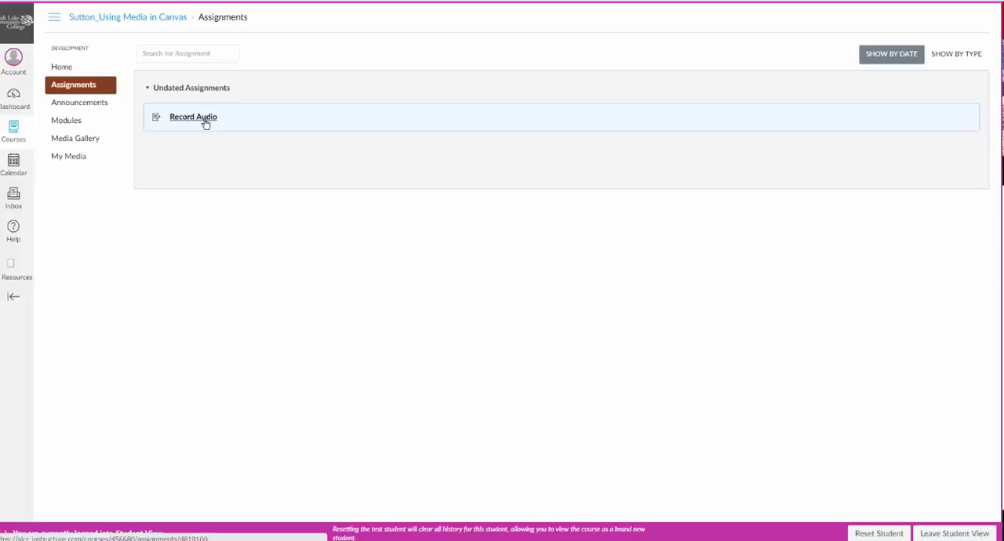
pyautogui.moveTo(207, 126)
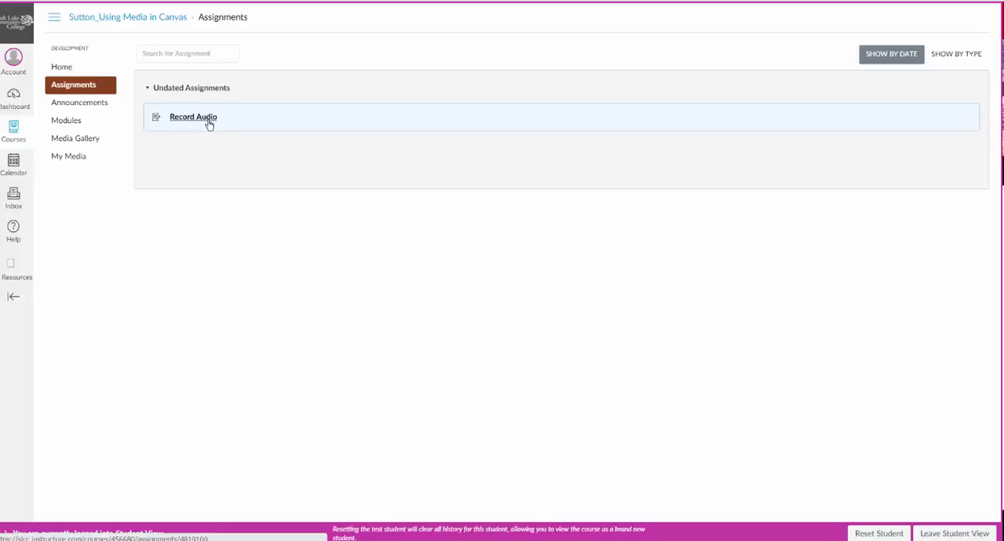
pyautogui.moveTo(207, 124)
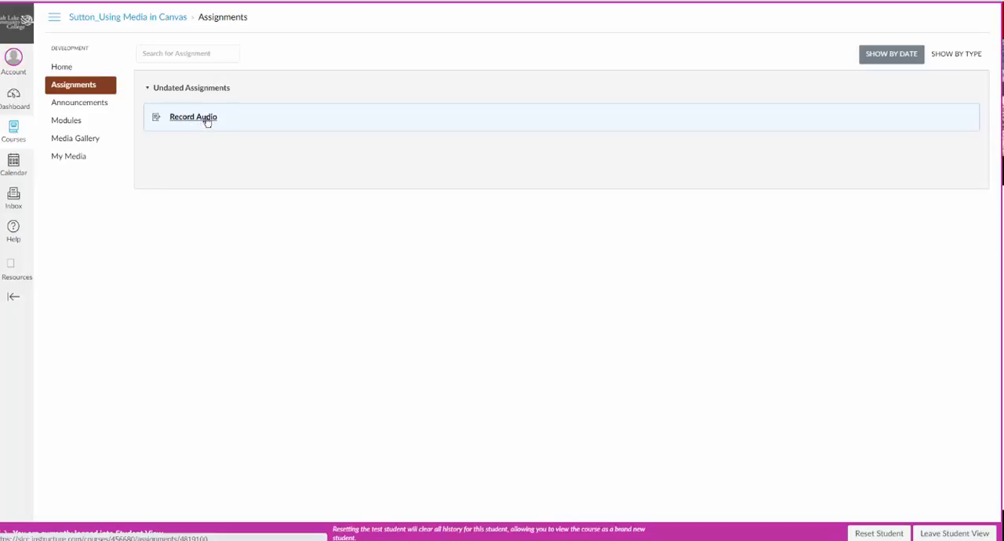
pyautogui.moveTo(214, 138)
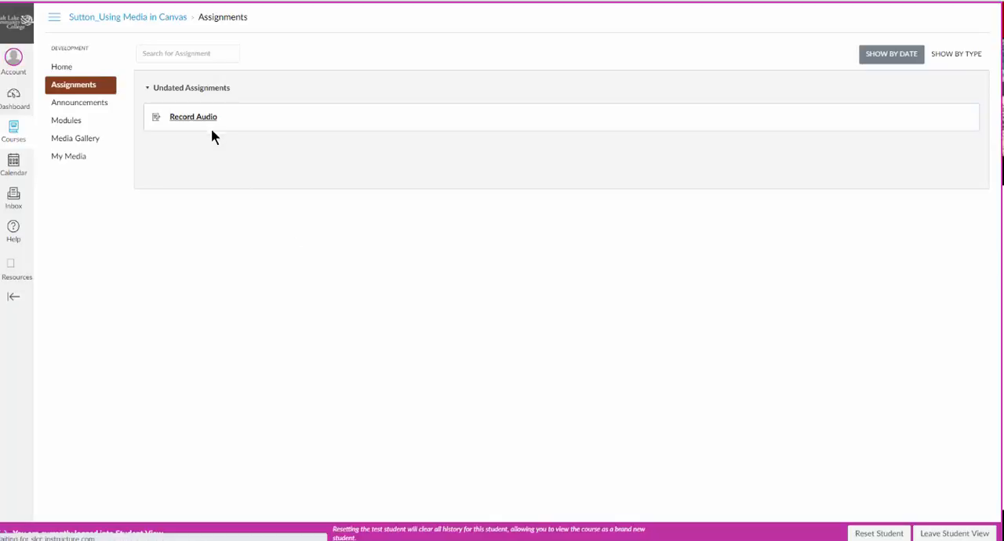
# - Open the Record Audio assignment and start its submission, showing the record/upload form
pyautogui.click(193, 116)
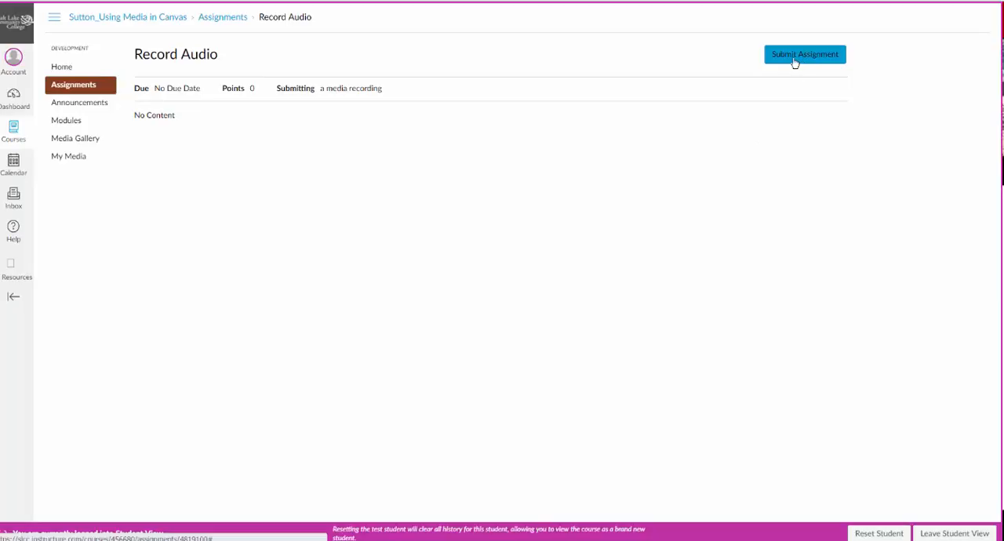
pyautogui.click(803, 53)
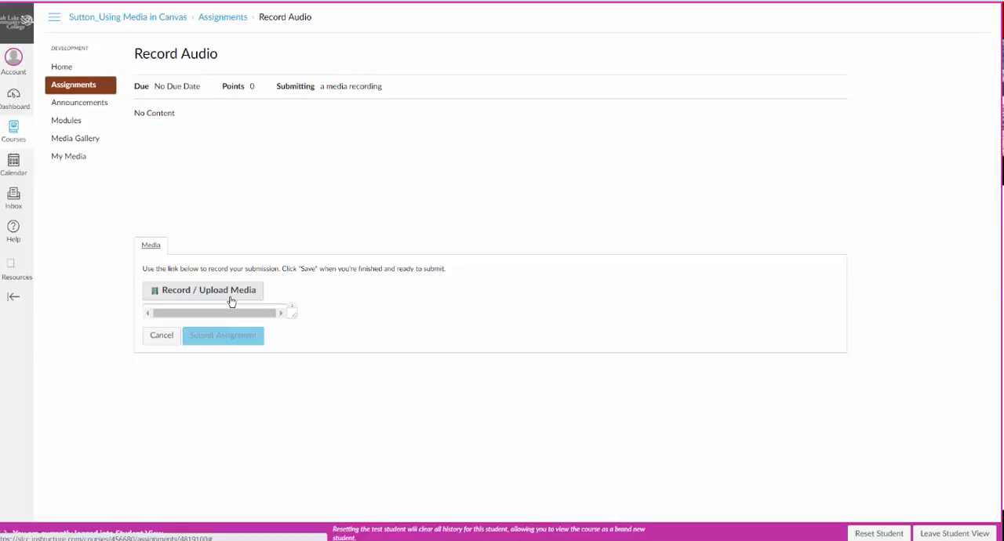
pyautogui.moveTo(229, 300)
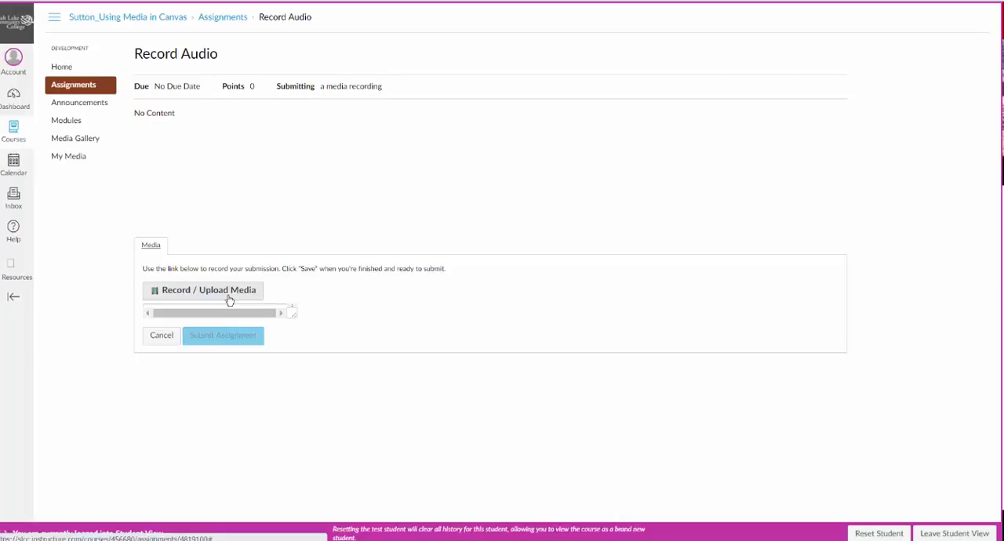
# - Bring up the Record/Upload Media Comment window for the Record Audio submission
pyautogui.click(202, 290)
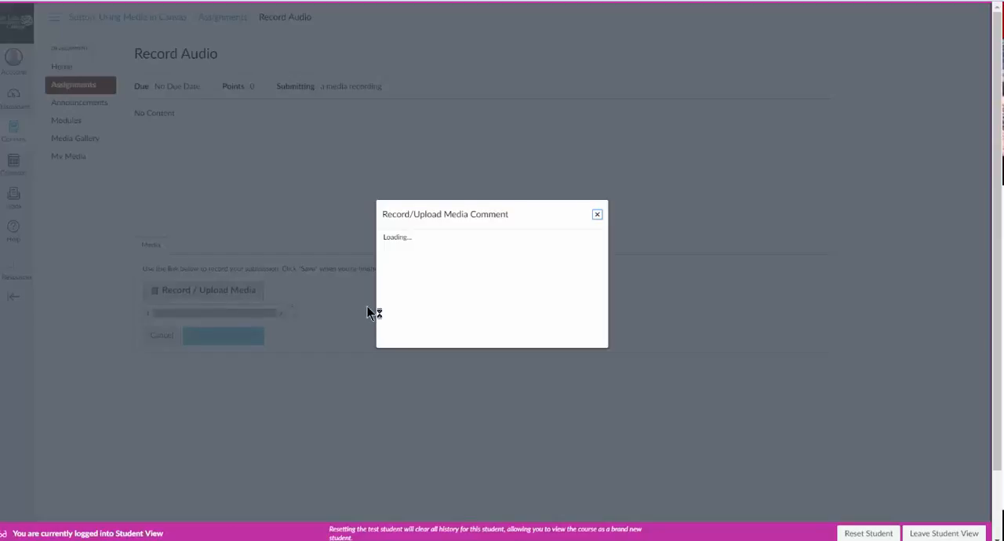
pyautogui.moveTo(427, 356)
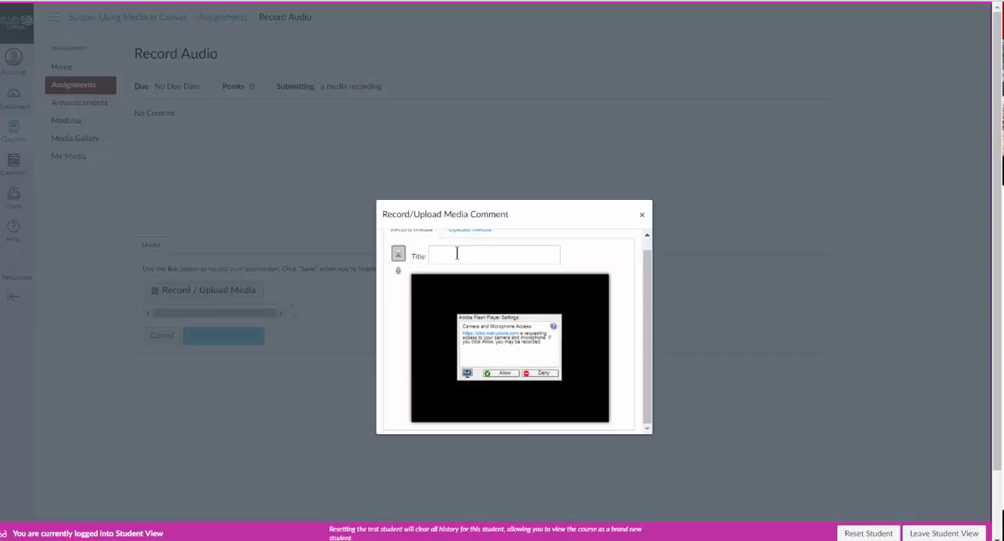
pyautogui.moveTo(505, 383)
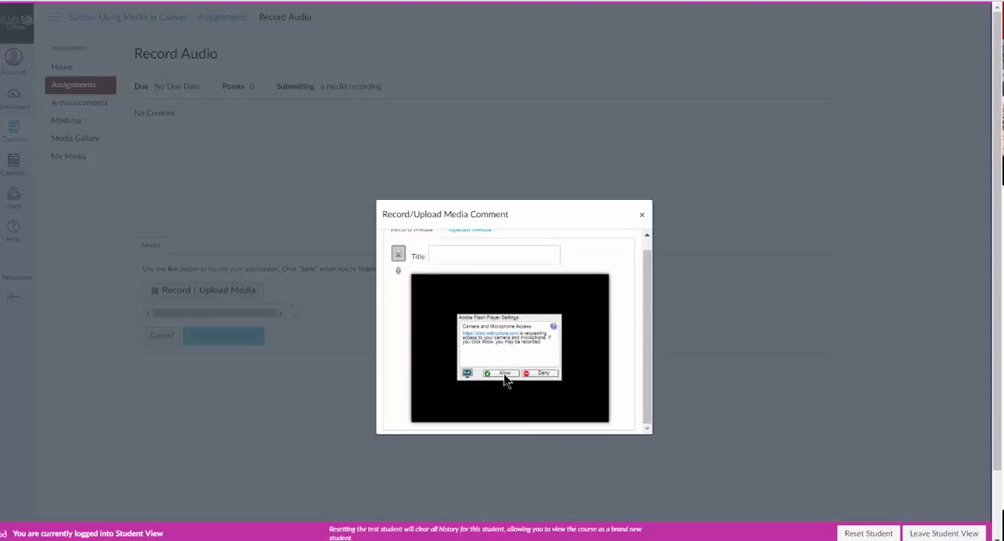
pyautogui.moveTo(503, 385)
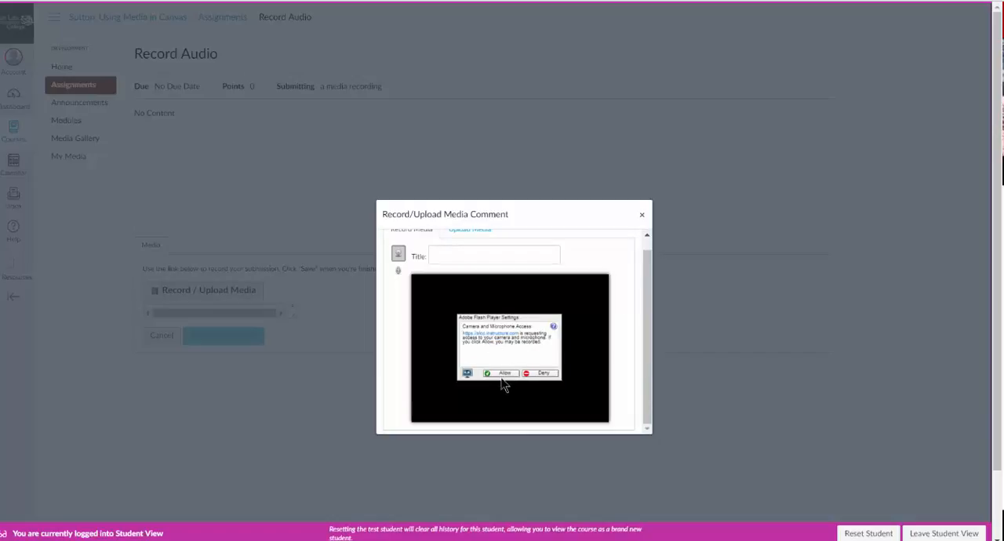
pyautogui.moveTo(493, 364)
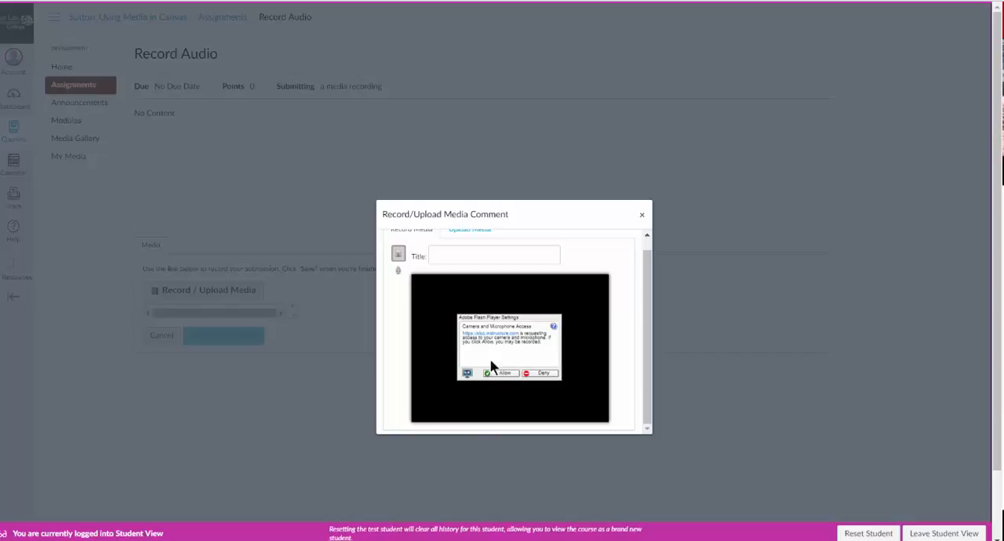
pyautogui.moveTo(398, 271)
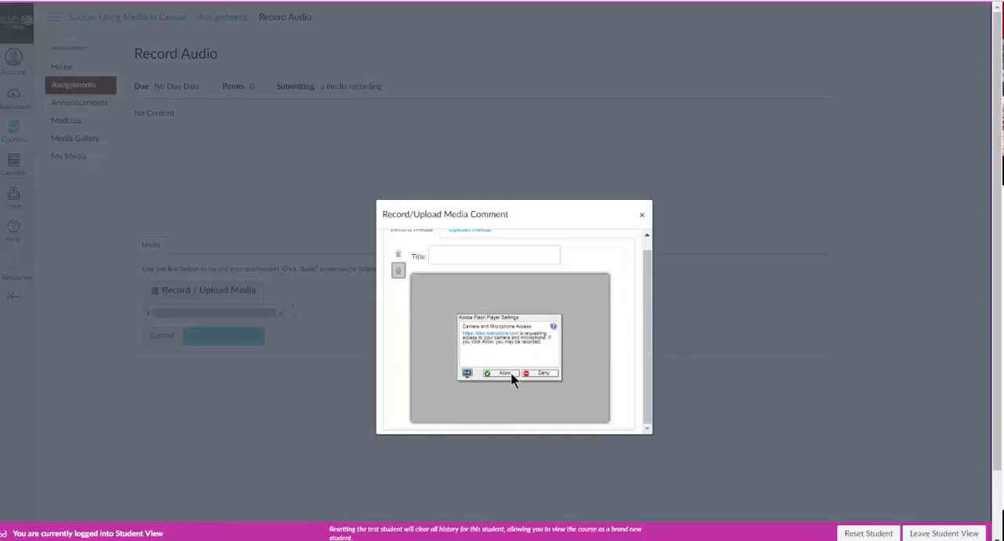
# - Allow camera and microphone access in Flash Player and the browser so the recorder is ready
pyautogui.click(499, 372)
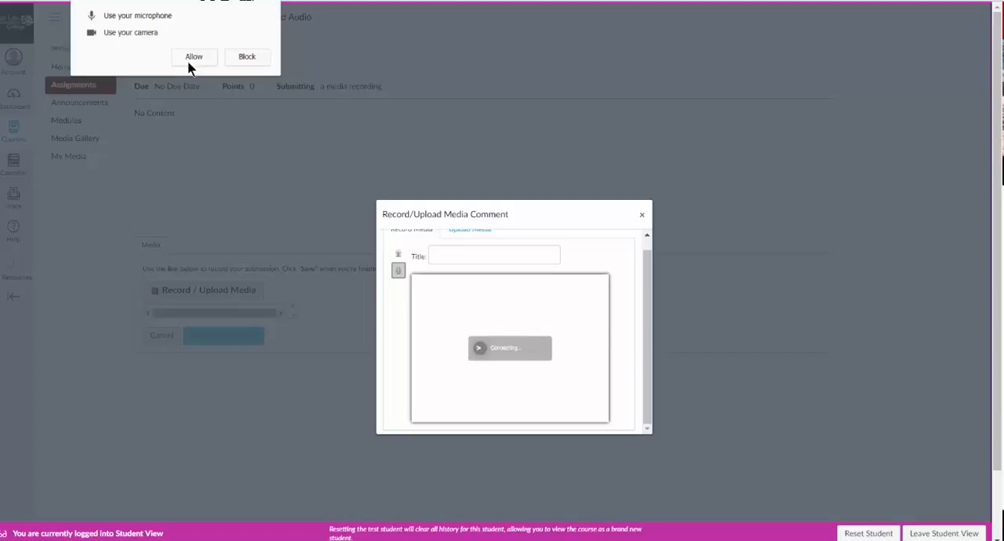
pyautogui.moveTo(160, 20)
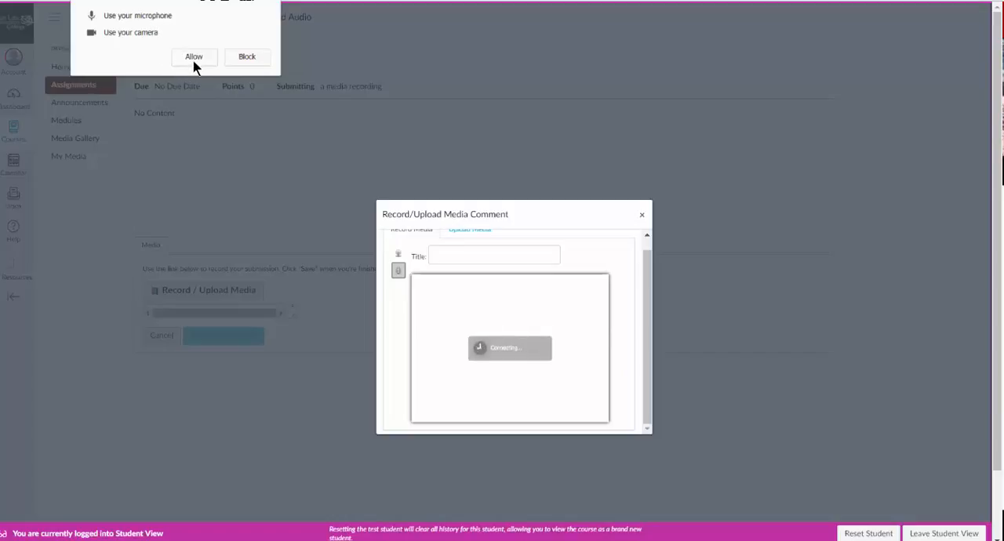
pyautogui.click(193, 56)
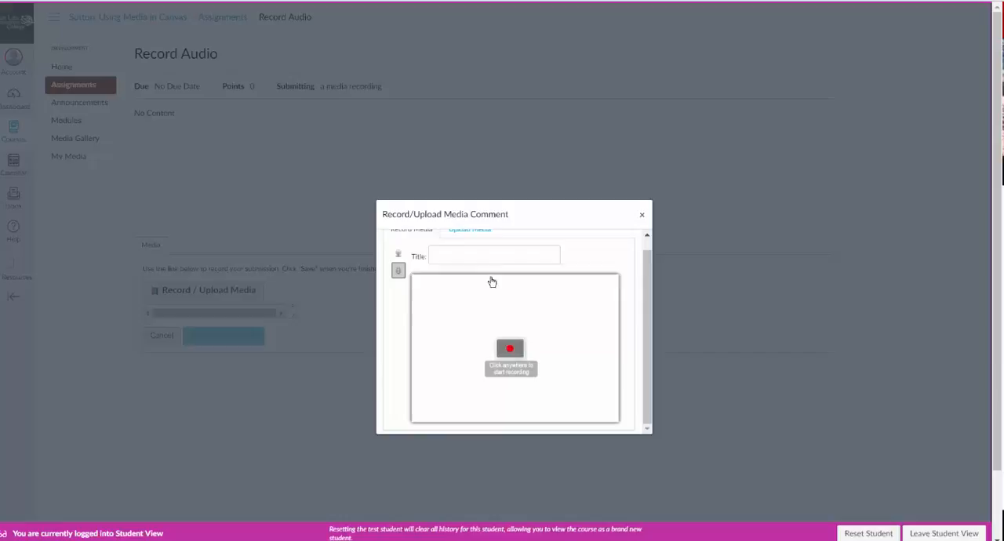
# - Record an audio clip titled 'Kal', save it and submit it to the Record Audio assignment
pyautogui.write('Kal')
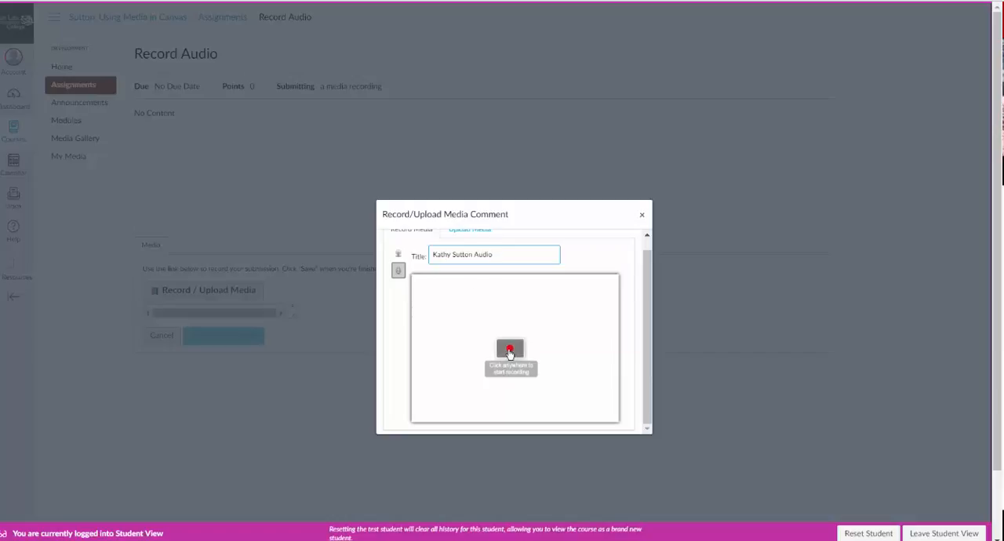
pyautogui.click(509, 350)
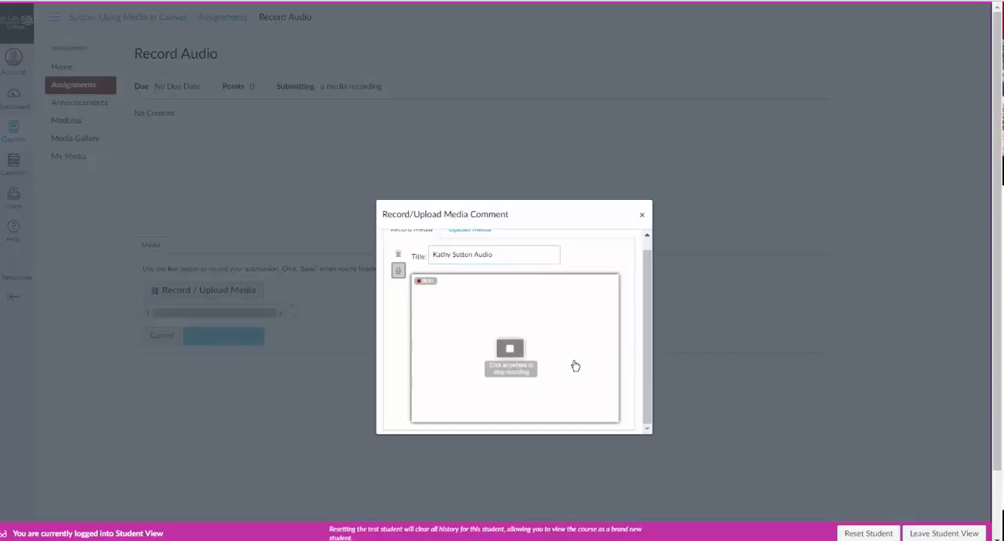
pyautogui.moveTo(562, 331)
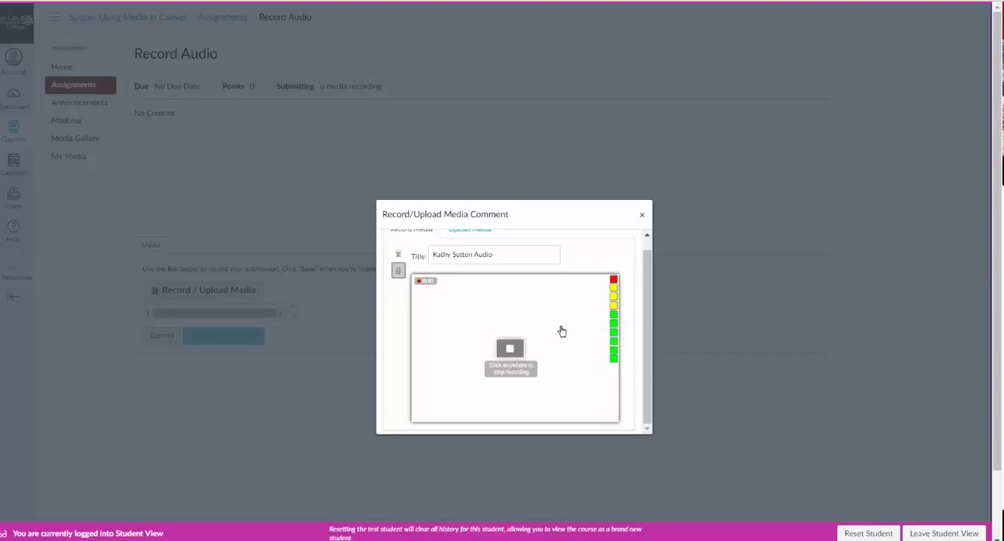
pyautogui.click(509, 349)
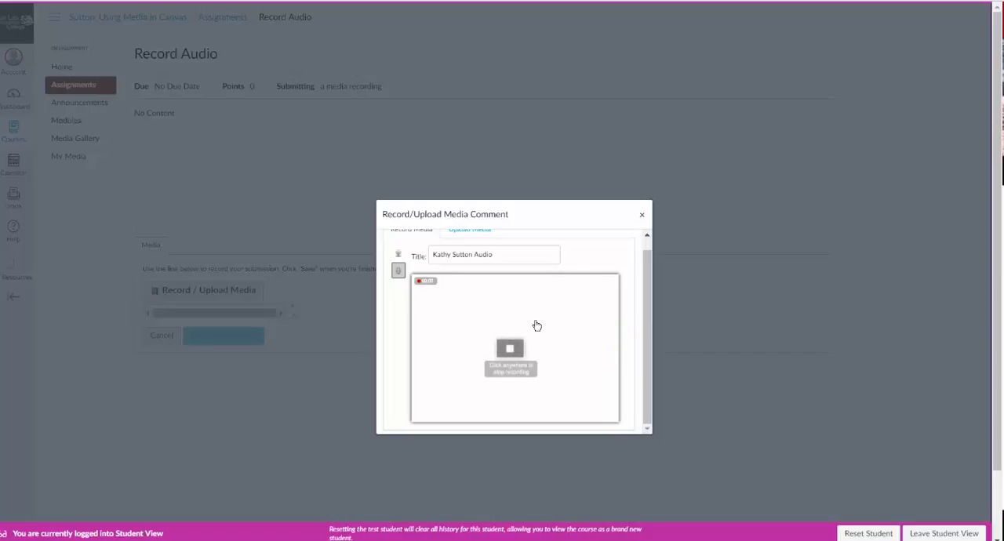
pyautogui.click(508, 348)
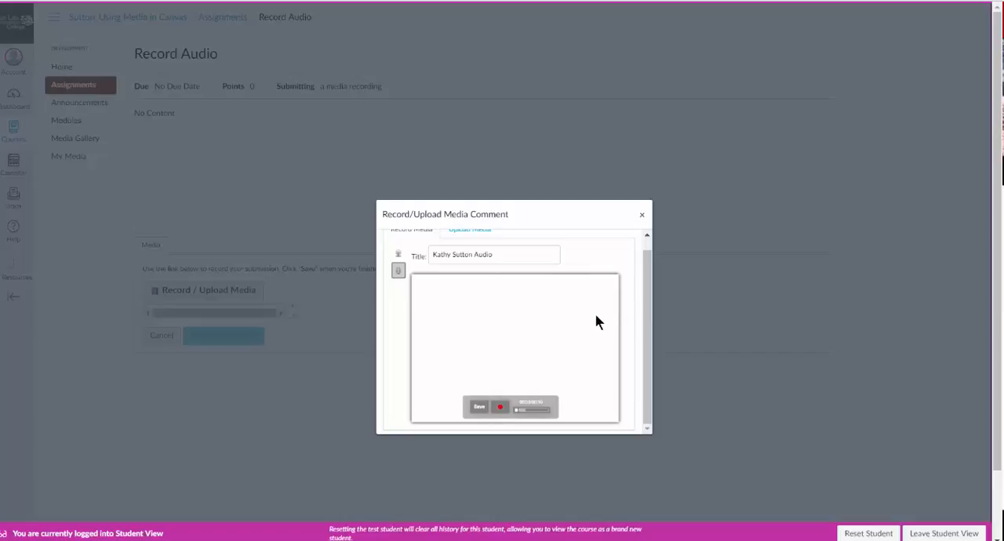
pyautogui.moveTo(548, 358)
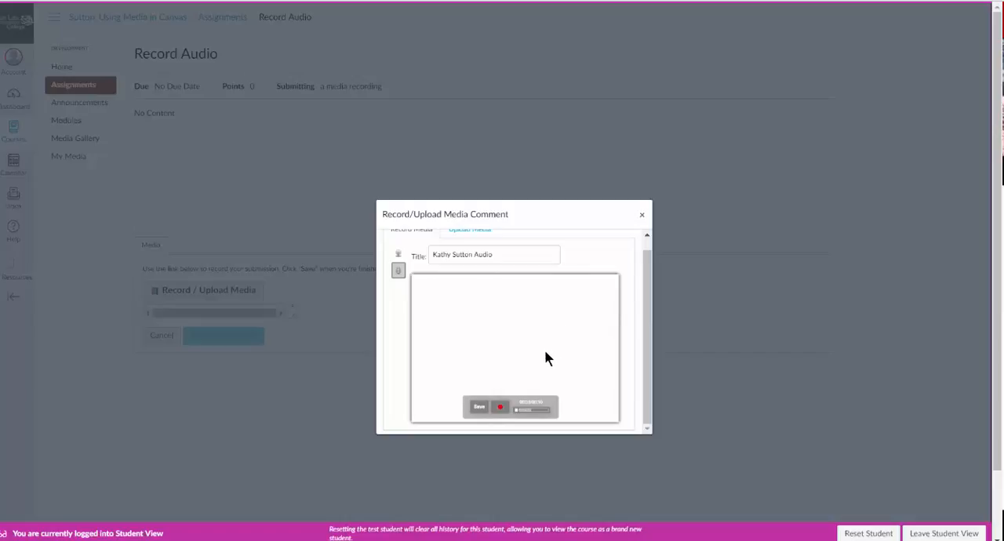
pyautogui.moveTo(490, 411)
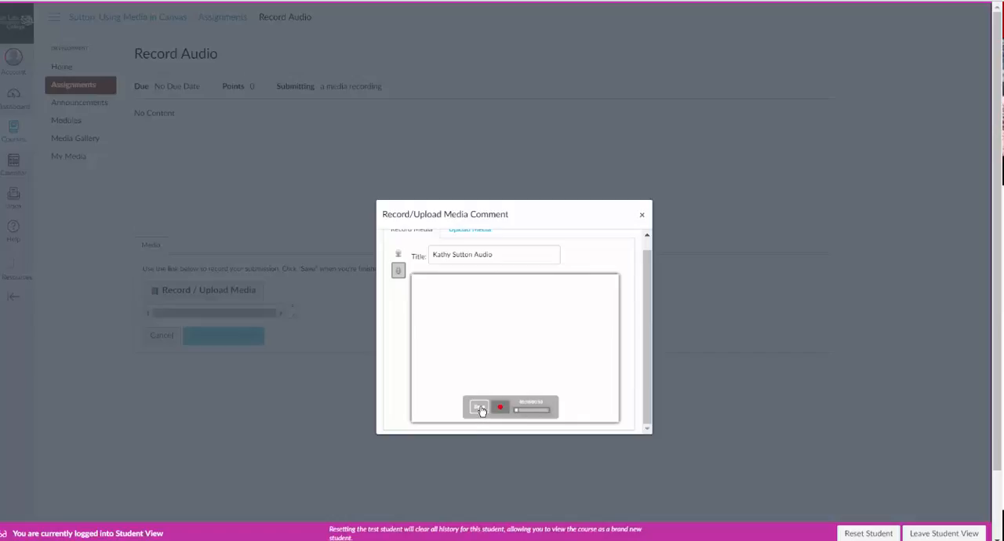
pyautogui.click(478, 408)
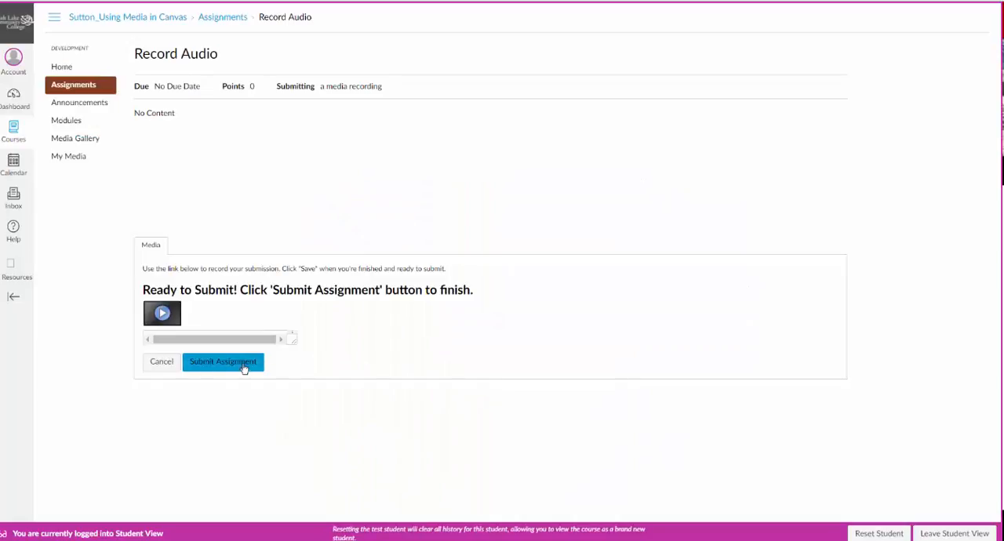
pyautogui.moveTo(235, 375)
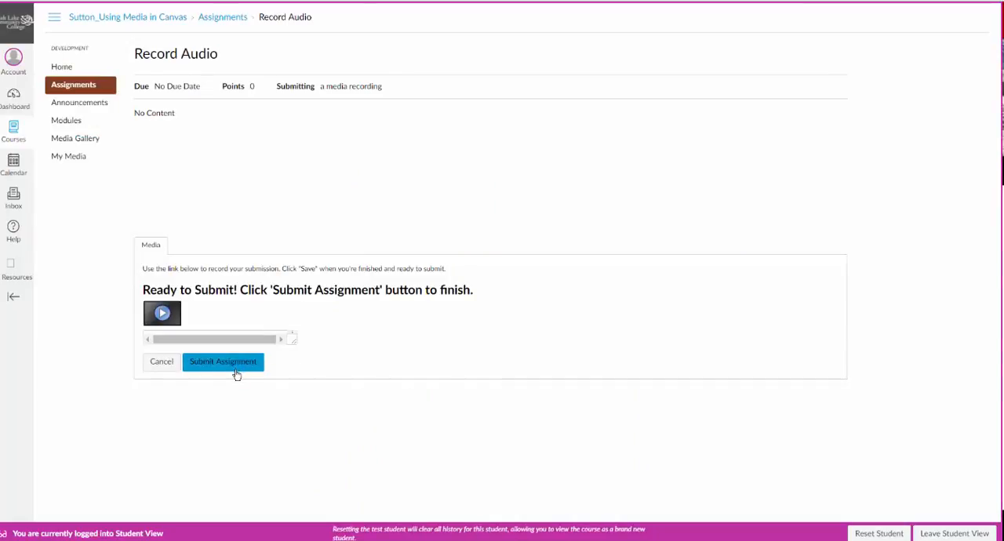
pyautogui.click(223, 361)
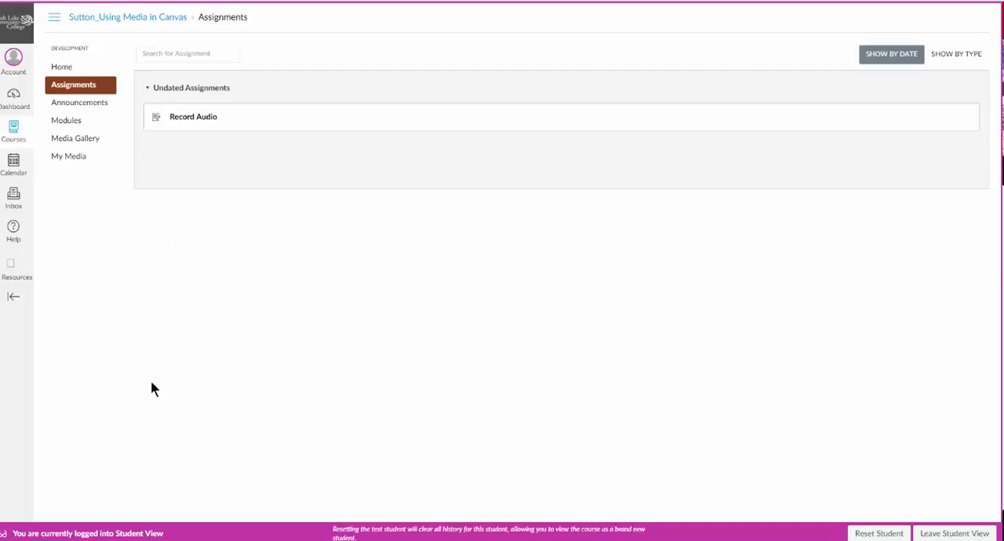
pyautogui.moveTo(217, 395)
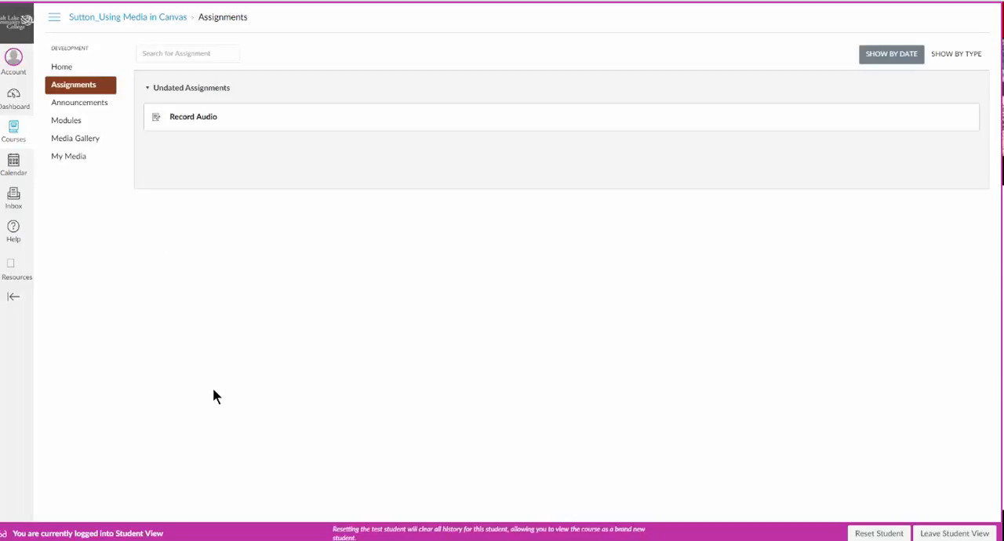
pyautogui.moveTo(201, 392)
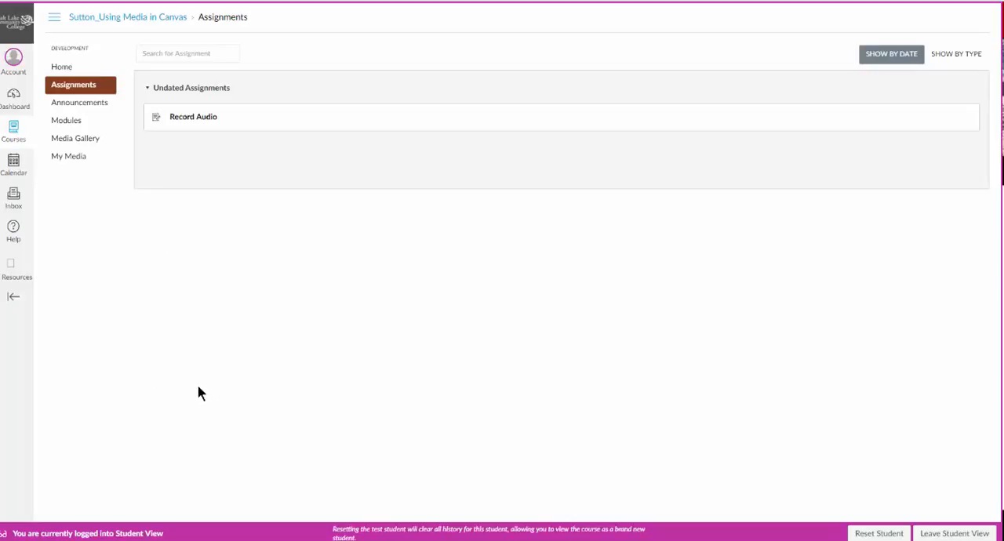
pyautogui.moveTo(198, 400)
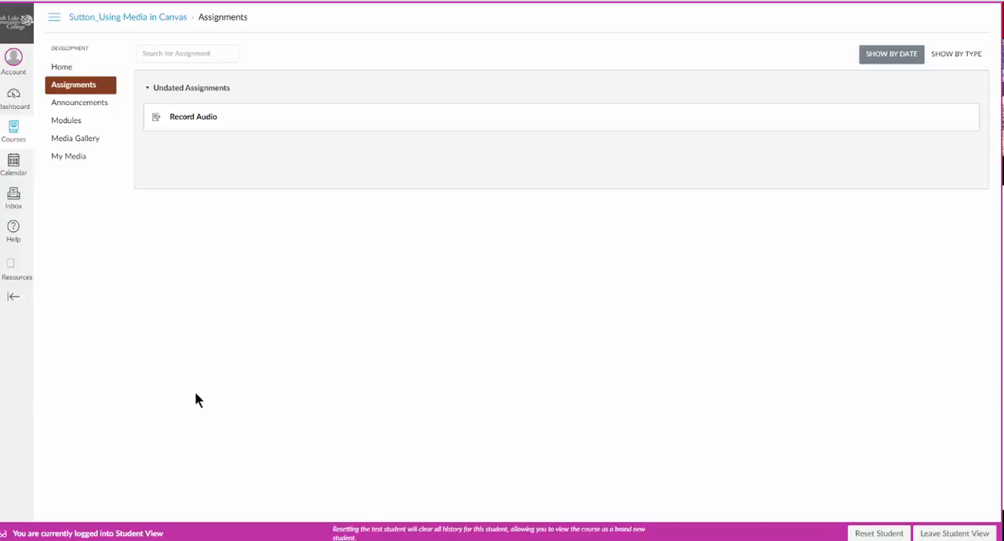
pyautogui.moveTo(186, 178)
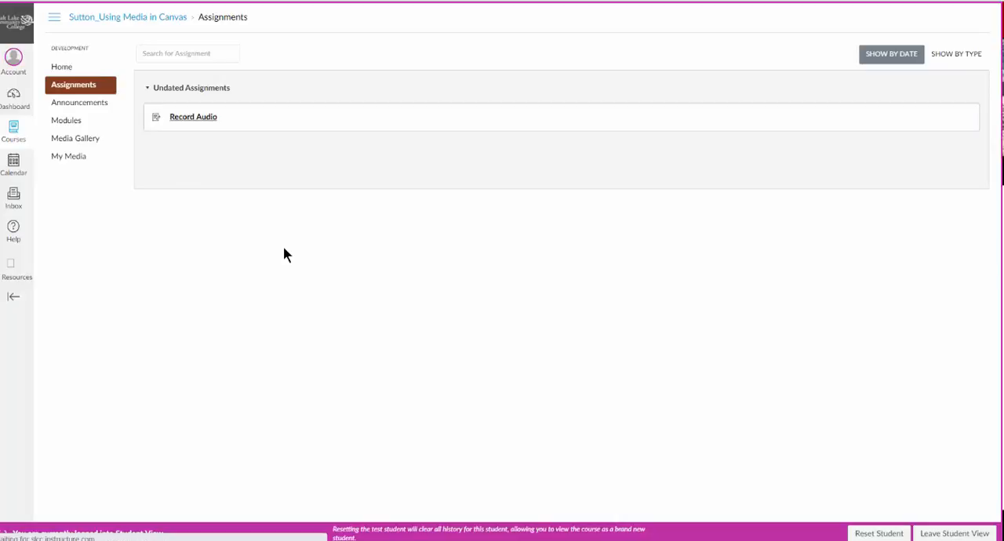
# - Reopen Record Audio, start a new media submission and switch to Upload Media
pyautogui.click(193, 116)
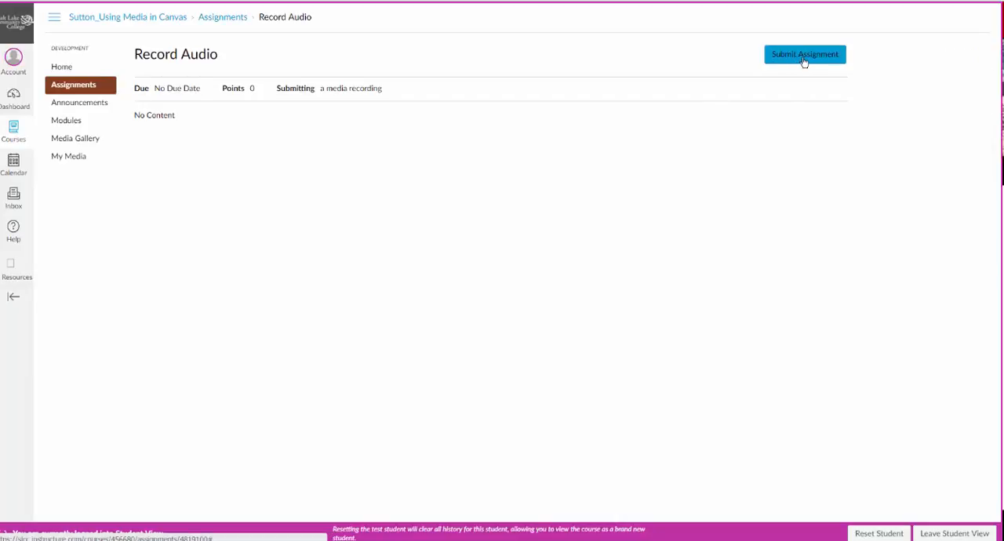
pyautogui.click(804, 53)
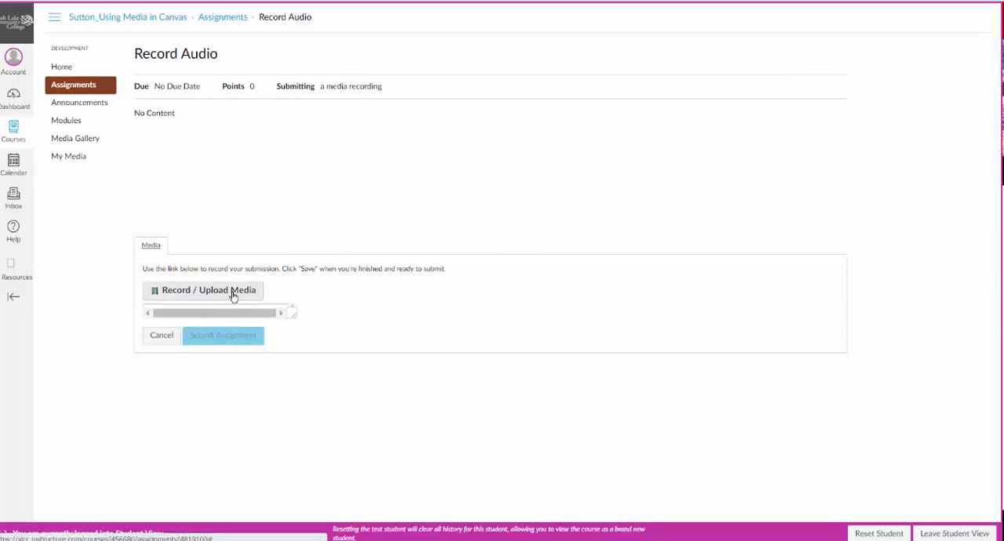
pyautogui.click(204, 291)
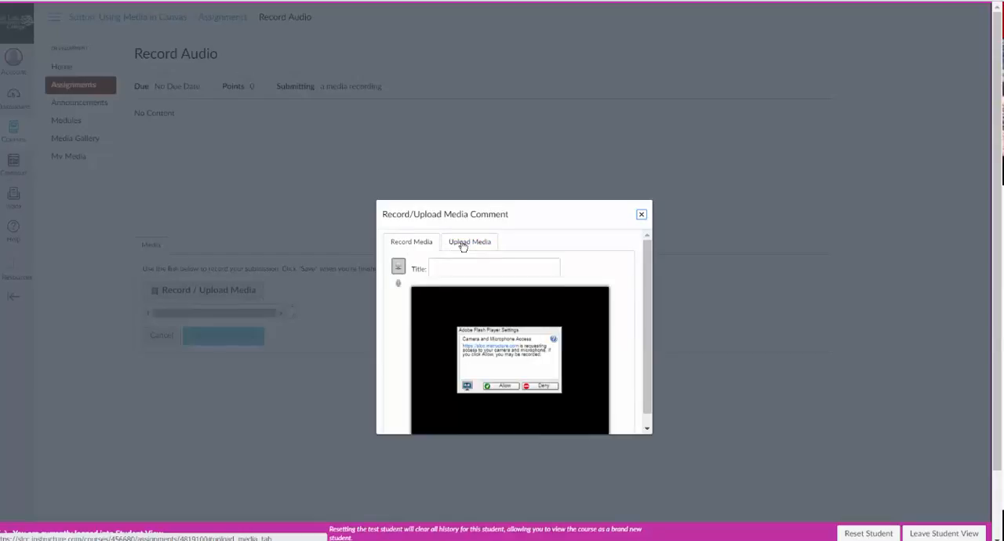
pyautogui.click(469, 241)
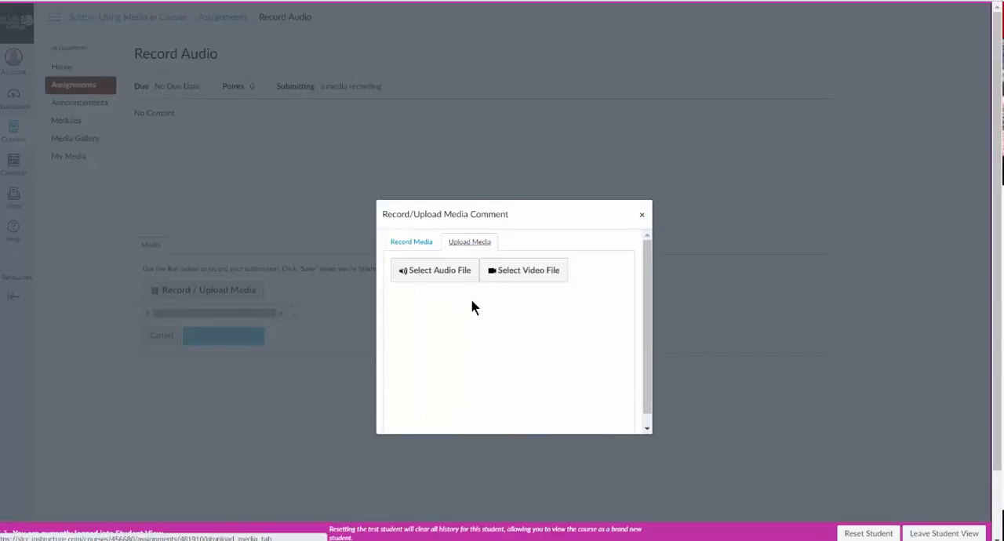
pyautogui.moveTo(449, 278)
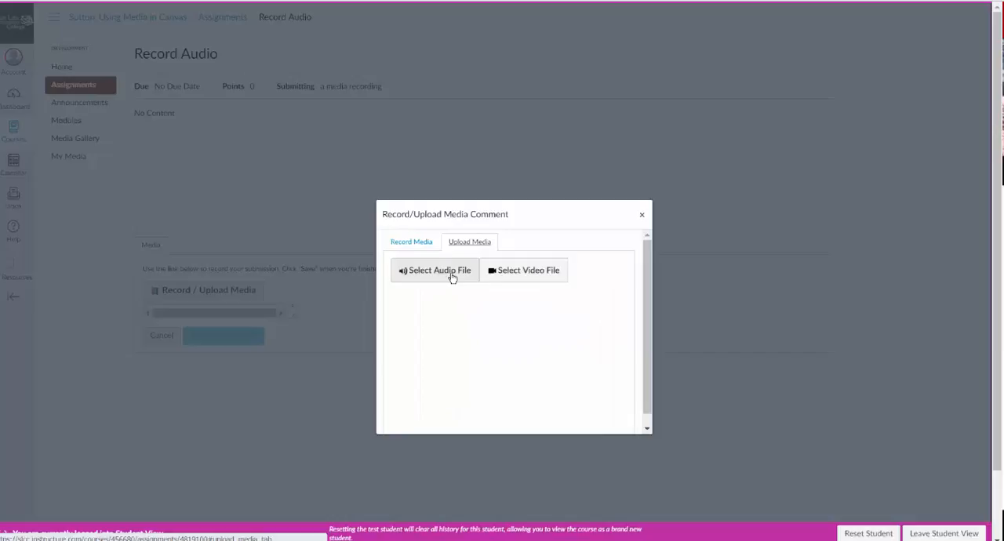
pyautogui.moveTo(424, 301)
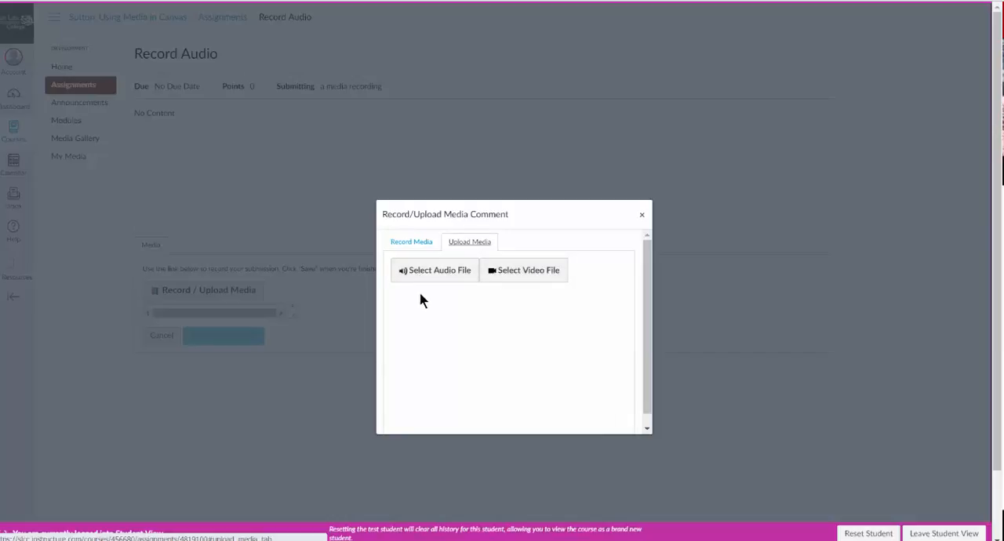
pyautogui.moveTo(436, 279)
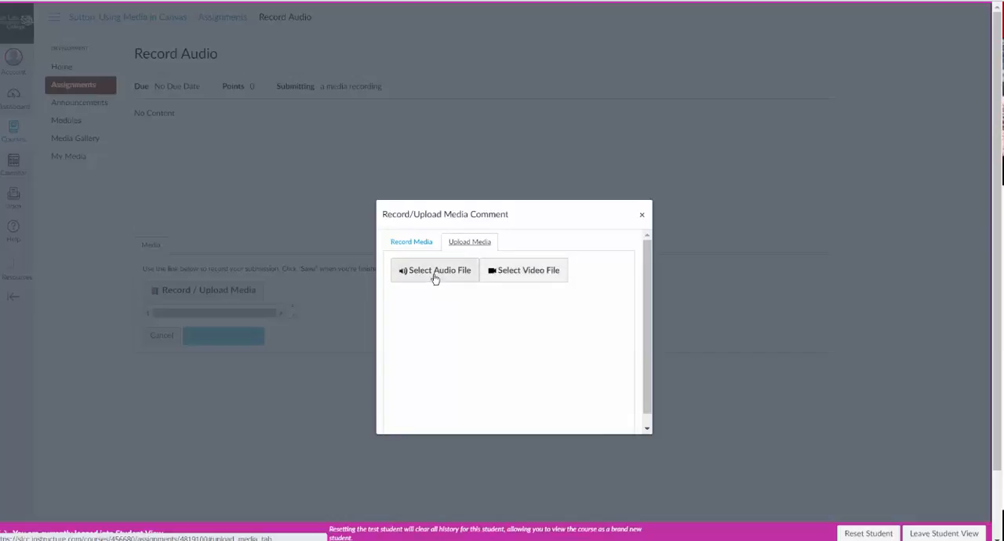
# - Choose foryou.mp3 from the Music library as the audio file to upload
pyautogui.click(434, 270)
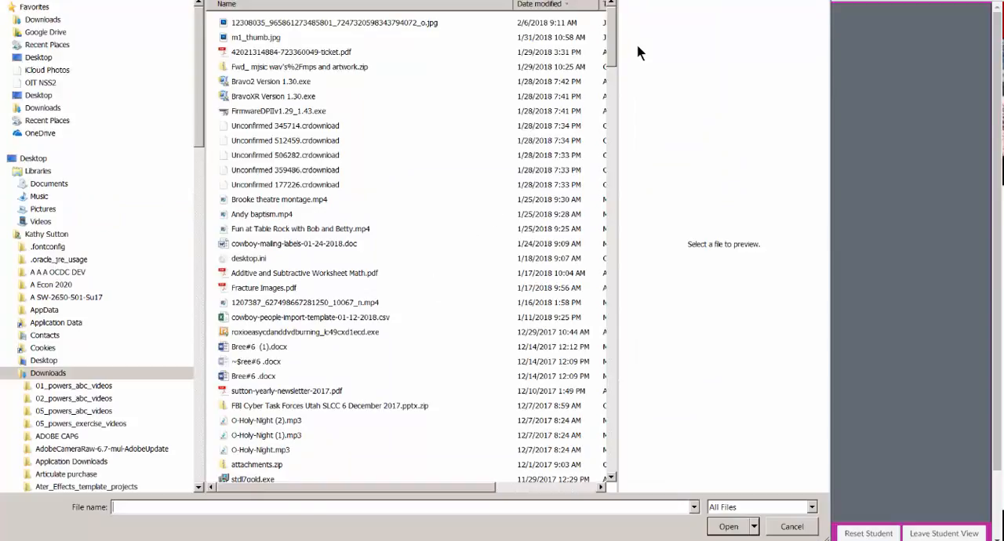
pyautogui.scroll(-3)
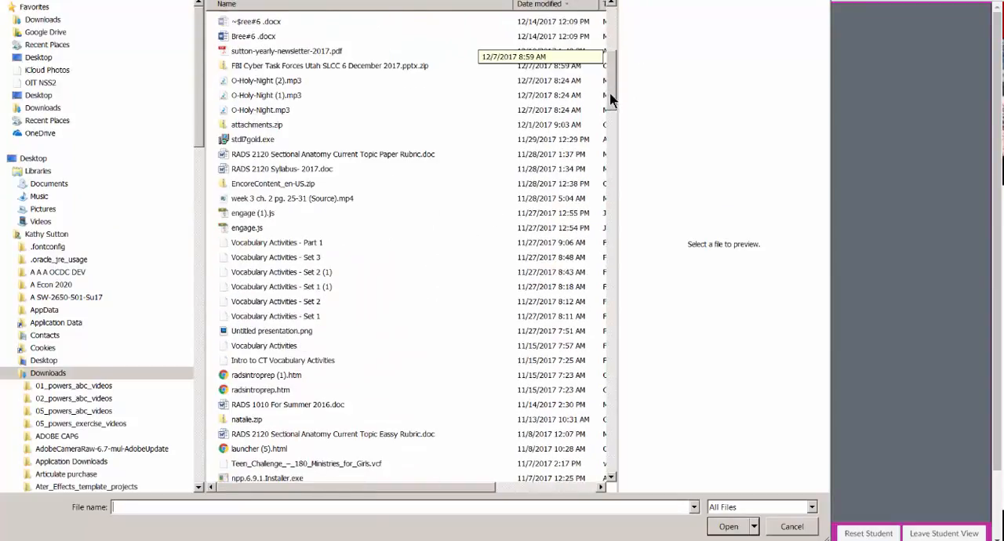
pyautogui.scroll(-3)
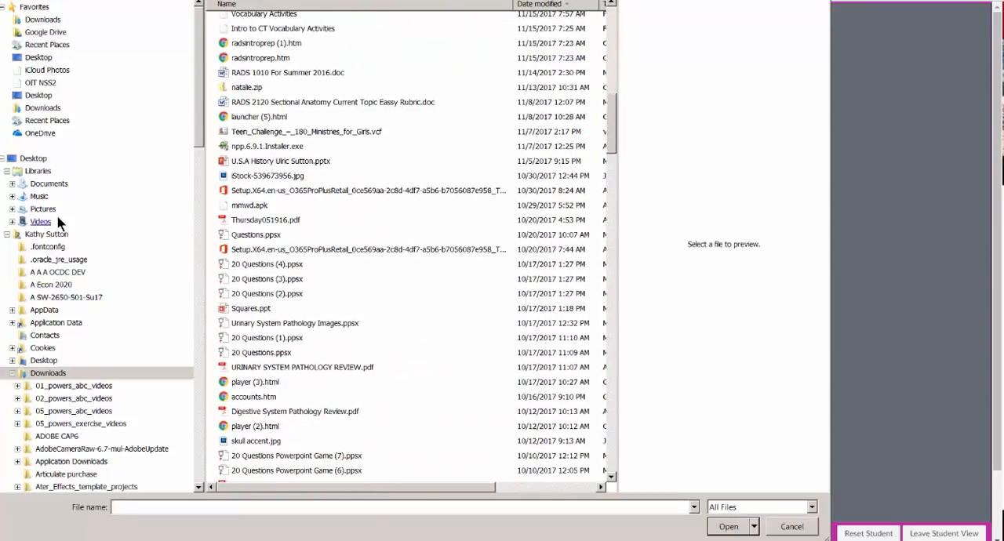
pyautogui.click(37, 196)
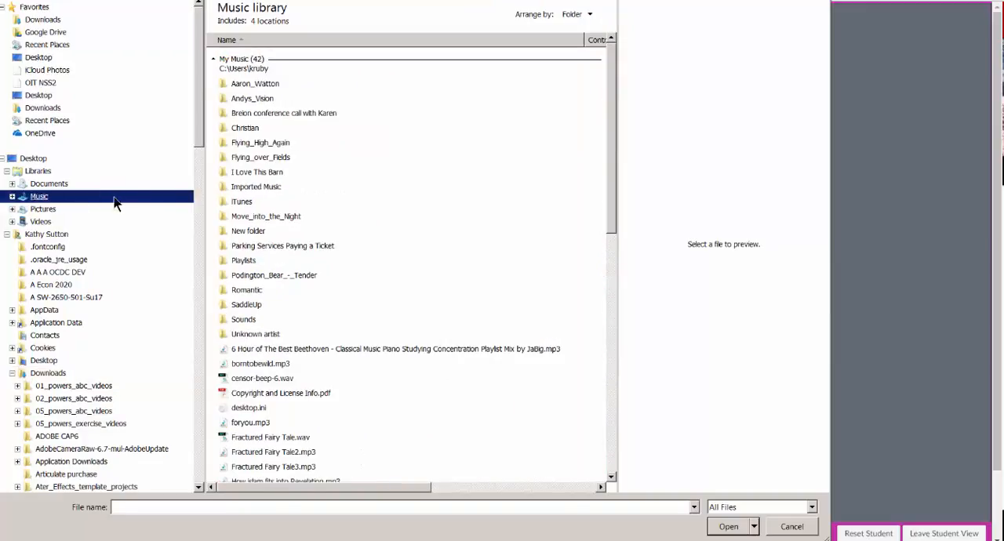
pyautogui.moveTo(634, 204)
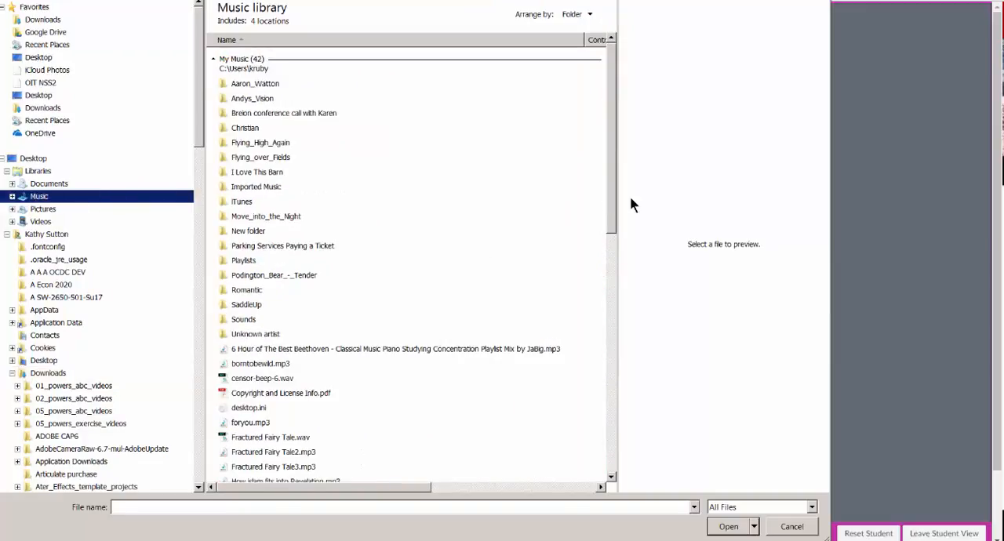
pyautogui.scroll(-3)
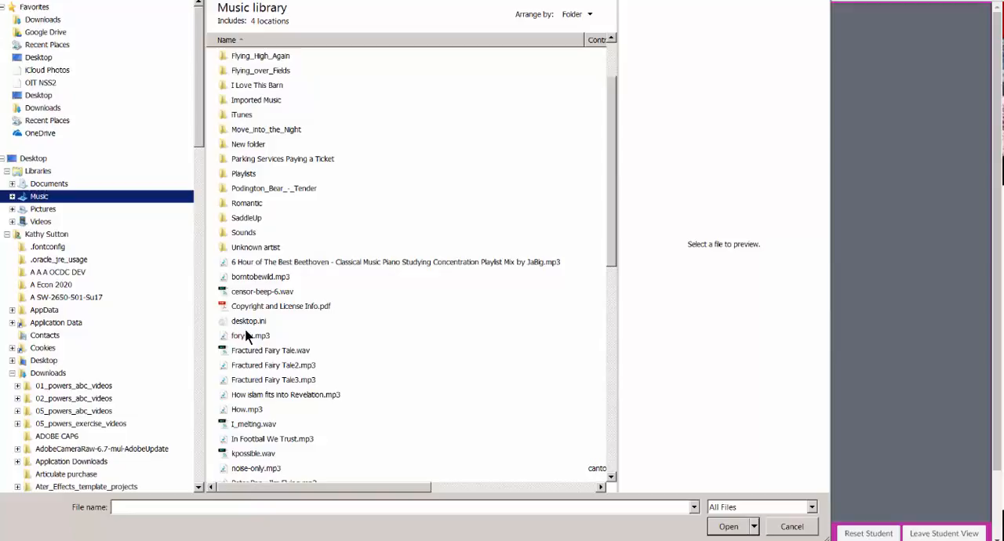
pyautogui.click(248, 336)
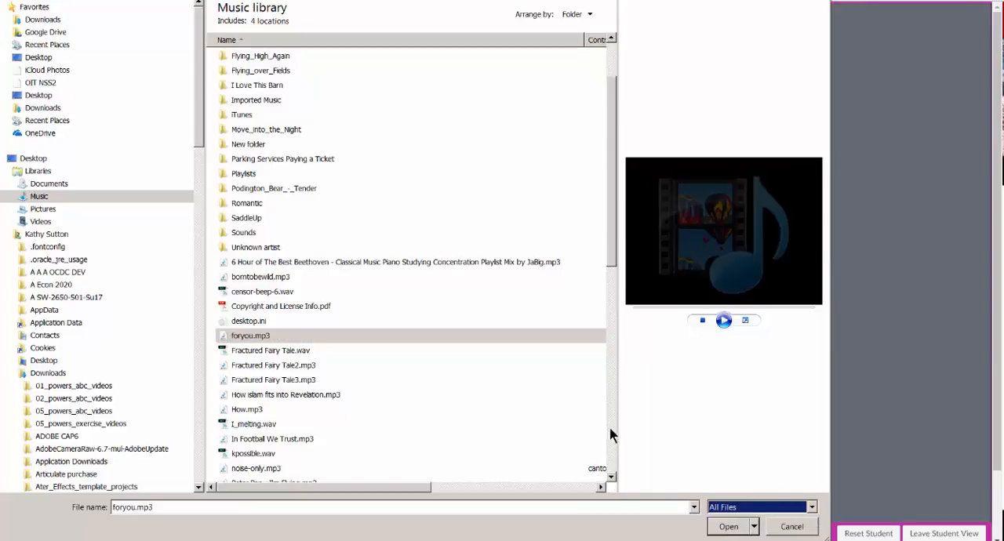
pyautogui.moveTo(602, 424)
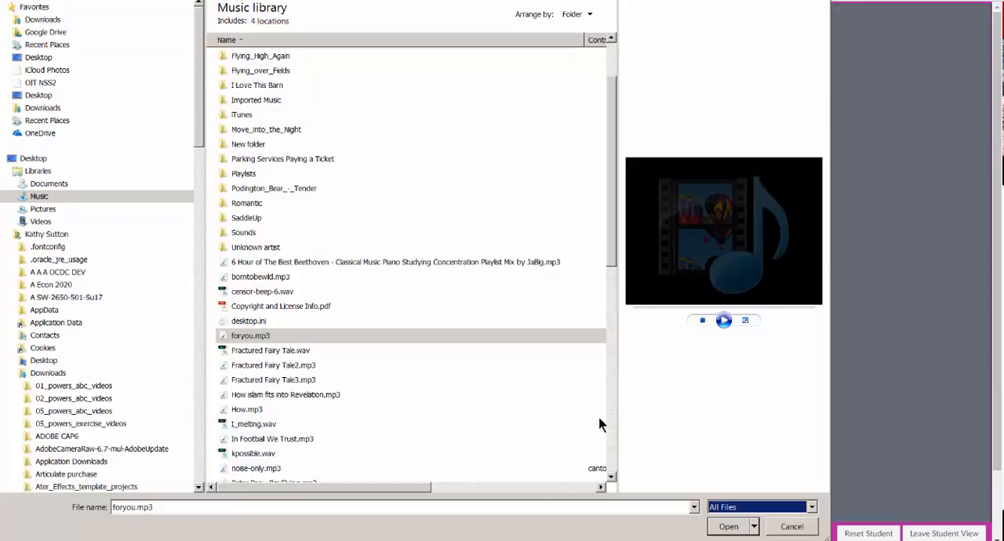
pyautogui.moveTo(660, 490)
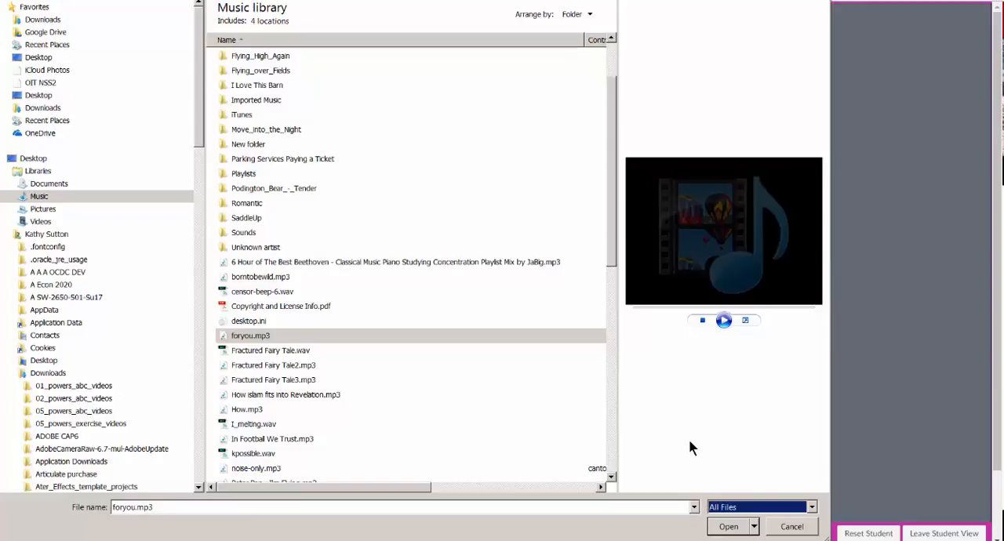
pyautogui.moveTo(703, 465)
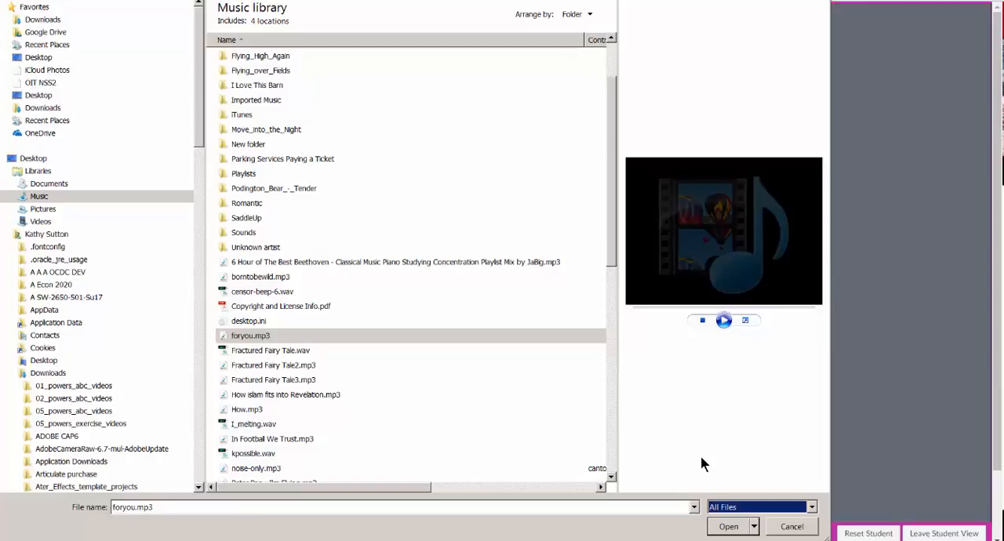
pyautogui.click(730, 527)
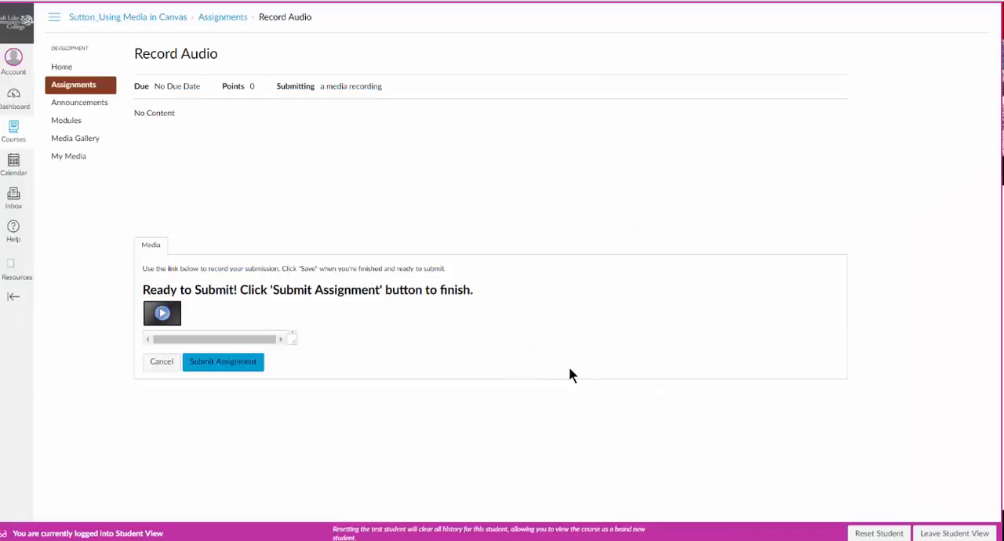
pyautogui.moveTo(223, 375)
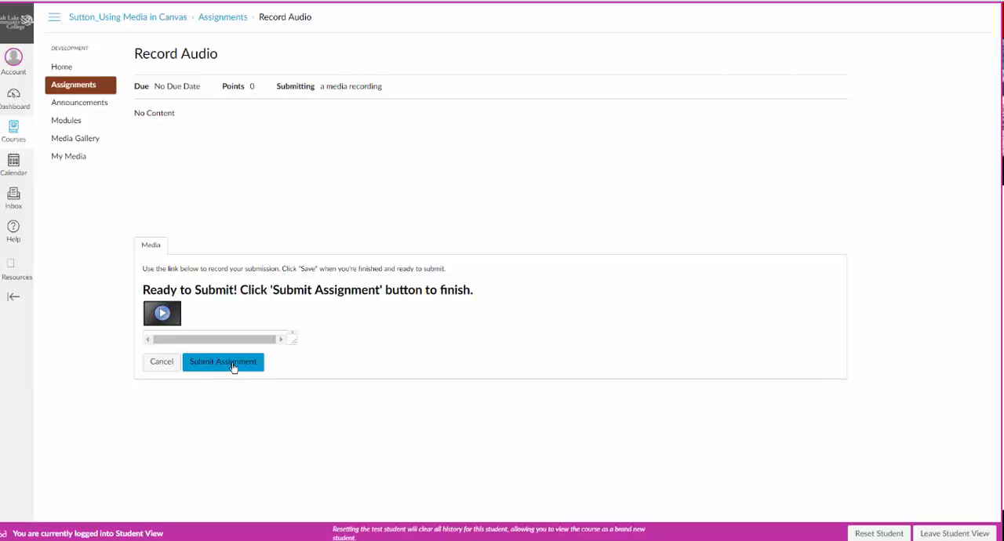
pyautogui.moveTo(242, 398)
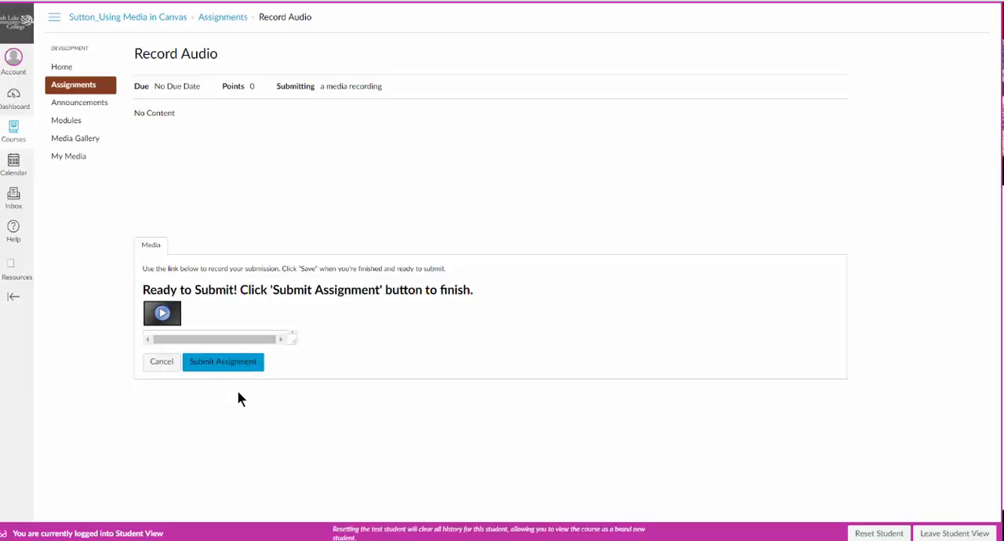
# - Submit the uploaded foryou.mp3 and view the Turned In submission details
pyautogui.click(223, 361)
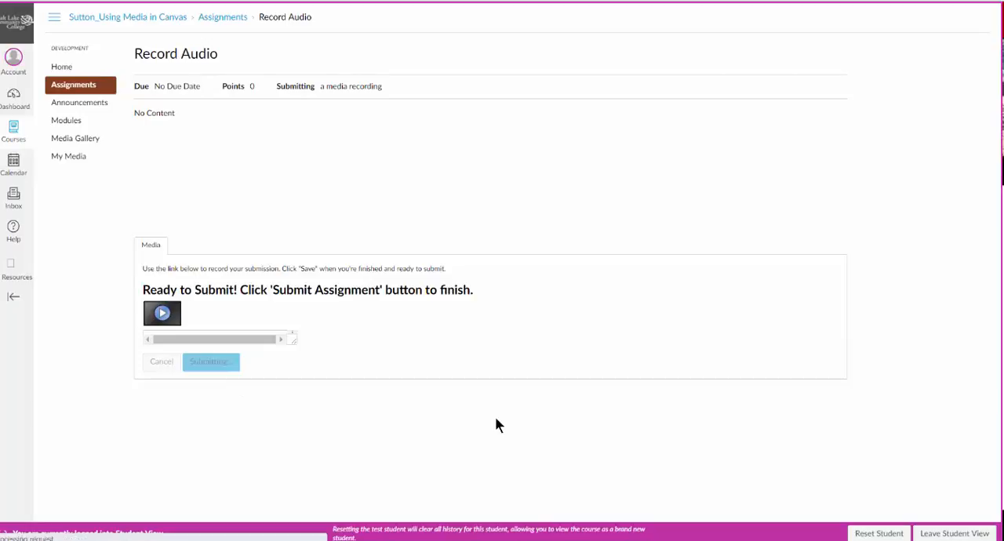
pyautogui.click(210, 363)
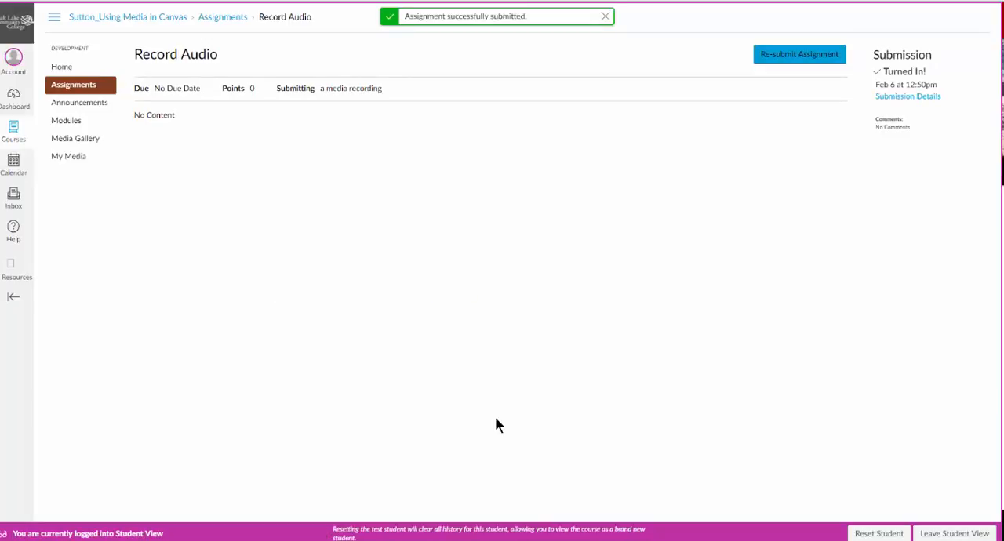
pyautogui.moveTo(885, 78)
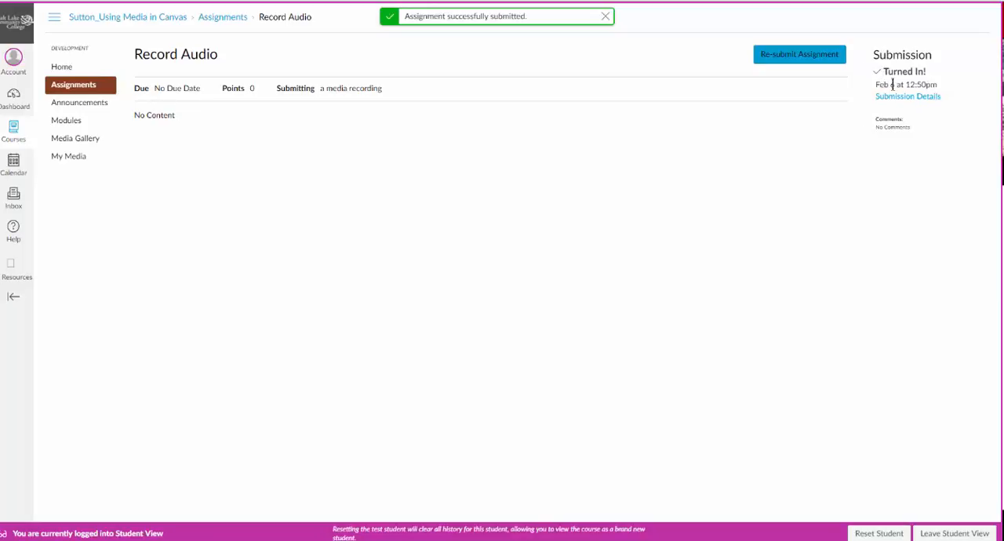
pyautogui.click(911, 98)
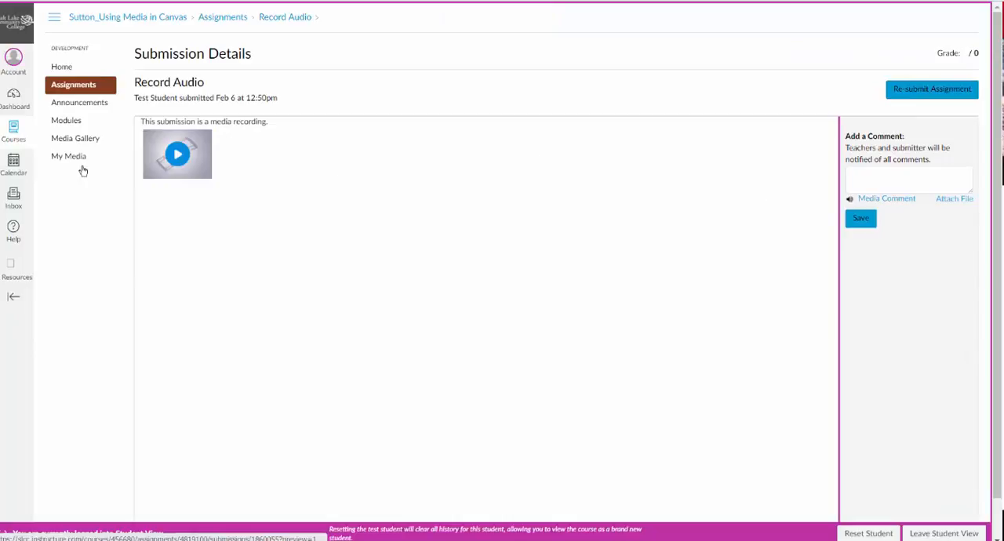
pyautogui.moveTo(866, 109)
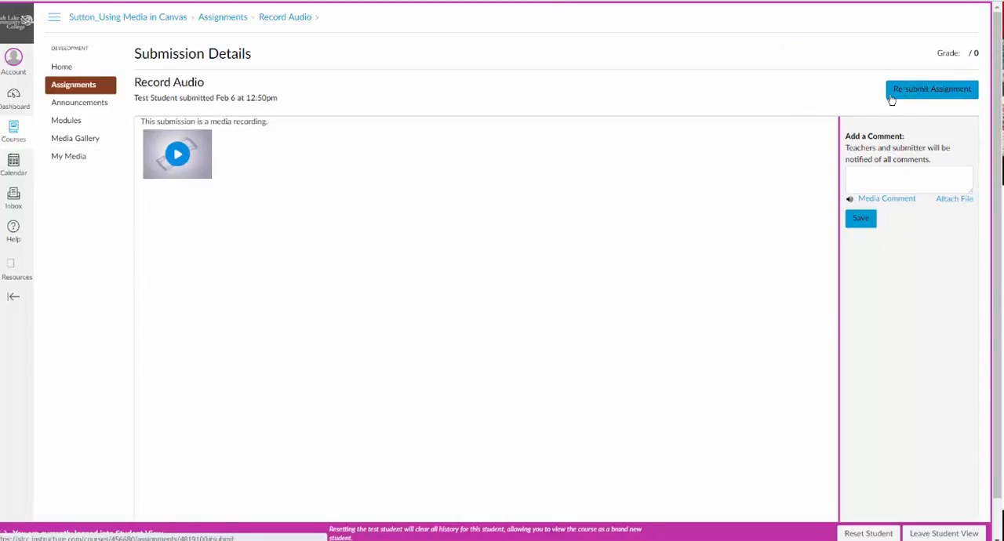
pyautogui.moveTo(895, 100)
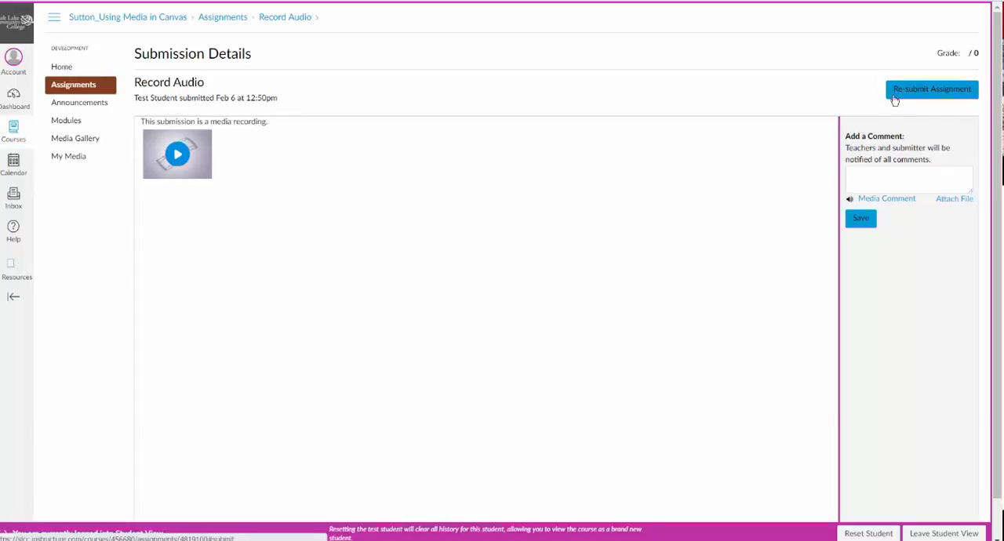
pyautogui.moveTo(923, 93)
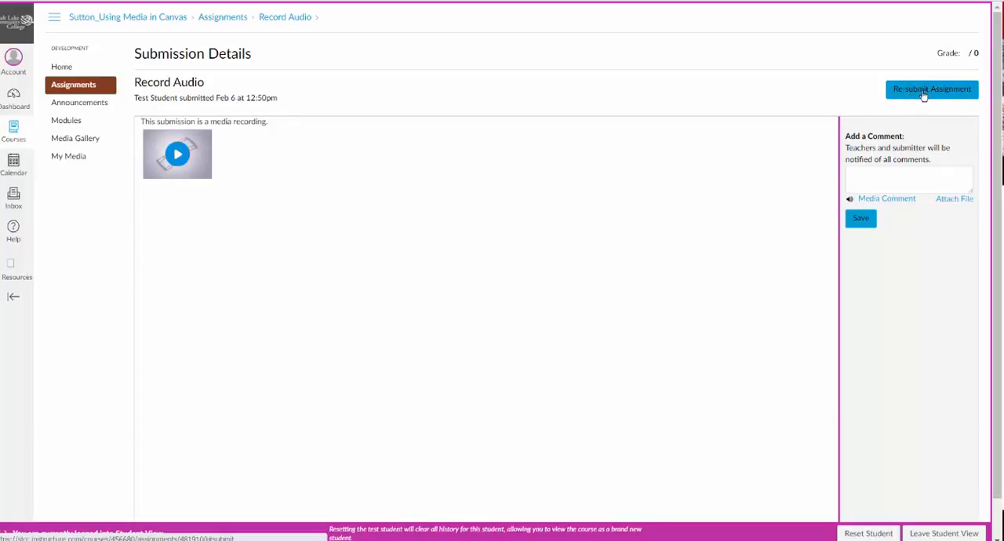
pyautogui.moveTo(816, 317)
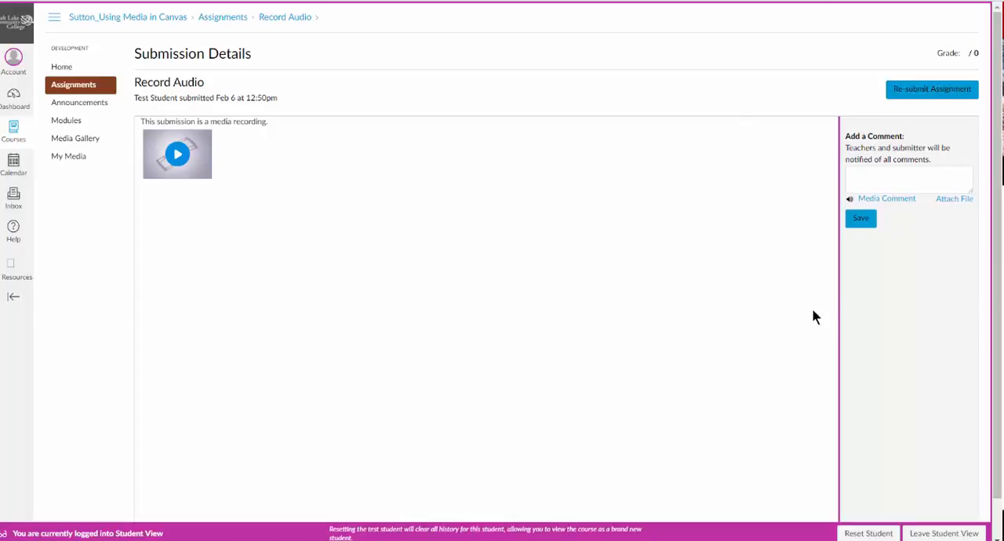
pyautogui.moveTo(750, 386)
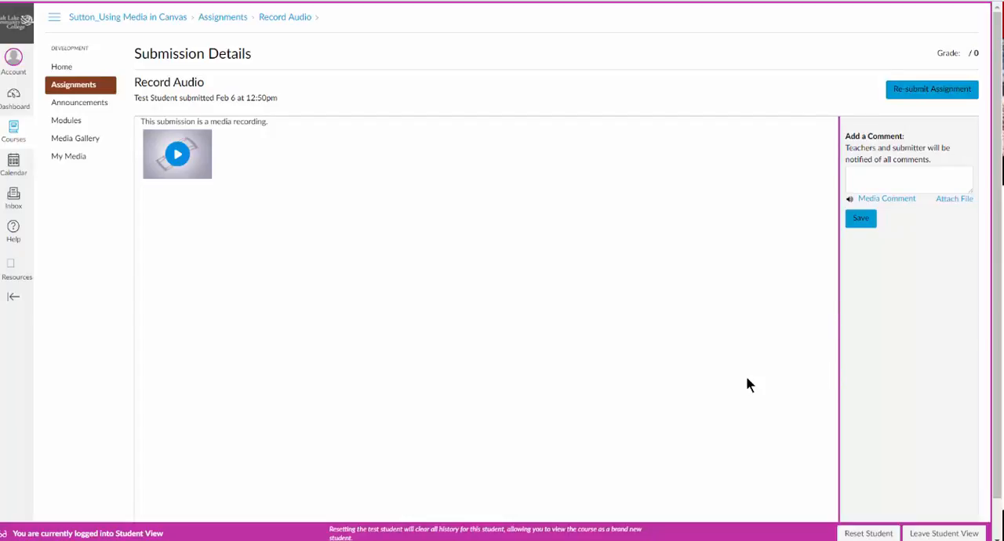